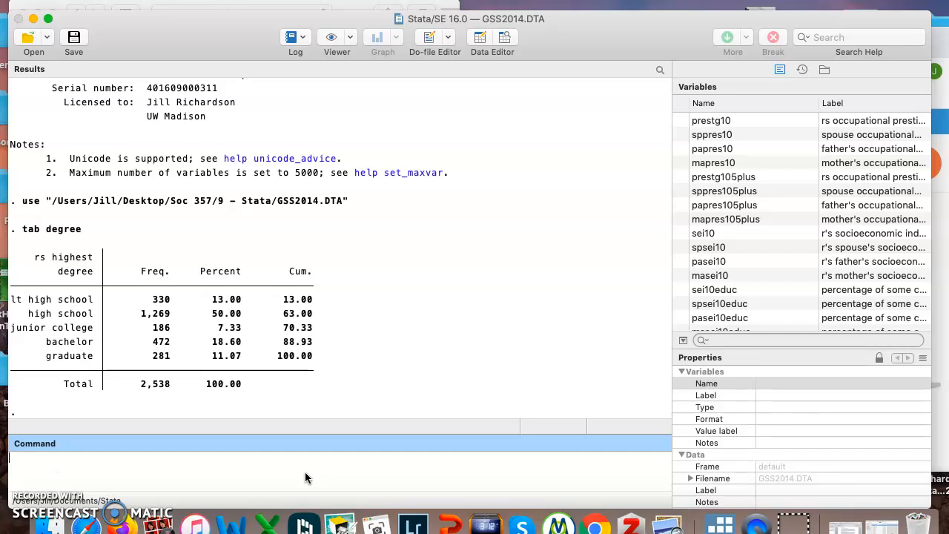
mouse_move(70, 247)
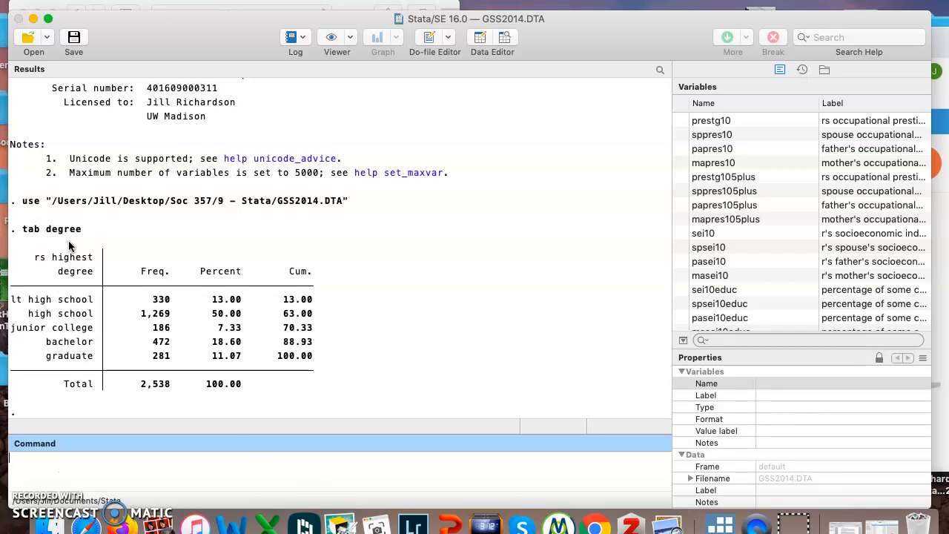
mouse_move(83, 243)
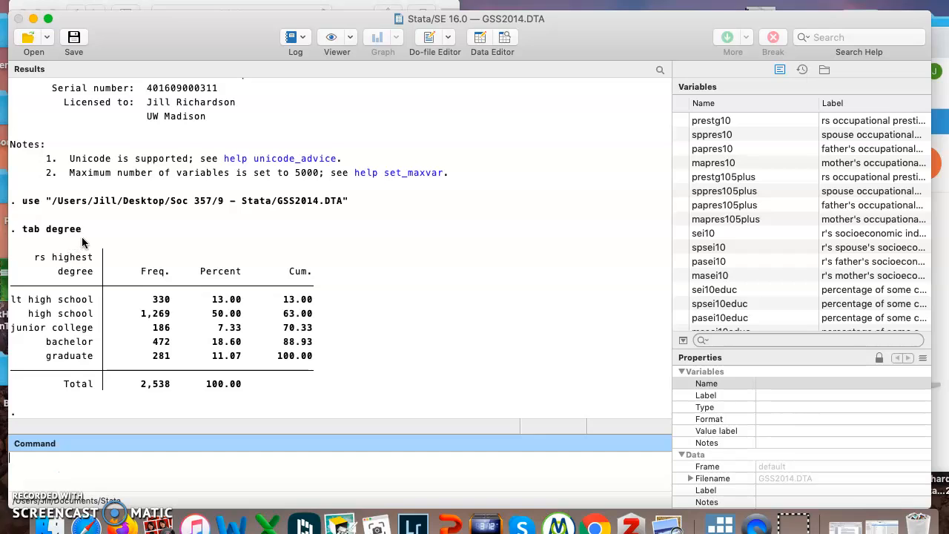
mouse_move(342, 382)
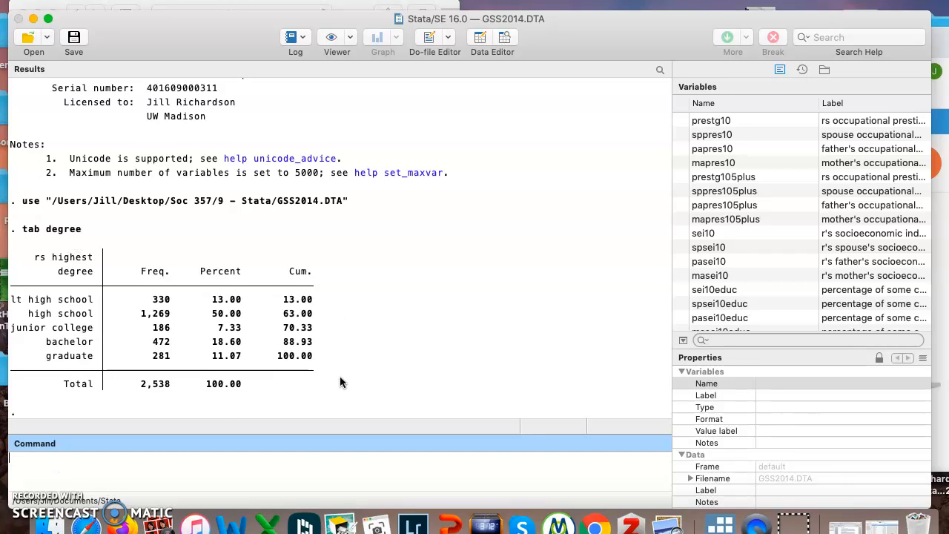
mouse_move(206, 409)
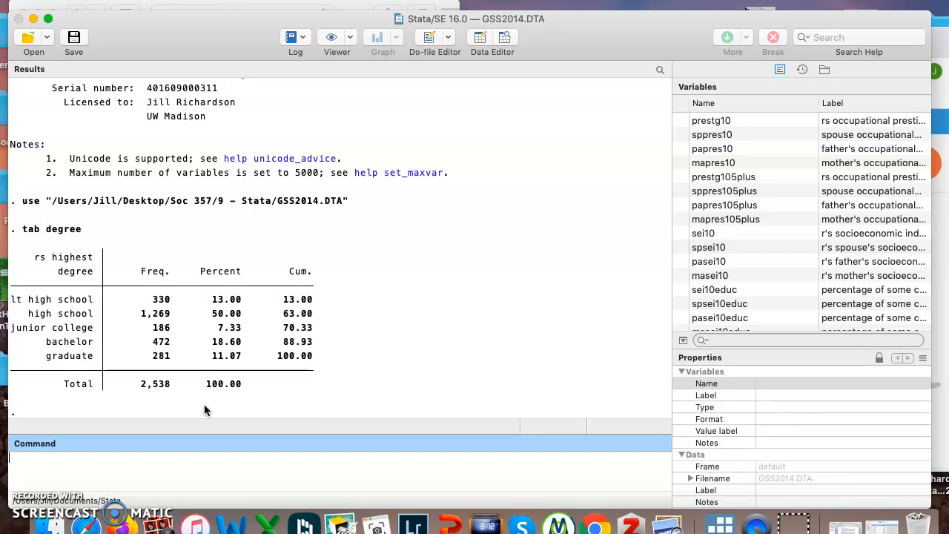
mouse_move(193, 318)
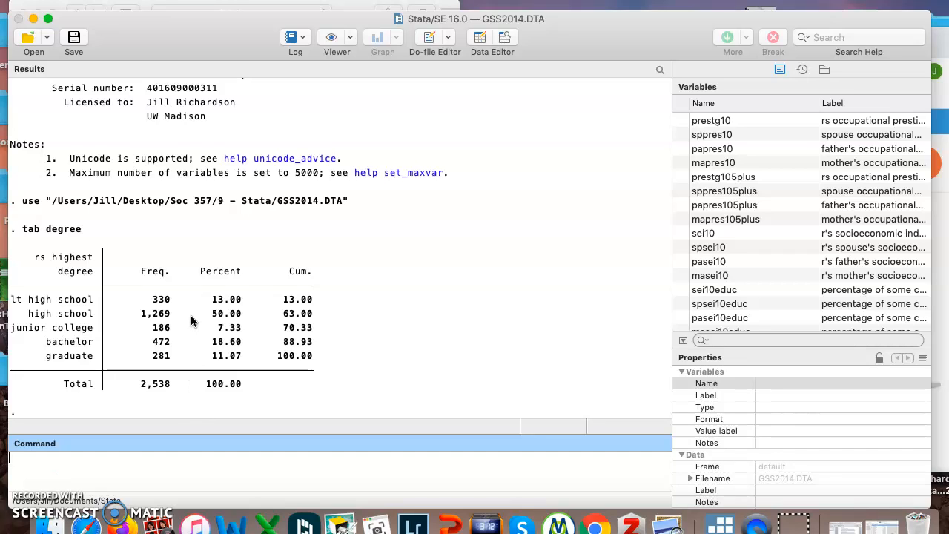
mouse_move(218, 326)
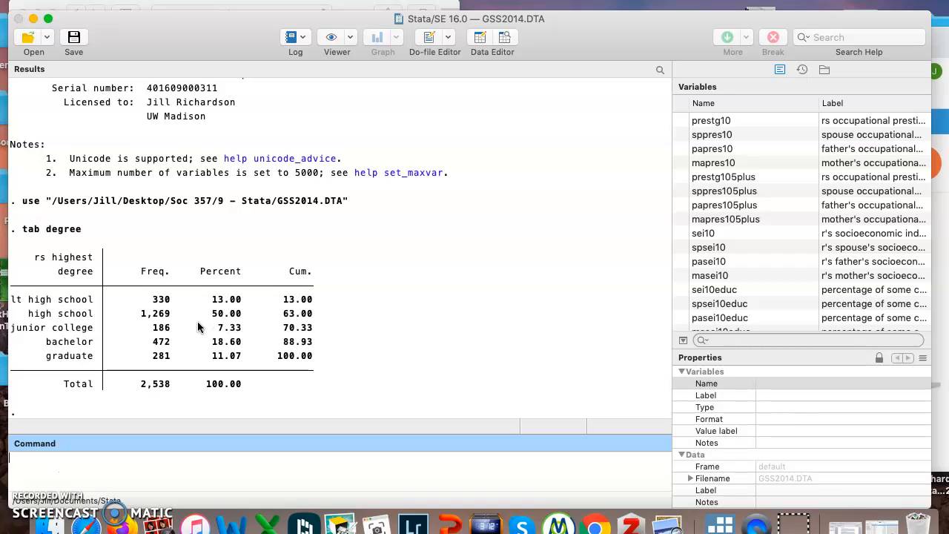
mouse_move(237, 341)
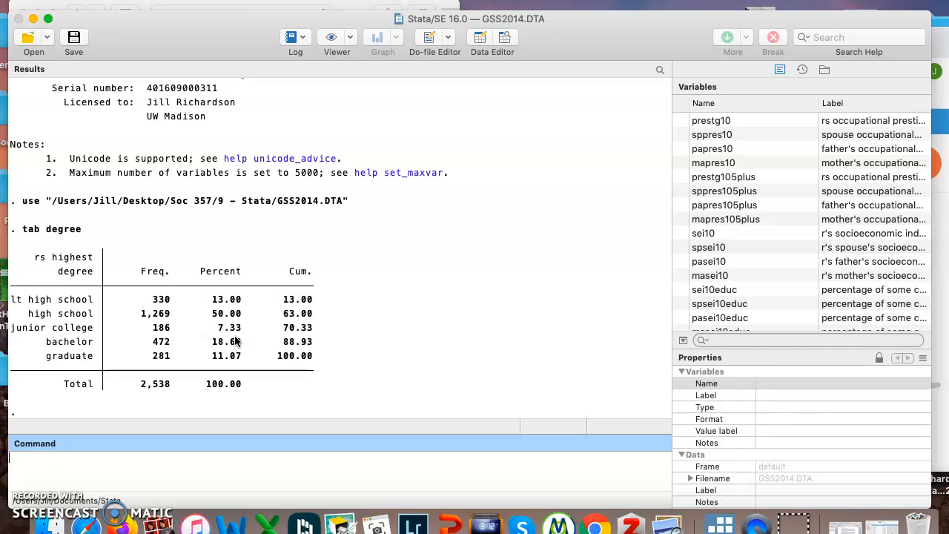
mouse_move(206, 337)
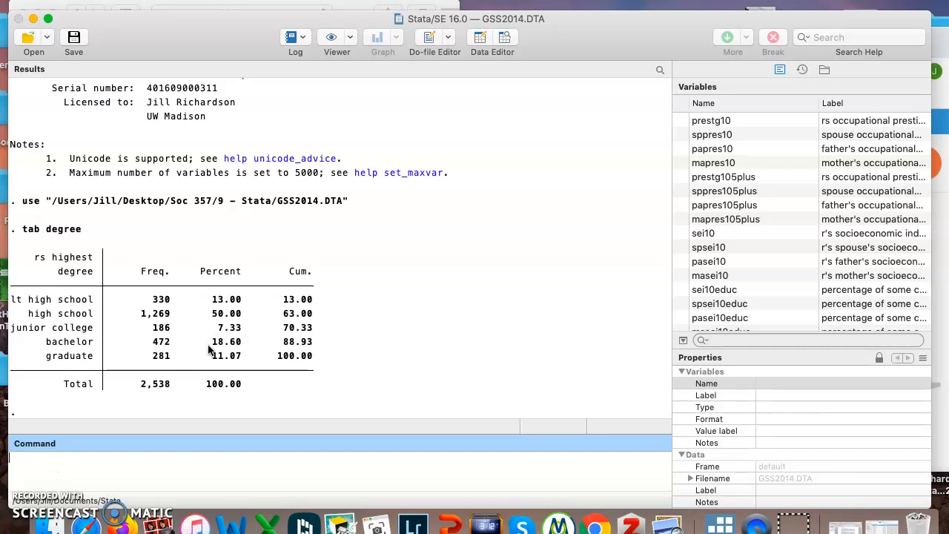
mouse_move(287, 328)
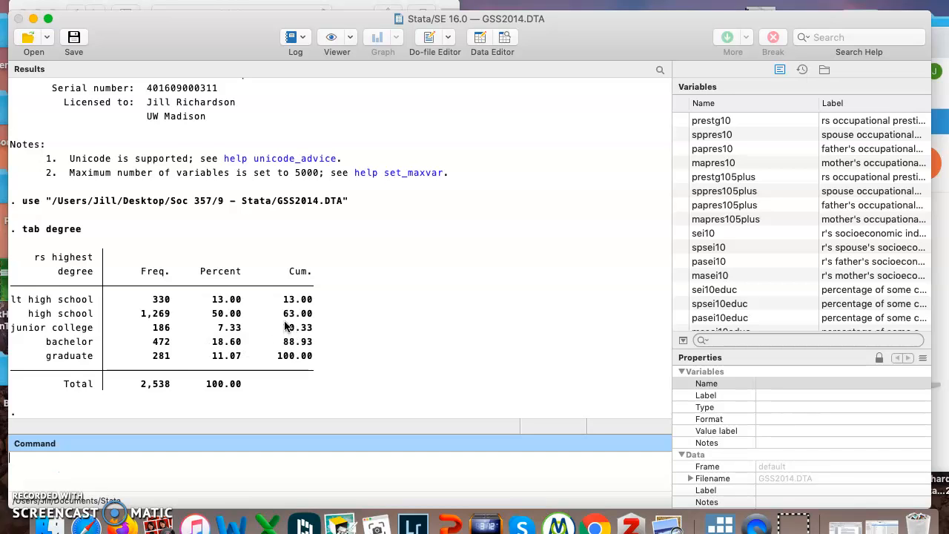
mouse_move(301, 323)
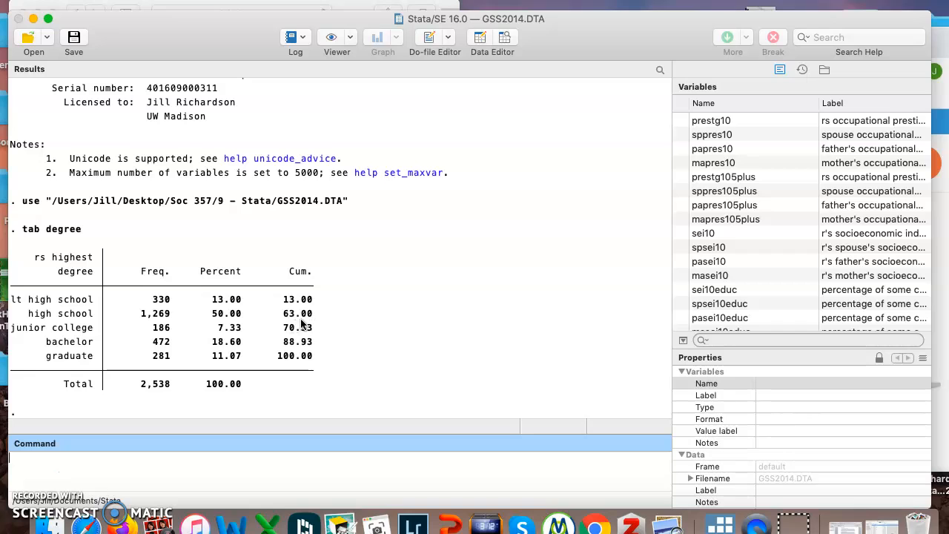
mouse_move(261, 320)
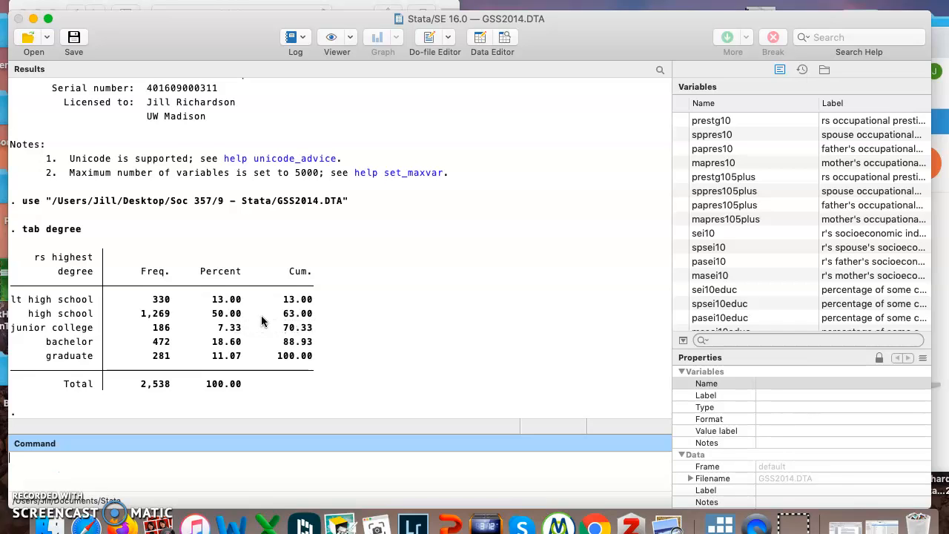
mouse_move(297, 324)
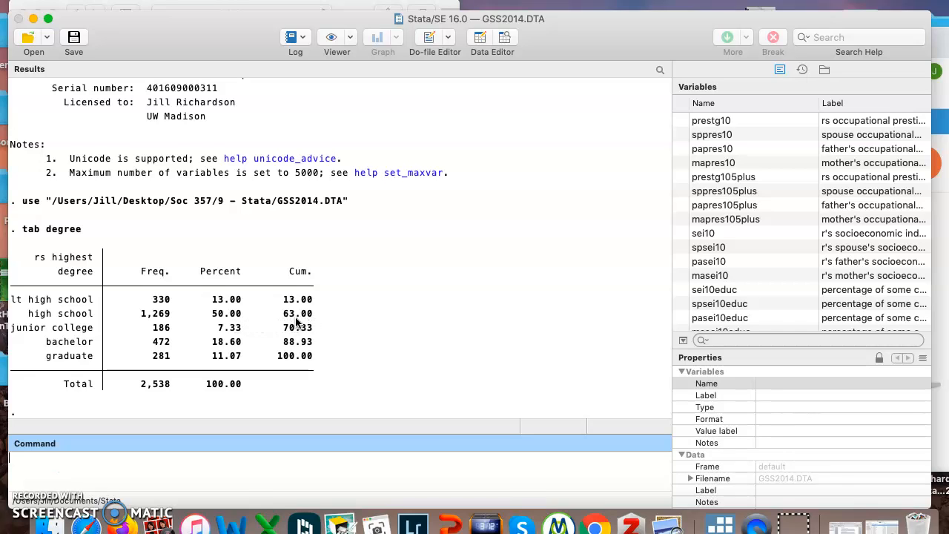
mouse_move(315, 370)
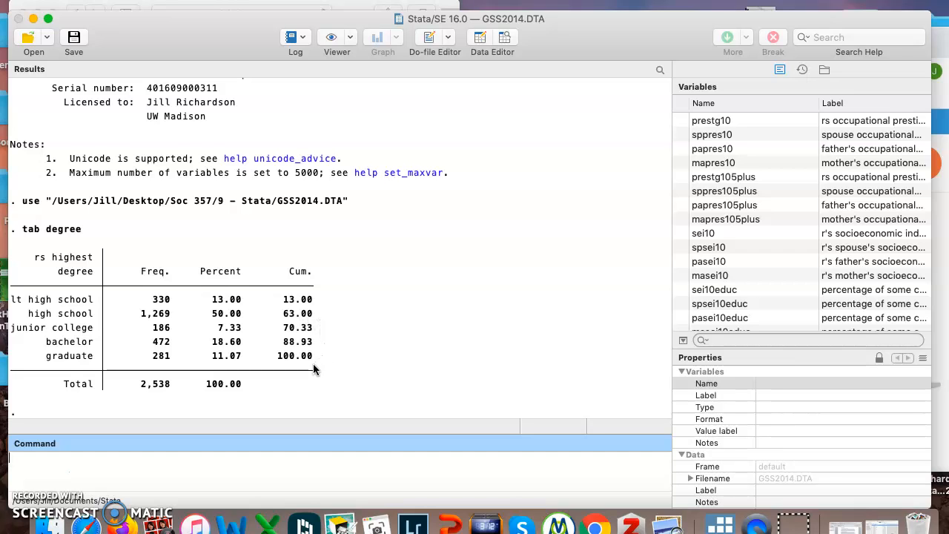
mouse_move(308, 374)
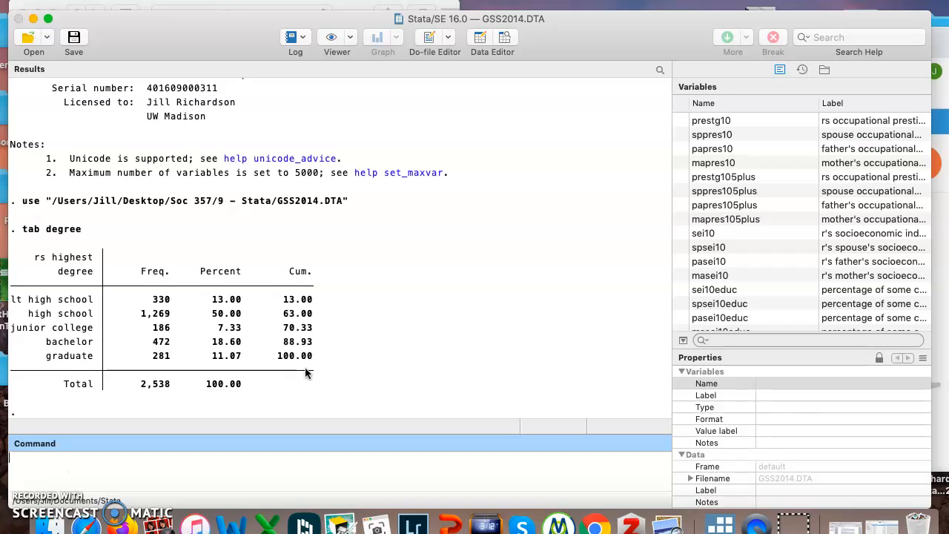
mouse_move(320, 341)
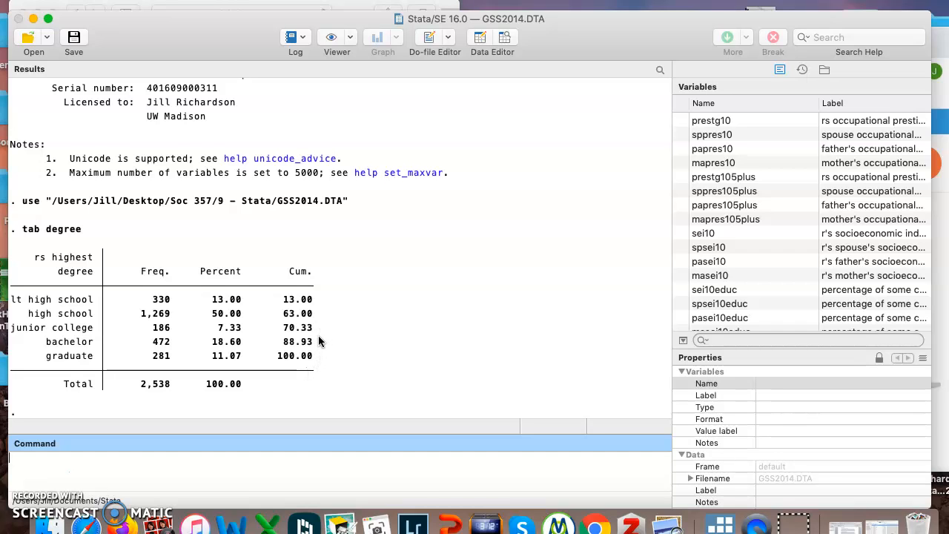
mouse_move(309, 412)
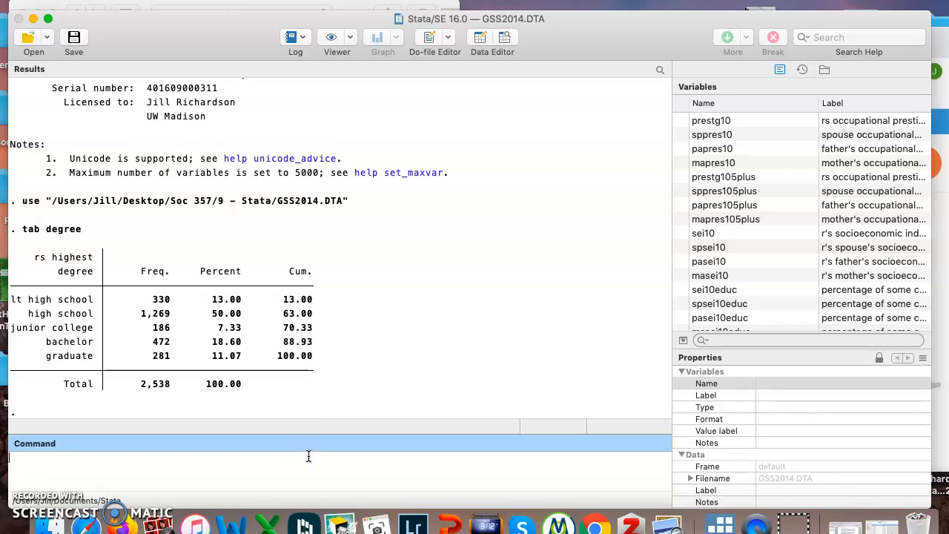
mouse_move(30, 360)
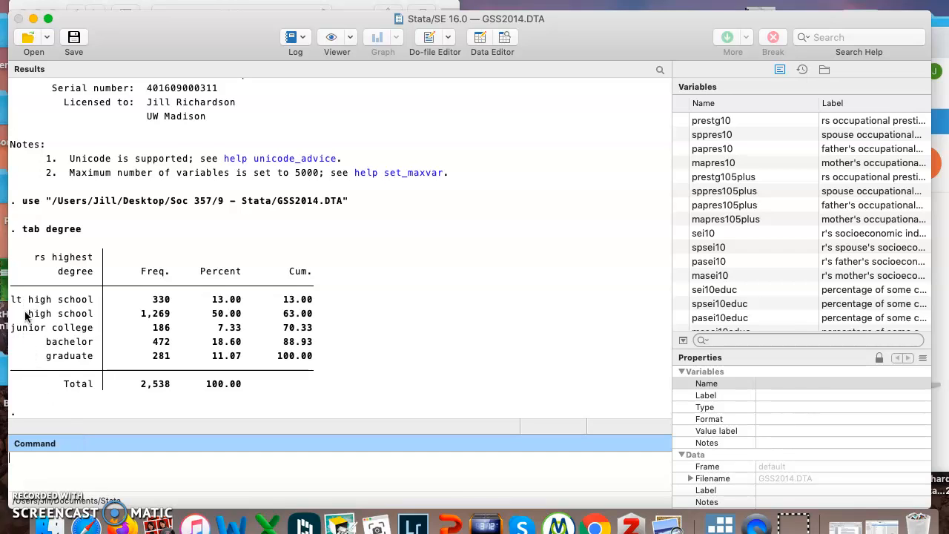
mouse_move(34, 368)
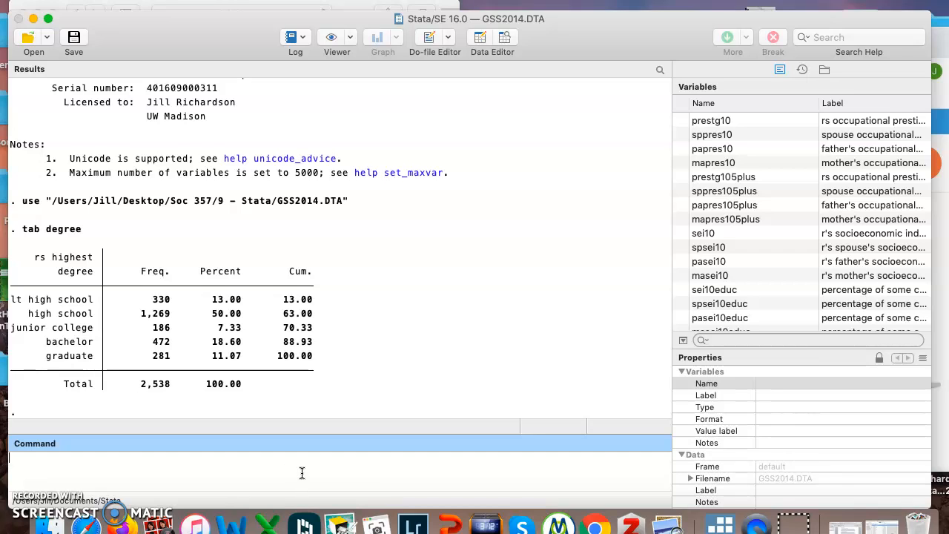
Run tab age and review the age frequencies from 18 to 89-or-older, 2,529 cases
text(tab)
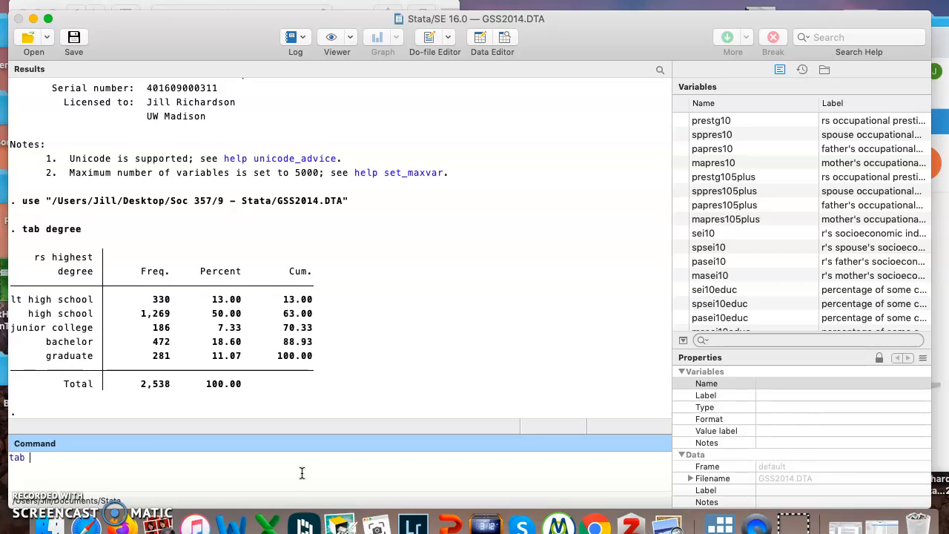
text(age)
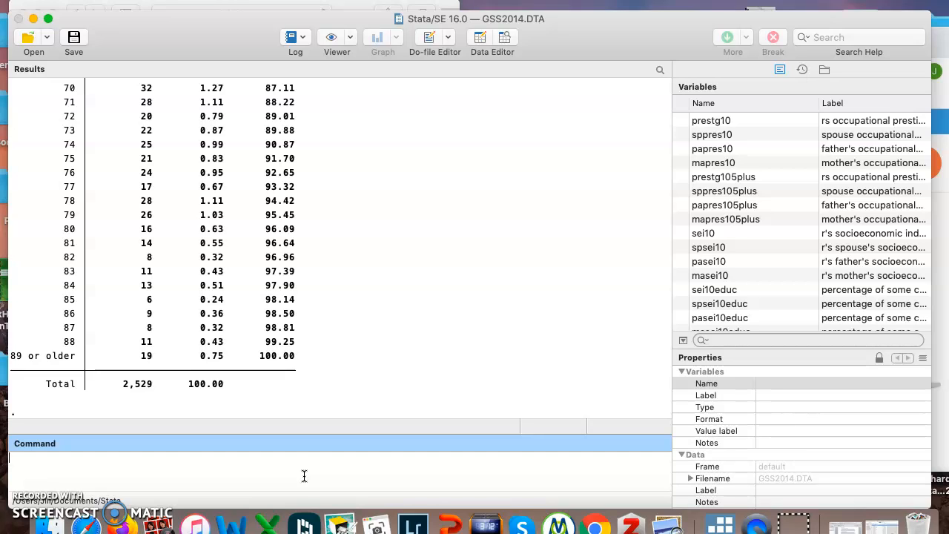
scroll(up, 3)
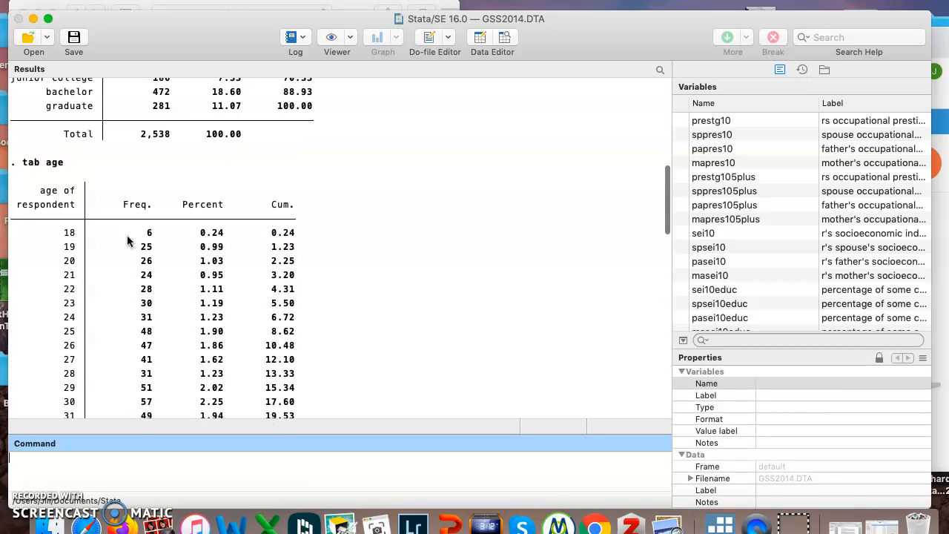
scroll(down, 3)
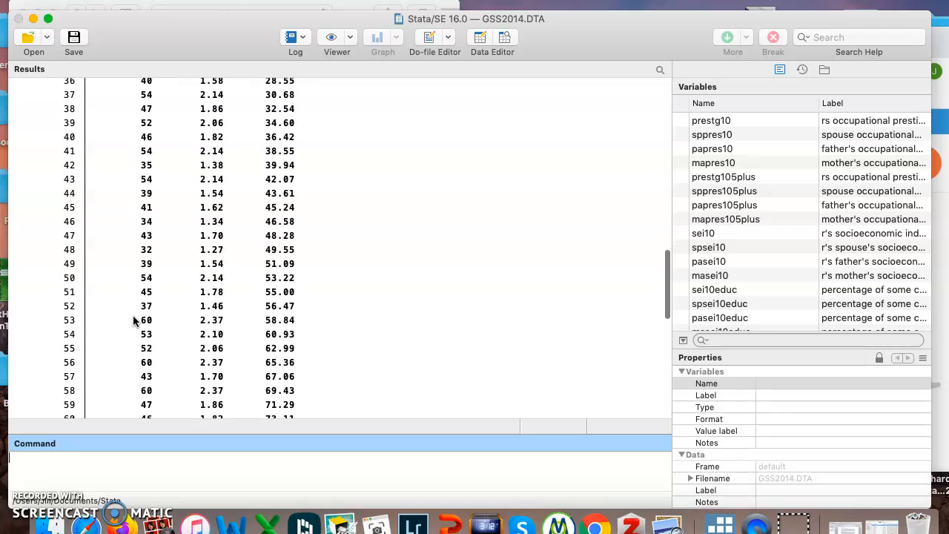
scroll(down, 3)
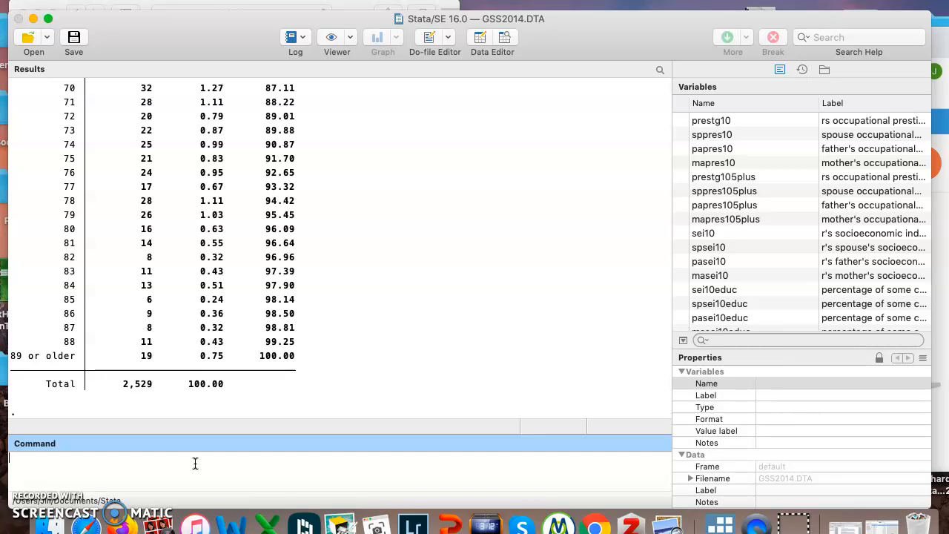
Run tab educ and review years of schooling 0-20 down to the 2,537 total
text(tab educ)
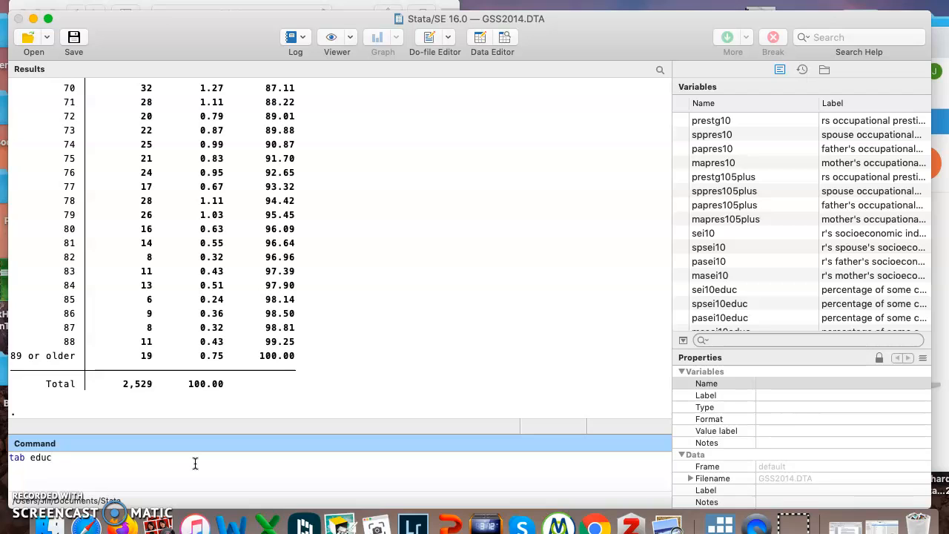
key(Return)
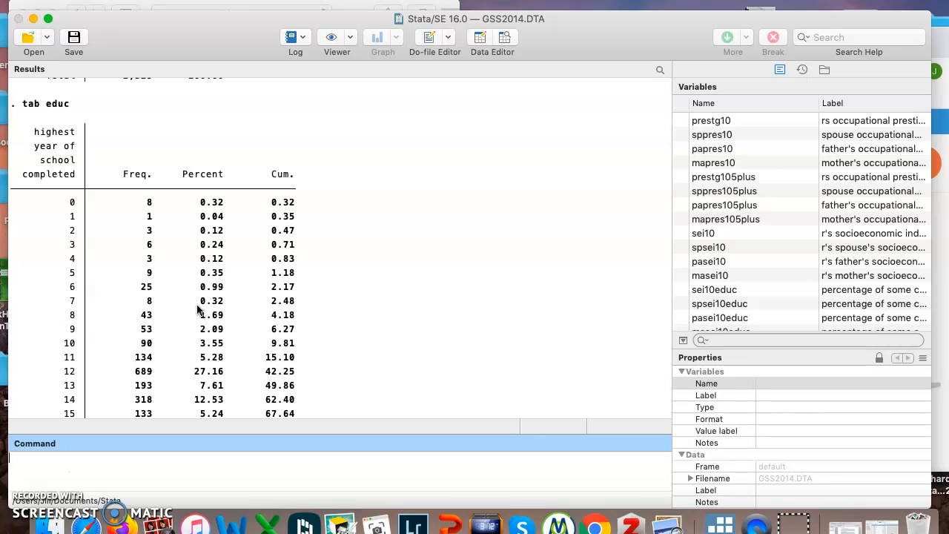
scroll(down, 3)
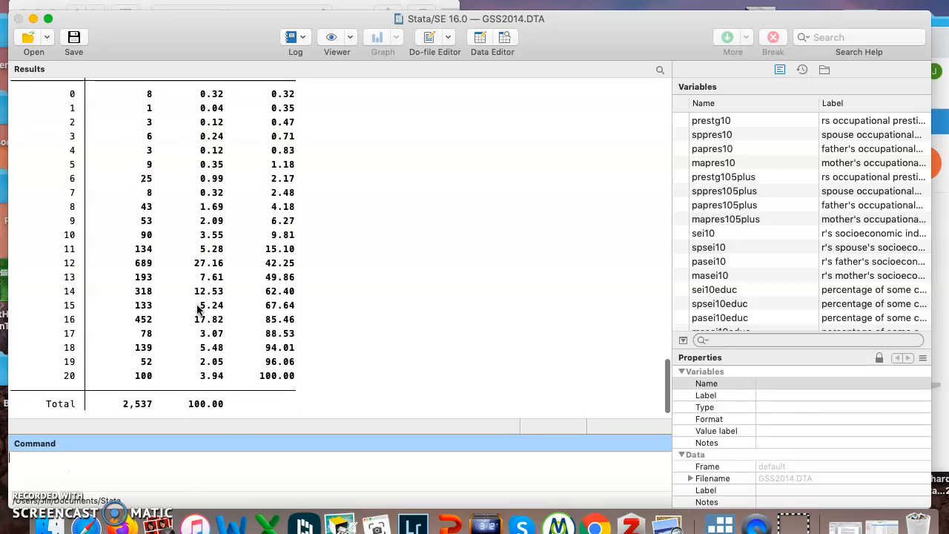
mouse_move(233, 273)
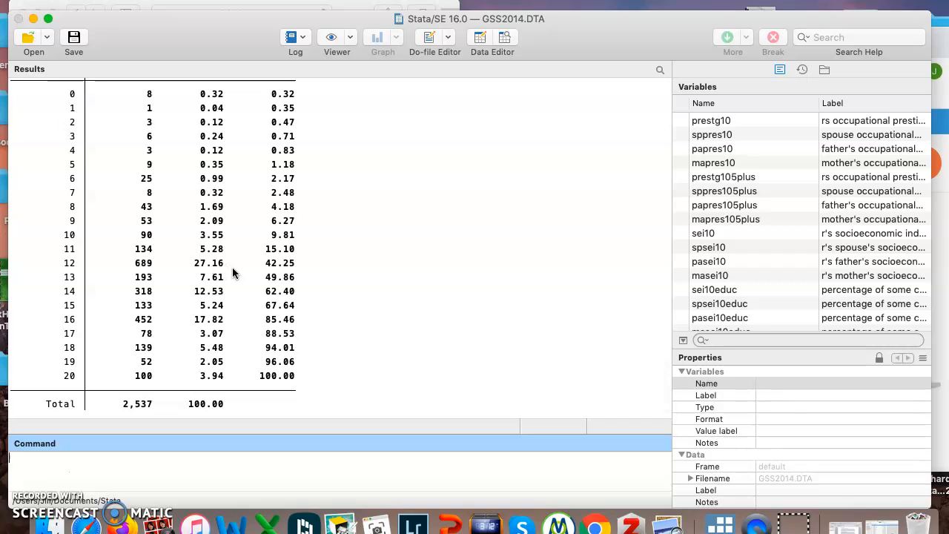
mouse_move(231, 306)
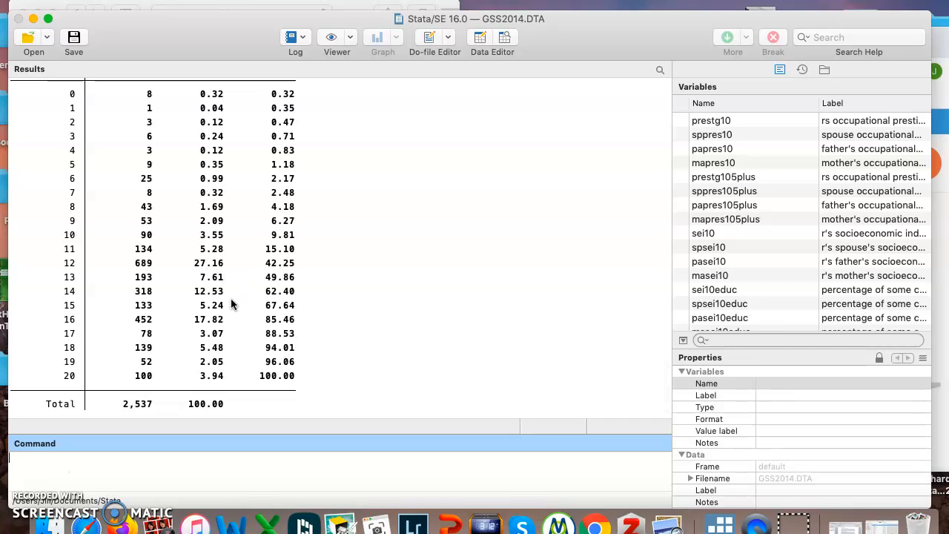
mouse_move(212, 332)
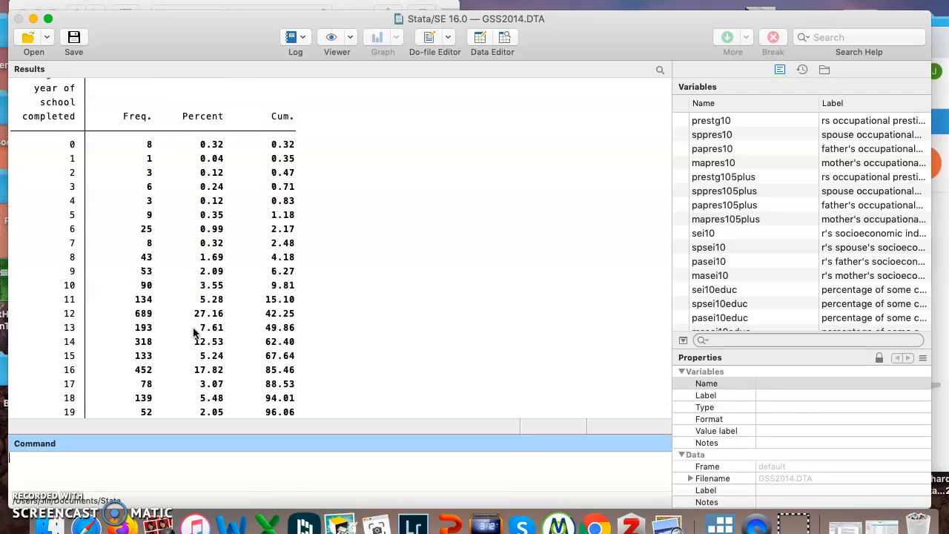
mouse_move(234, 355)
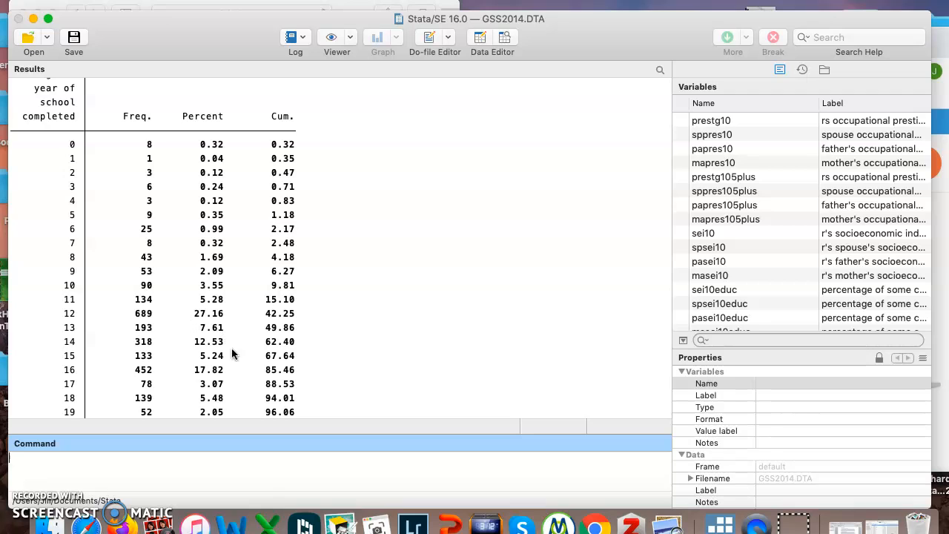
mouse_move(229, 383)
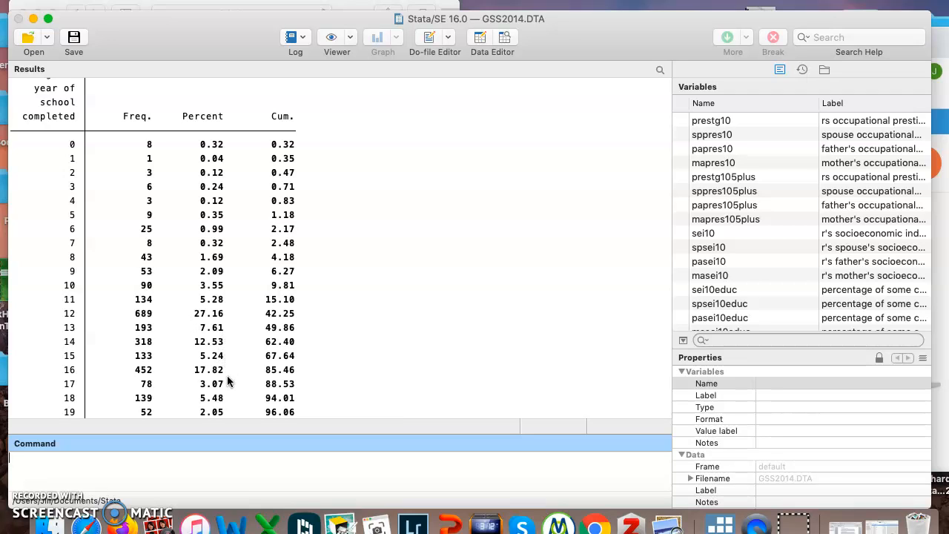
scroll(down, 3)
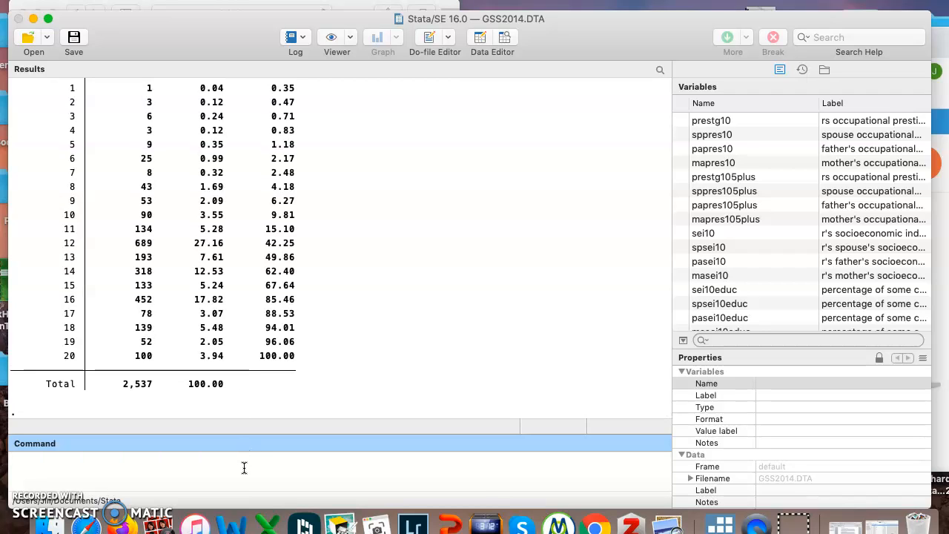
Run sum educ: 2,537 obs, mean 13.70, SD 3.07, range 0-20
text(sum)
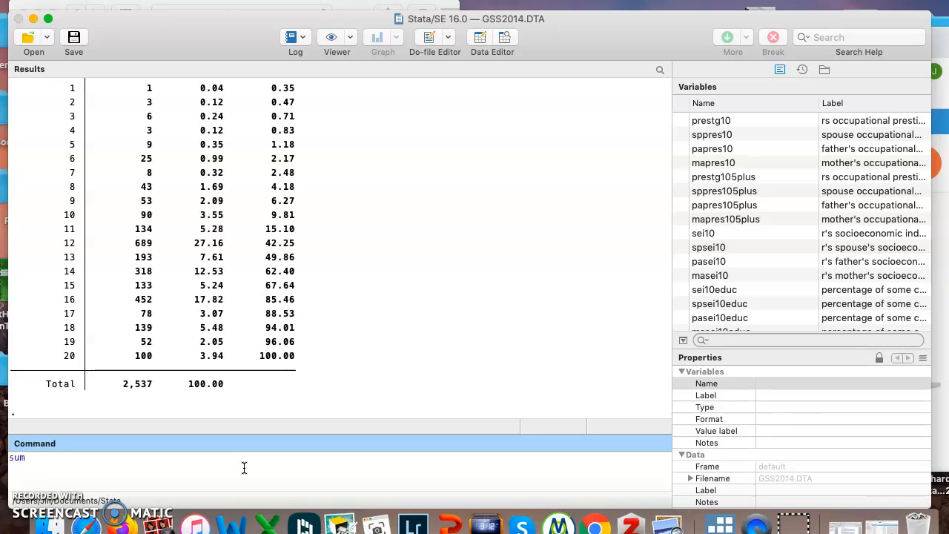
text(educ)
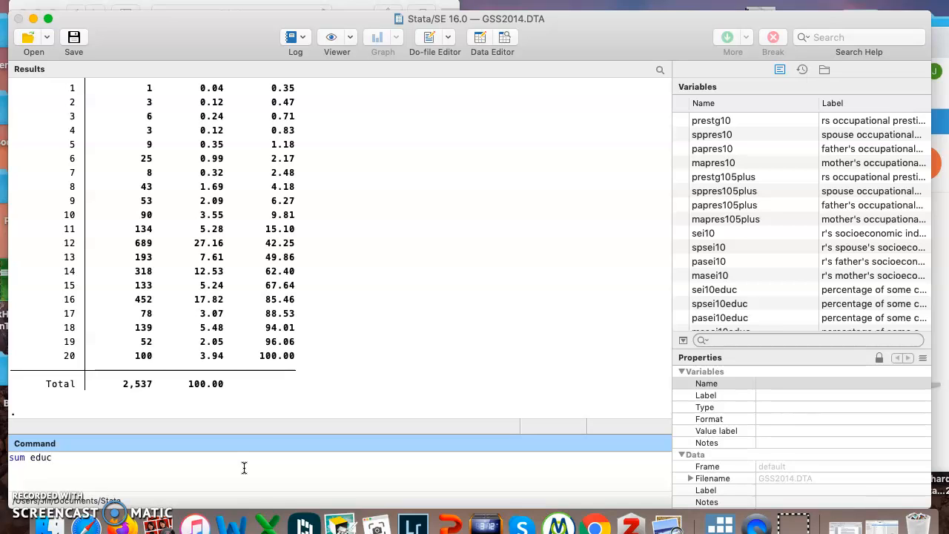
key(Return)
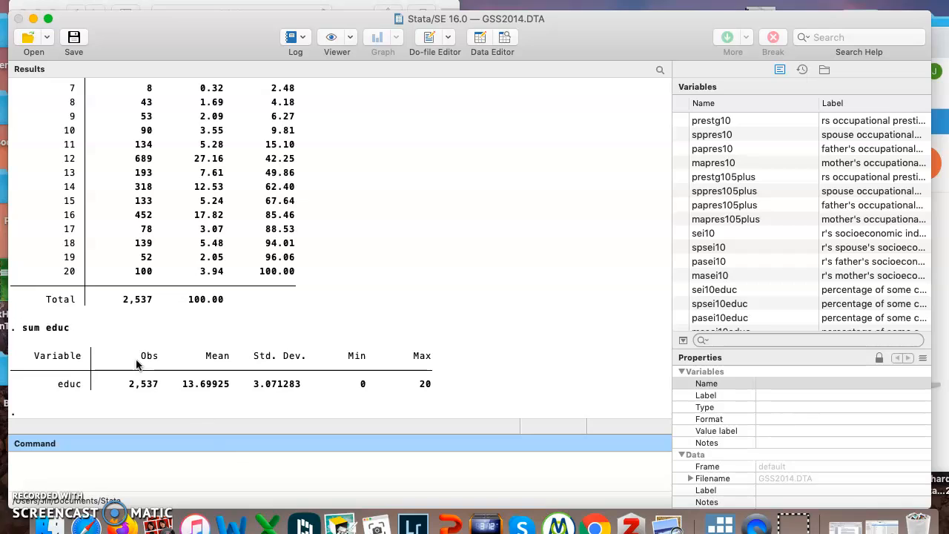
mouse_move(183, 384)
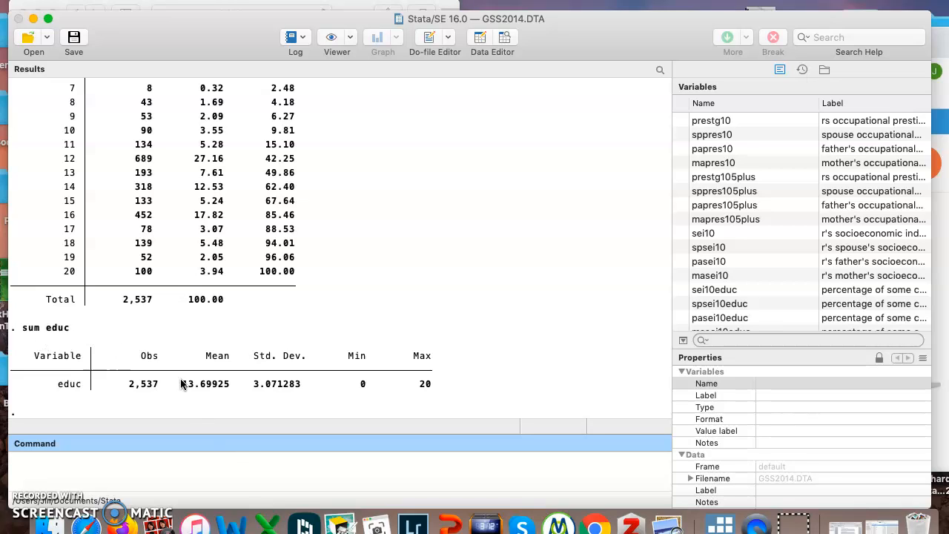
mouse_move(184, 398)
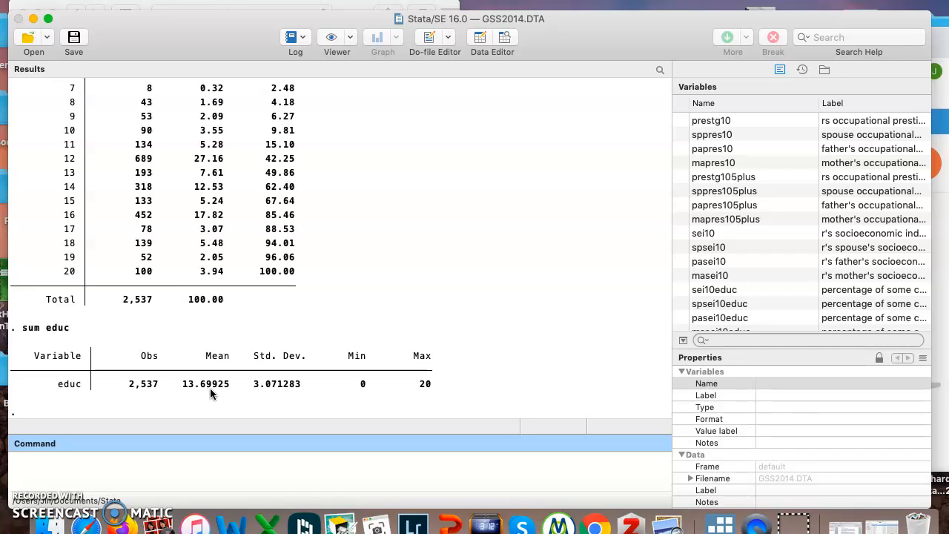
mouse_move(350, 400)
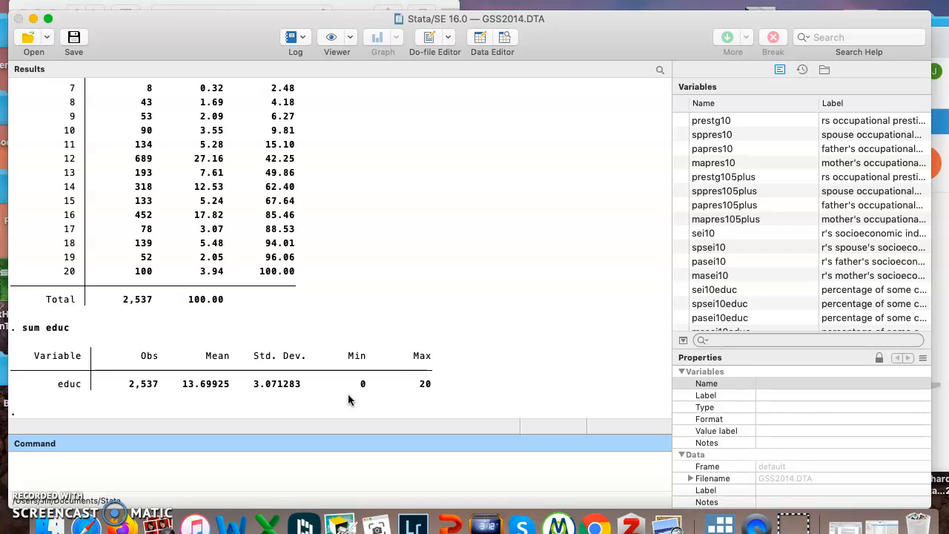
mouse_move(196, 400)
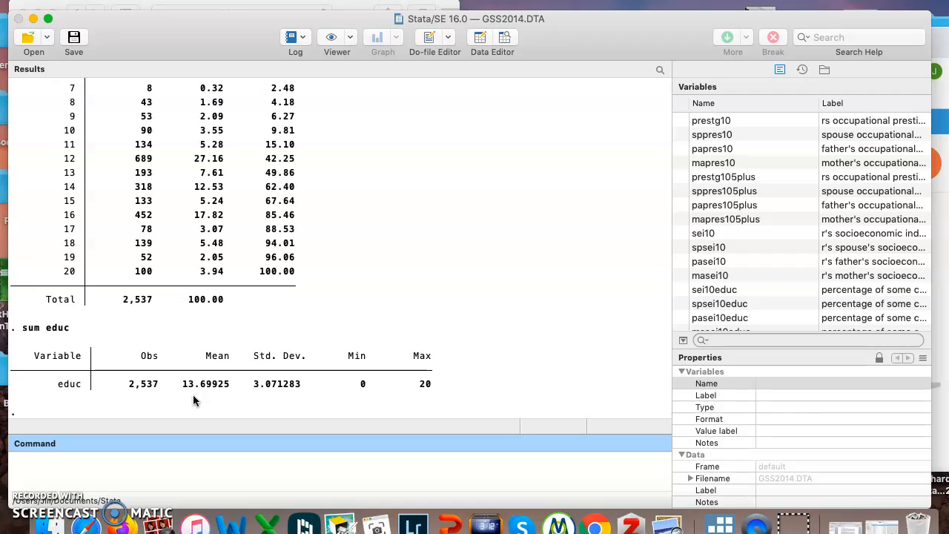
Run sum age: 2,529 obs, mean 49.01, SD 17.41, range 18-89
text(su)
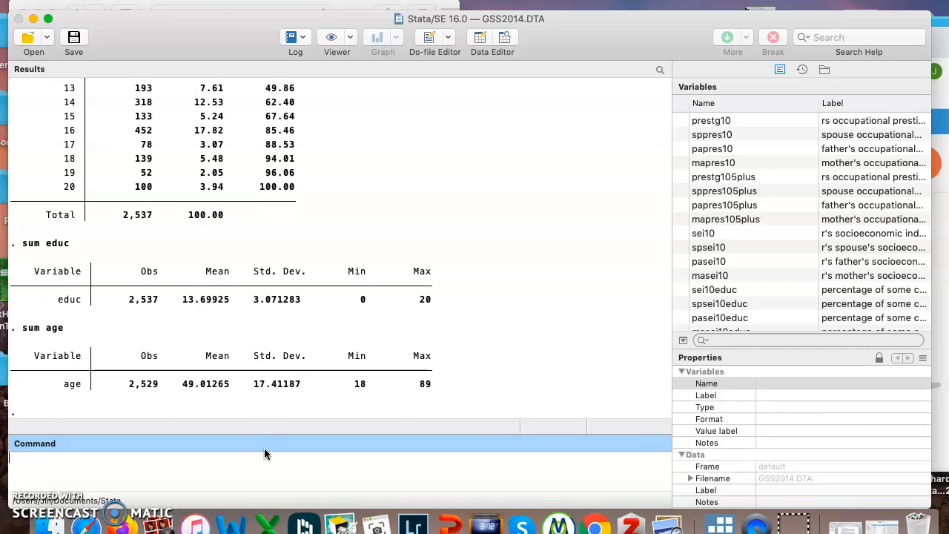
mouse_move(199, 400)
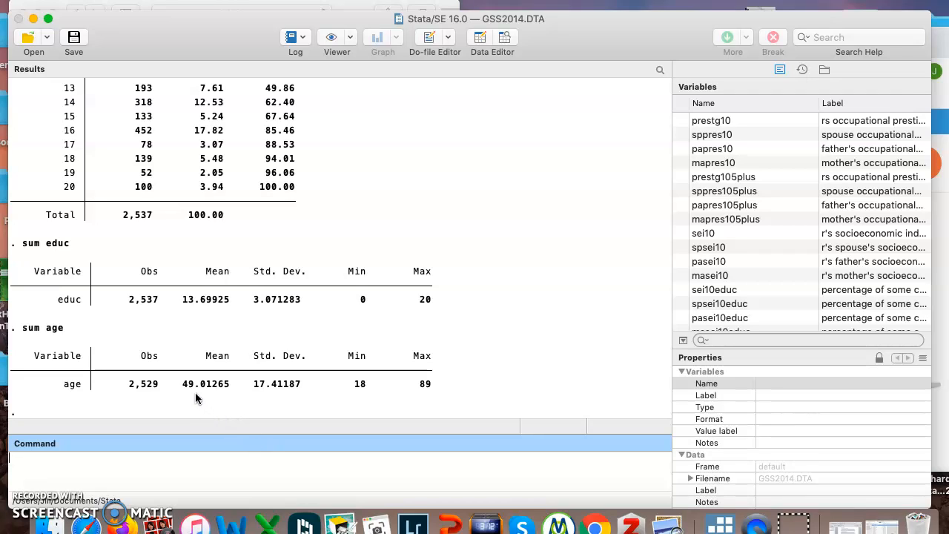
mouse_move(338, 409)
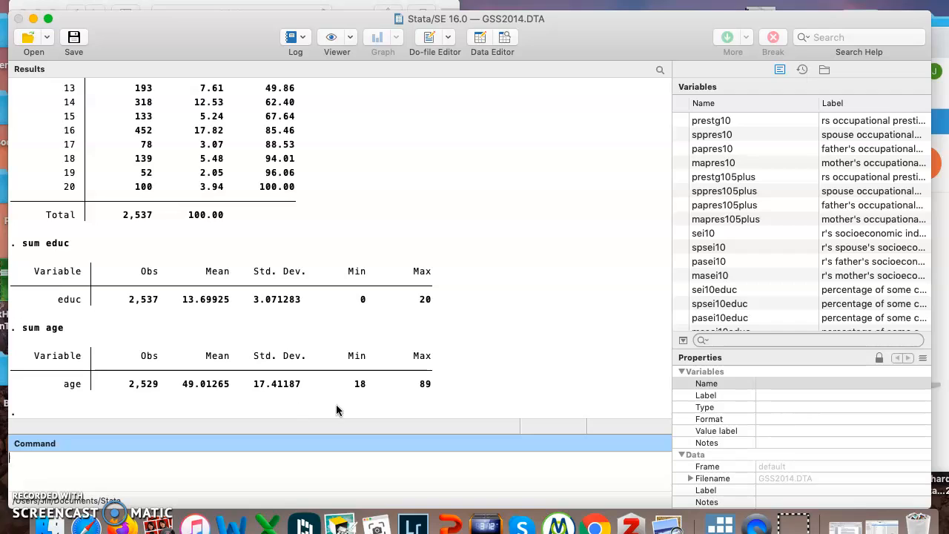
mouse_move(426, 398)
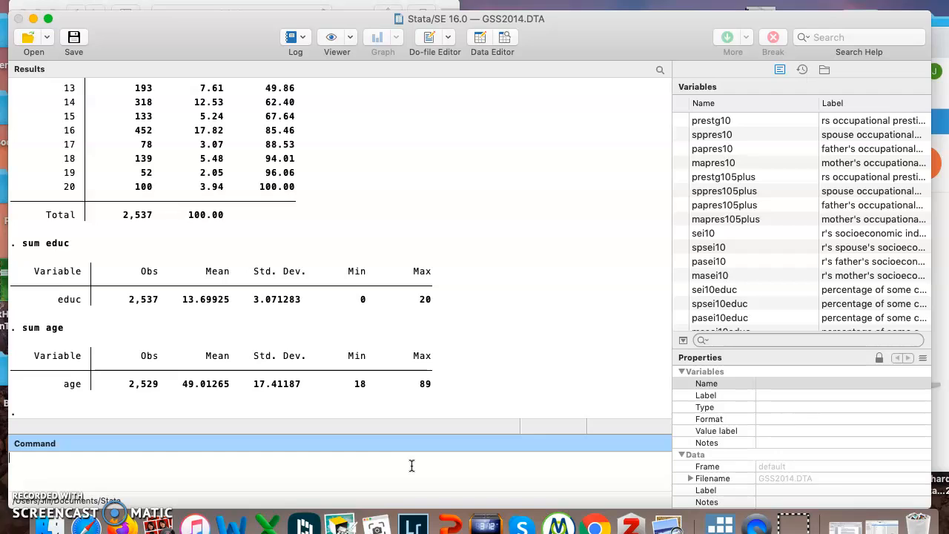
text(tab pol)
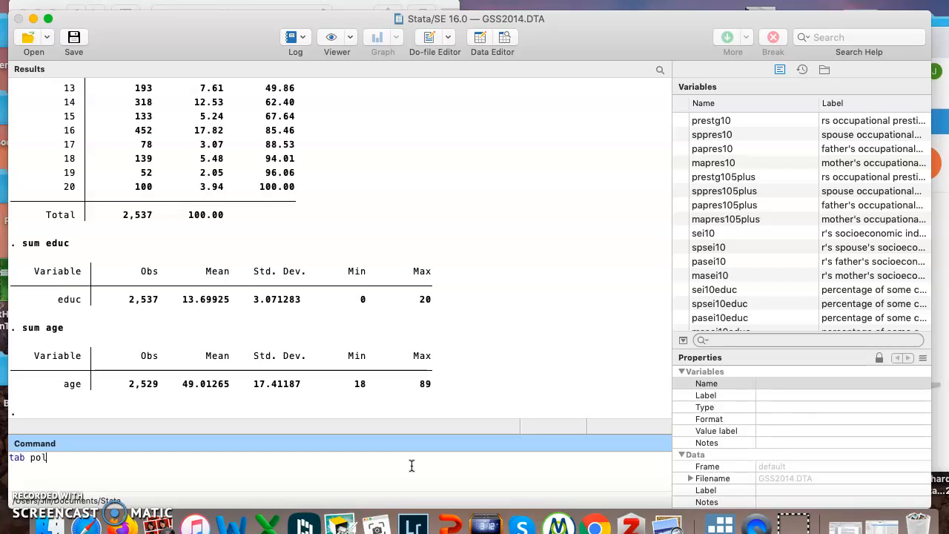
Run tab polviews sex, col and review totals: 1,104 male, 1,345 female, 2,449 overall
text(views sex)
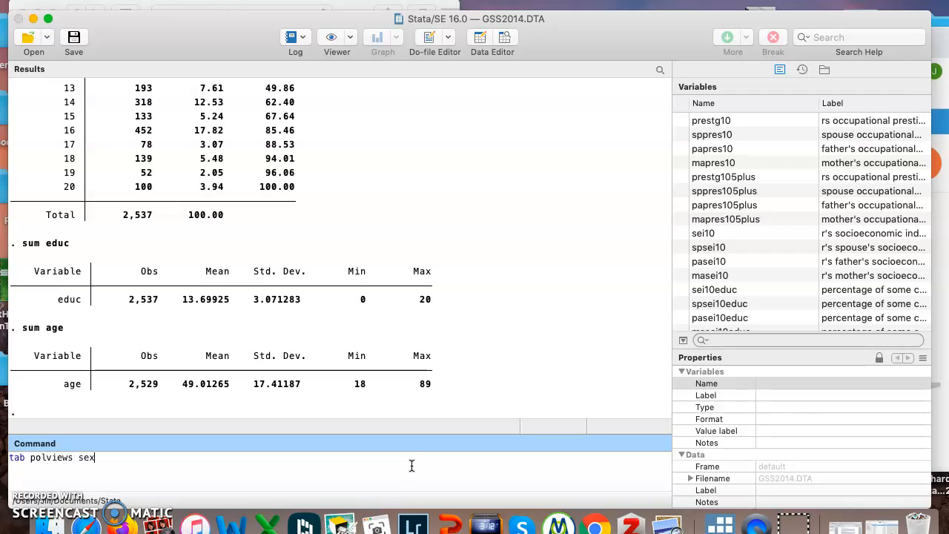
text(, col)
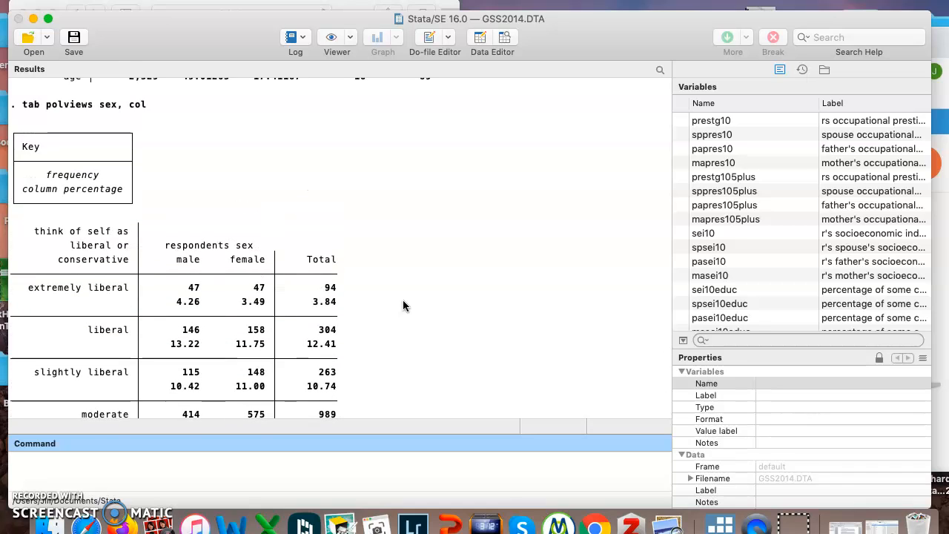
mouse_move(96, 303)
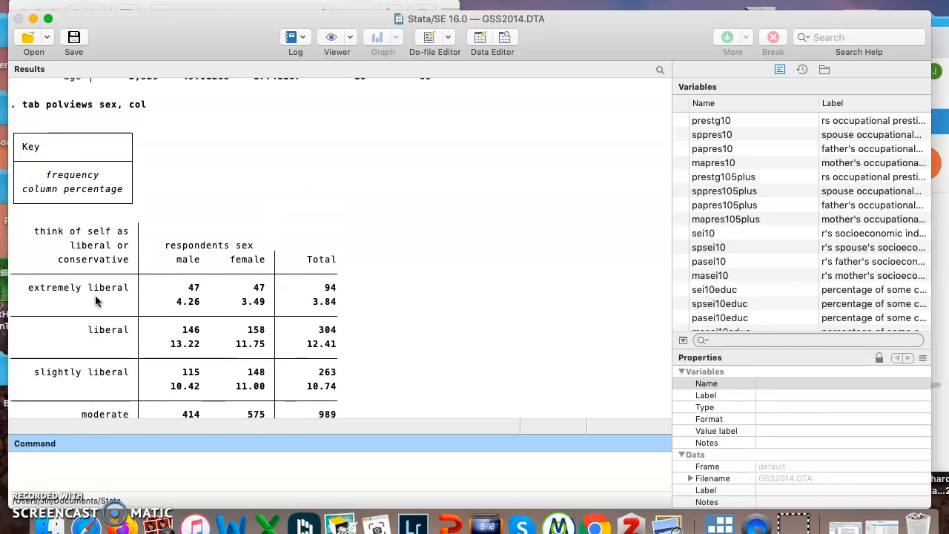
mouse_move(279, 270)
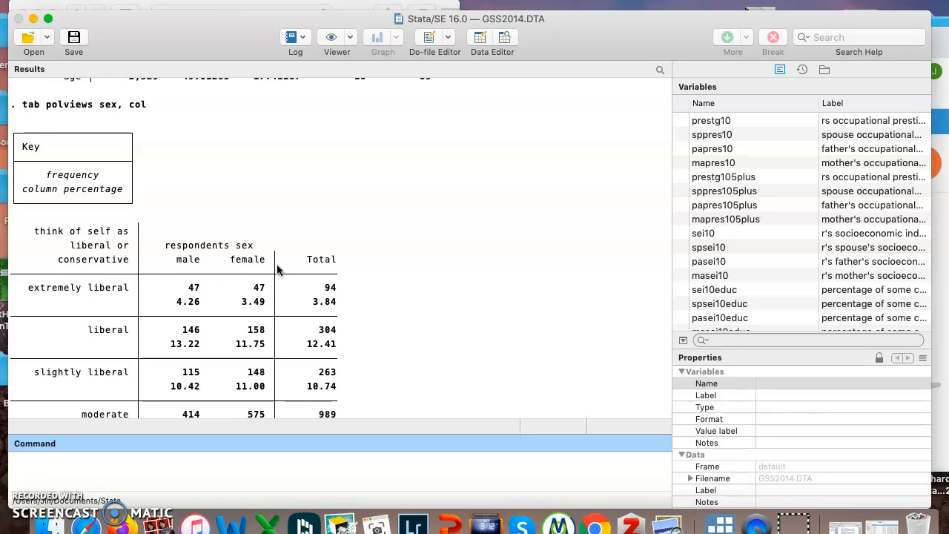
mouse_move(377, 267)
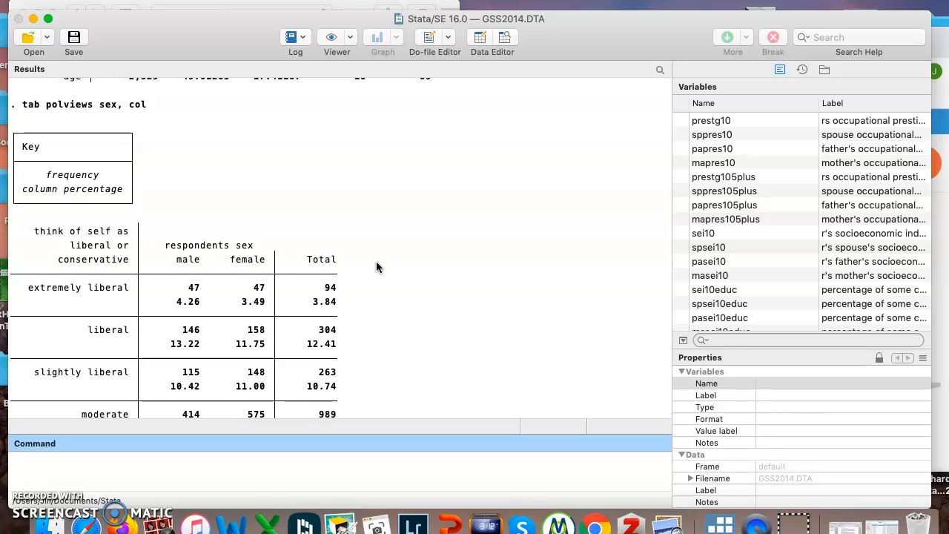
scroll(down, 3)
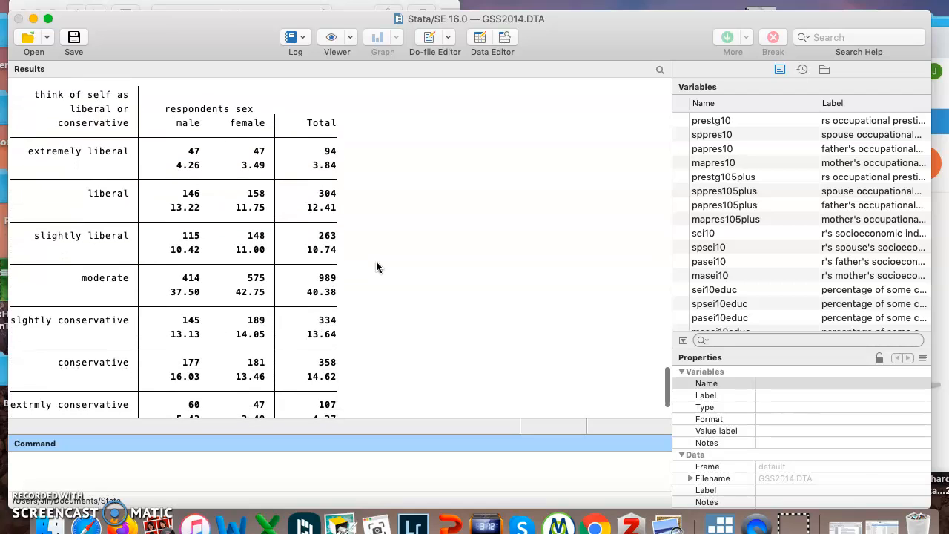
scroll(down, 3)
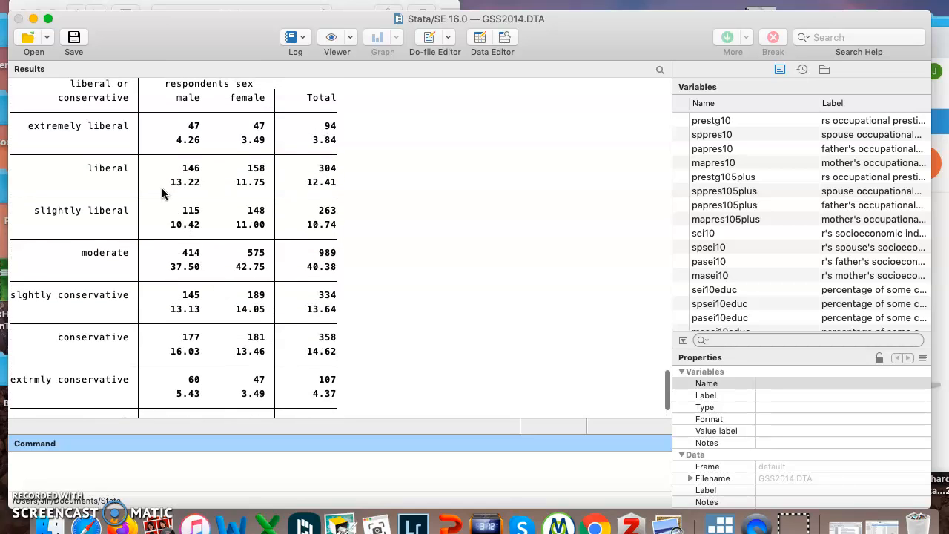
mouse_move(157, 151)
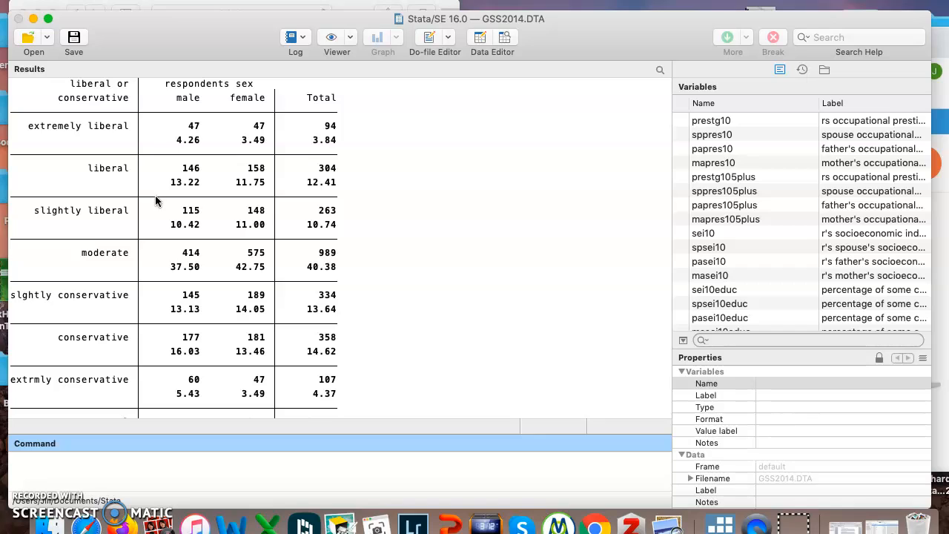
mouse_move(165, 368)
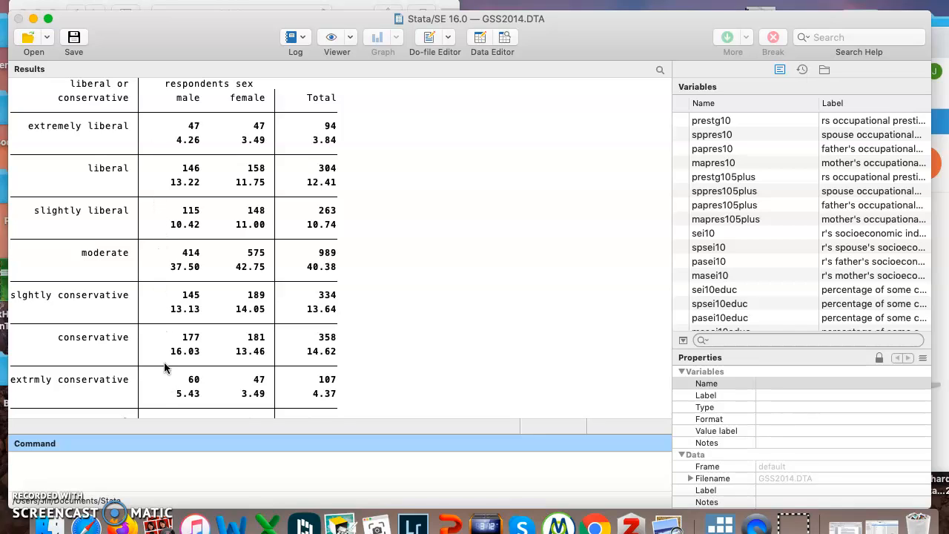
mouse_move(297, 337)
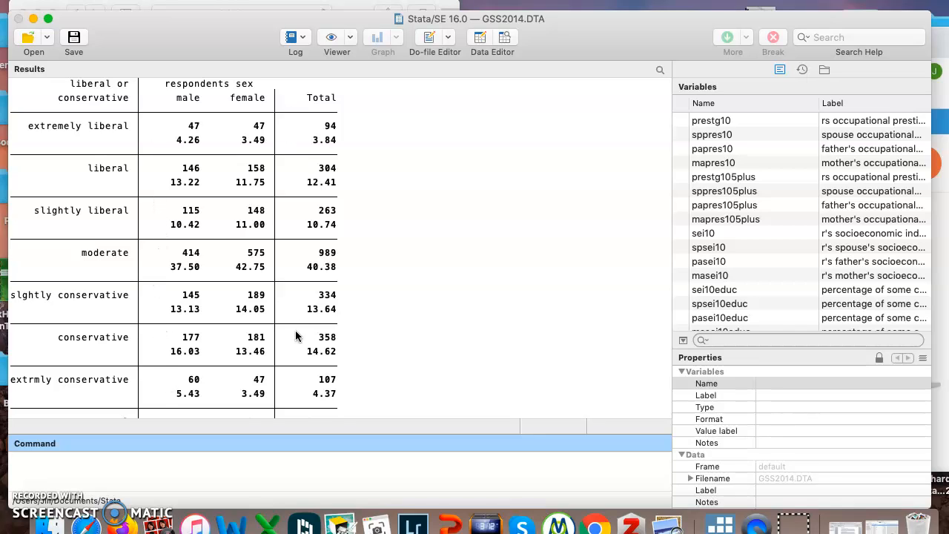
mouse_move(335, 275)
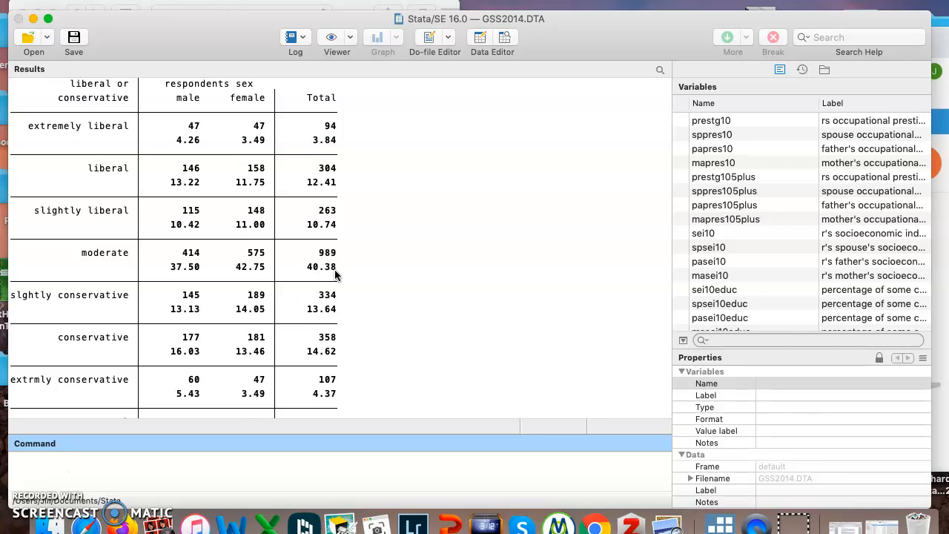
mouse_move(196, 270)
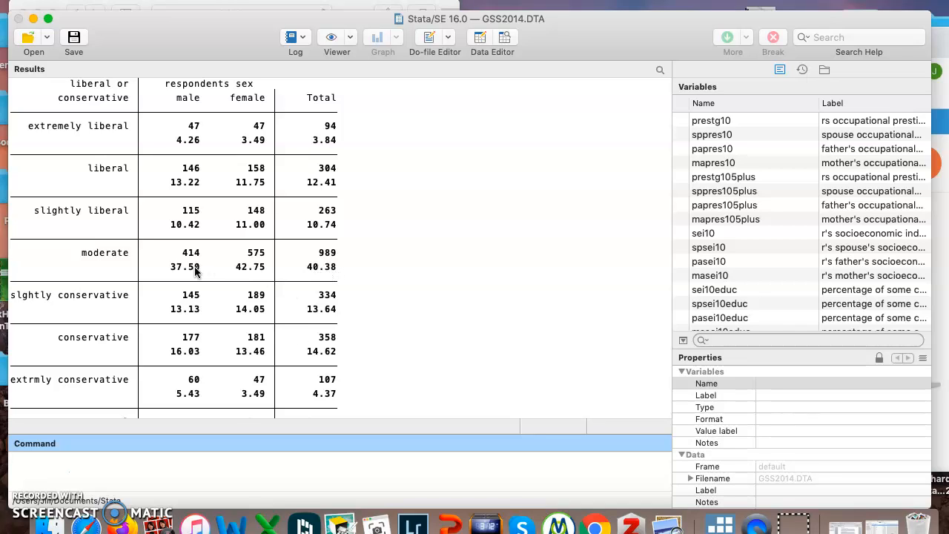
mouse_move(180, 277)
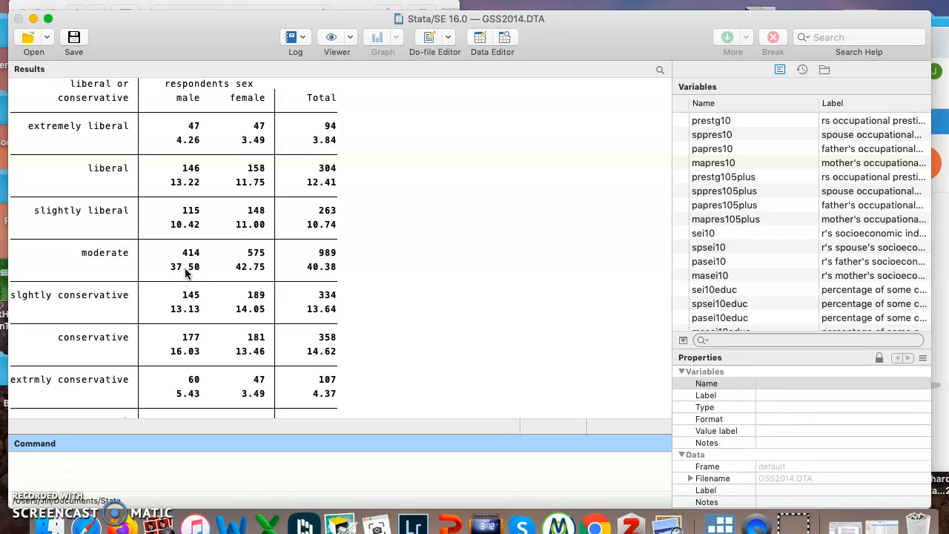
mouse_move(240, 275)
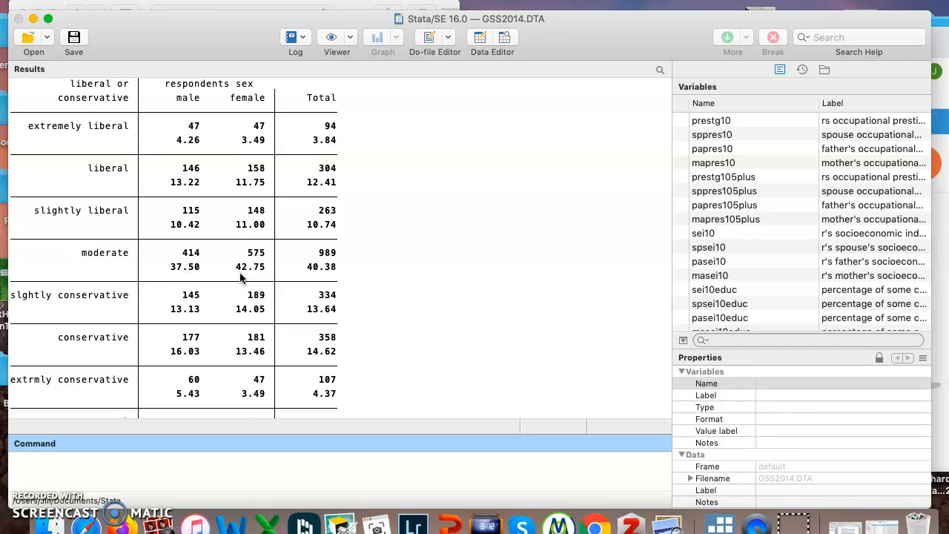
scroll(down, 3)
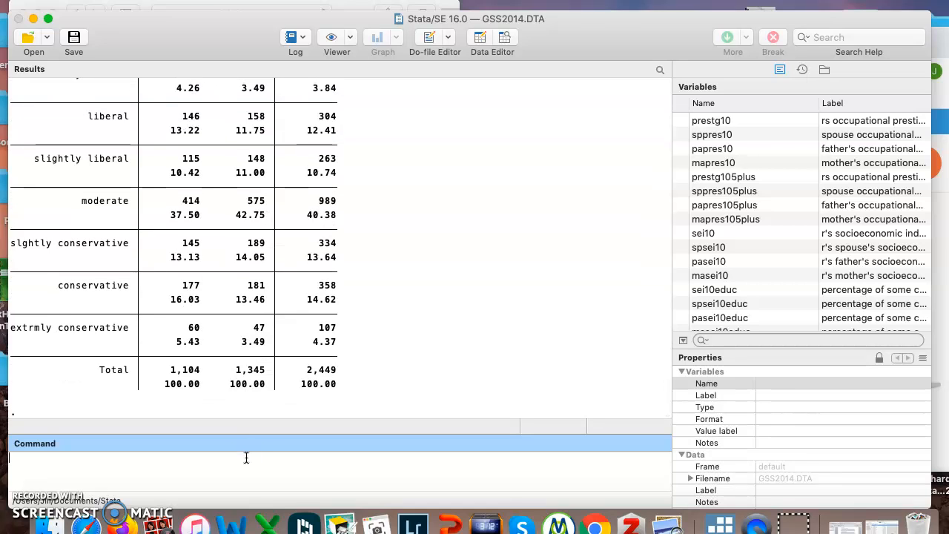
Run tab age sex, col and review down to 89-or-older and totals 1,138 male, 1,391 female
text(tab)
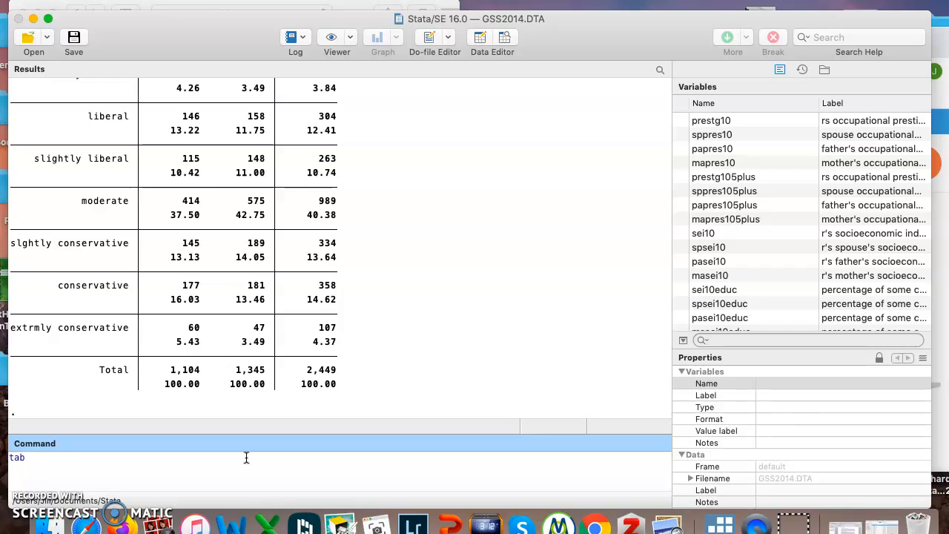
text(age sex, col)
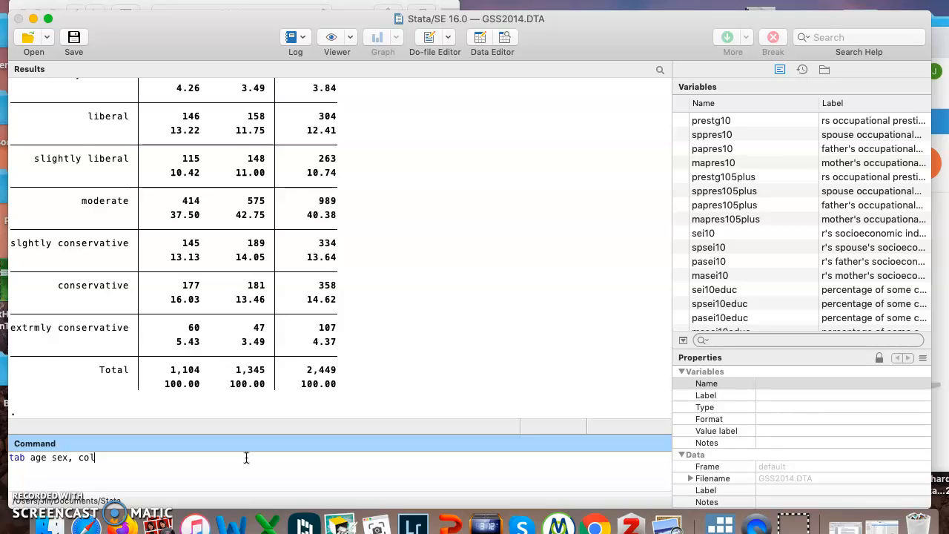
key(Return)
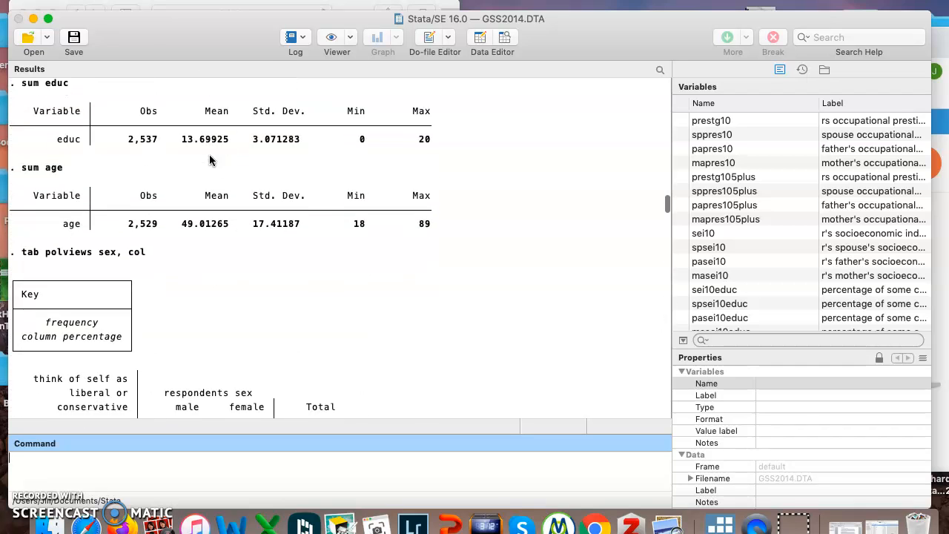
scroll(down, 3)
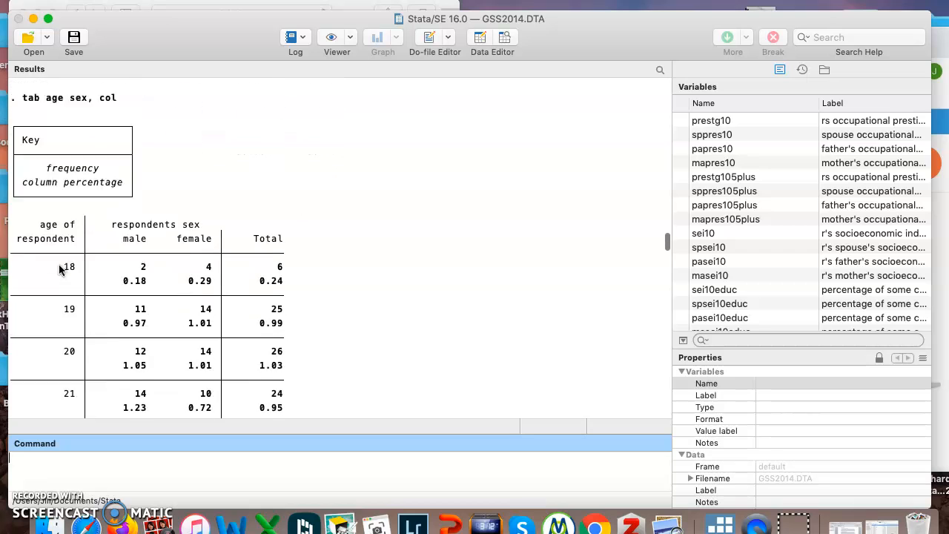
scroll(down, 3)
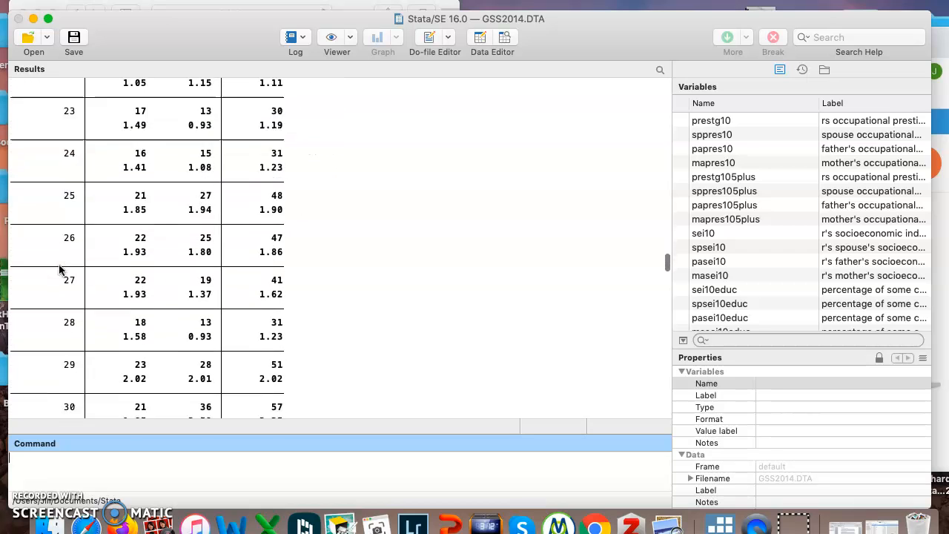
scroll(down, 3)
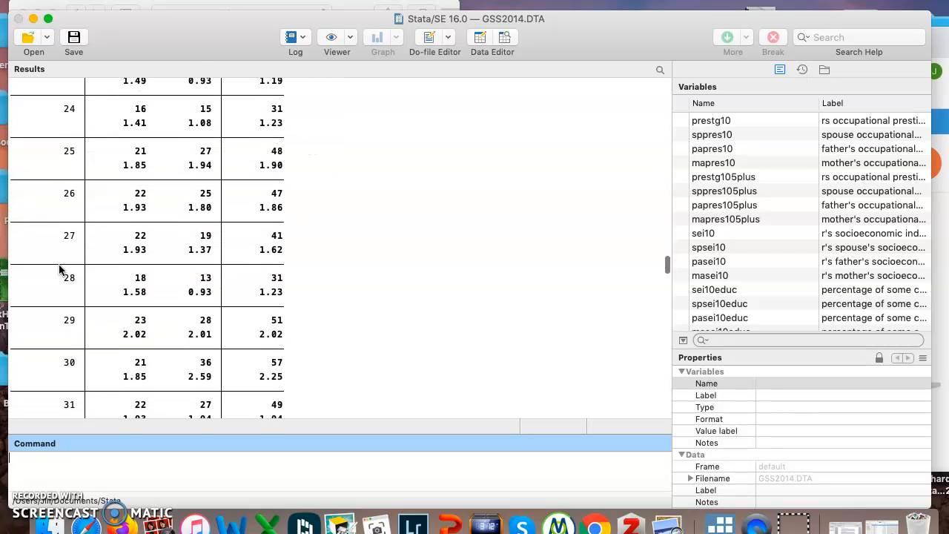
mouse_move(94, 295)
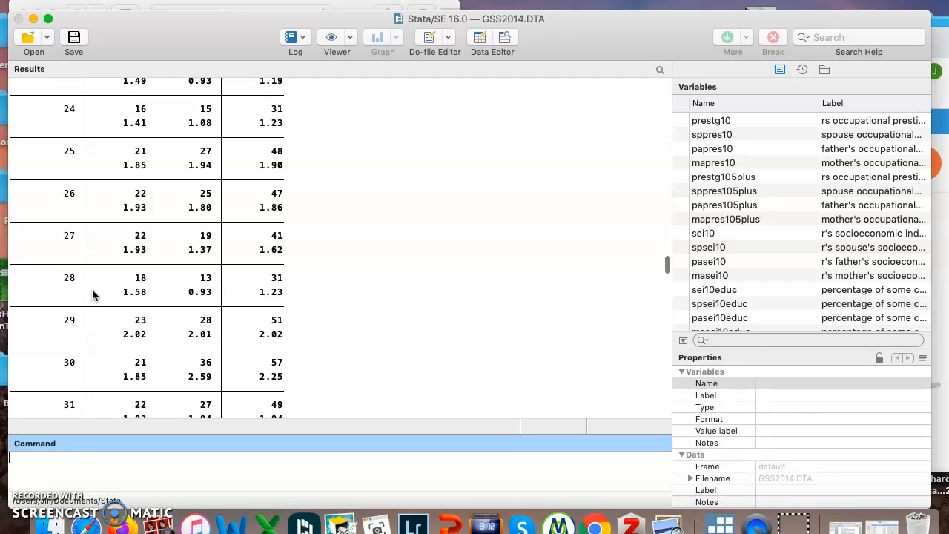
scroll(up, 3)
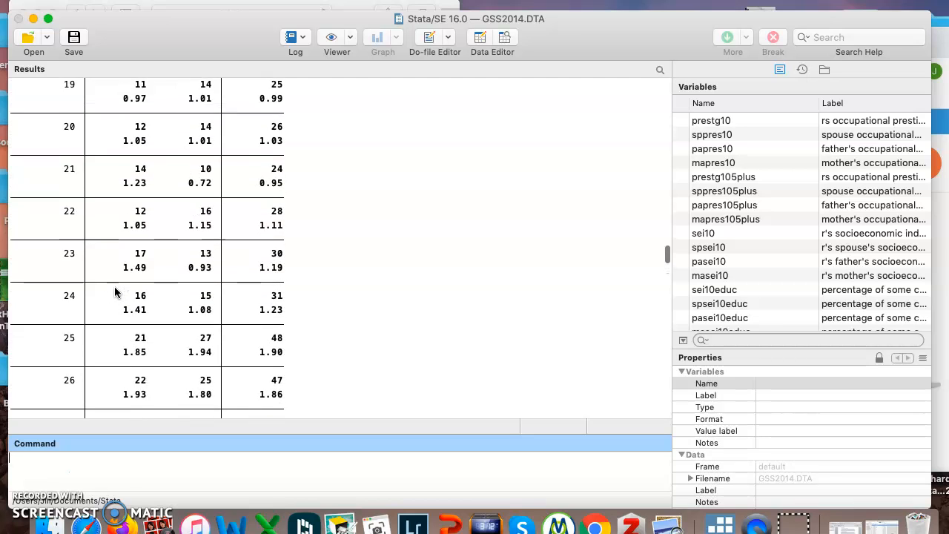
scroll(down, 3)
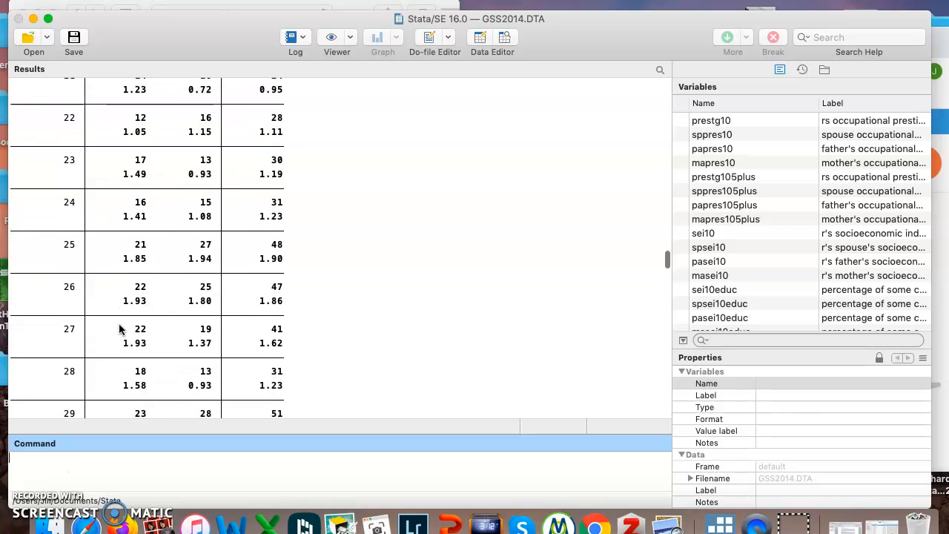
scroll(down, 3)
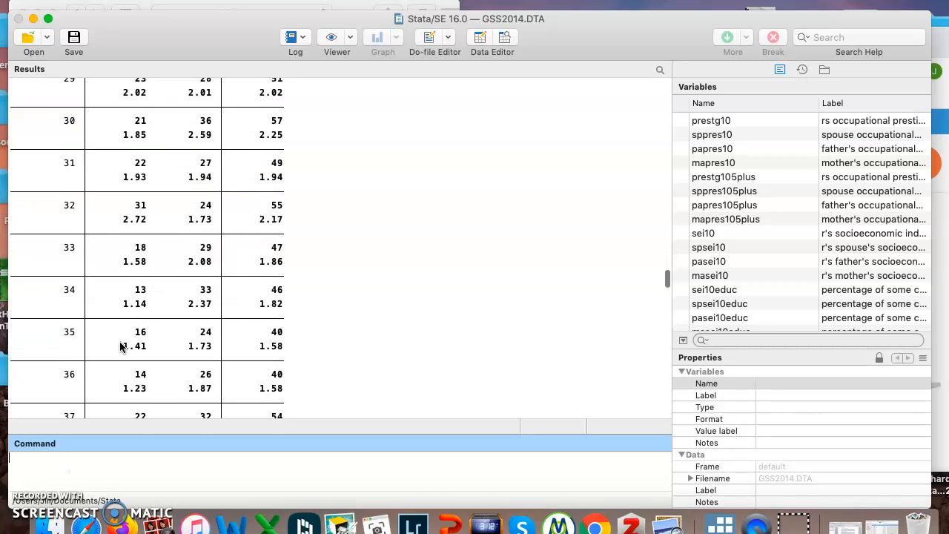
scroll(down, 3)
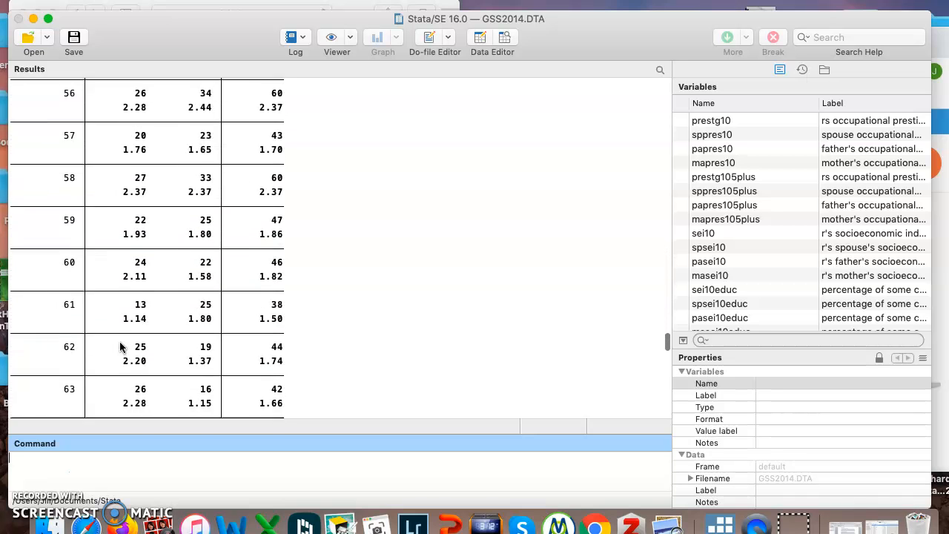
scroll(down, 3)
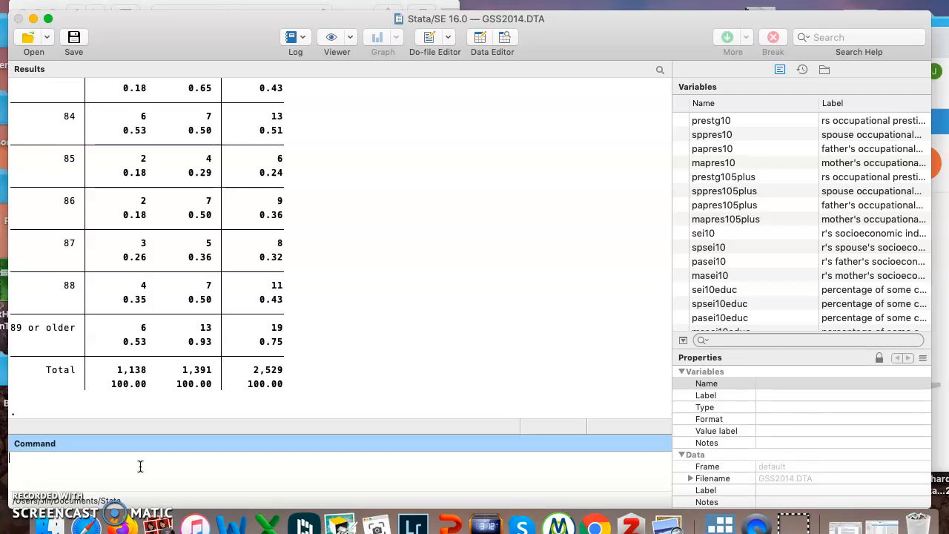
Run tab polviews, su(age) for mean age by political views: mean 49.19, 2,440 cases
text(tab)
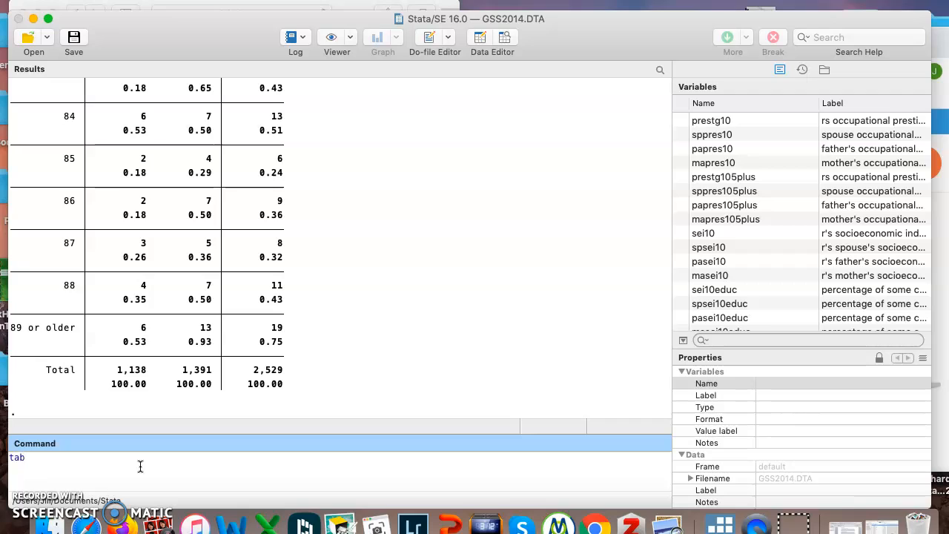
text(polvi)
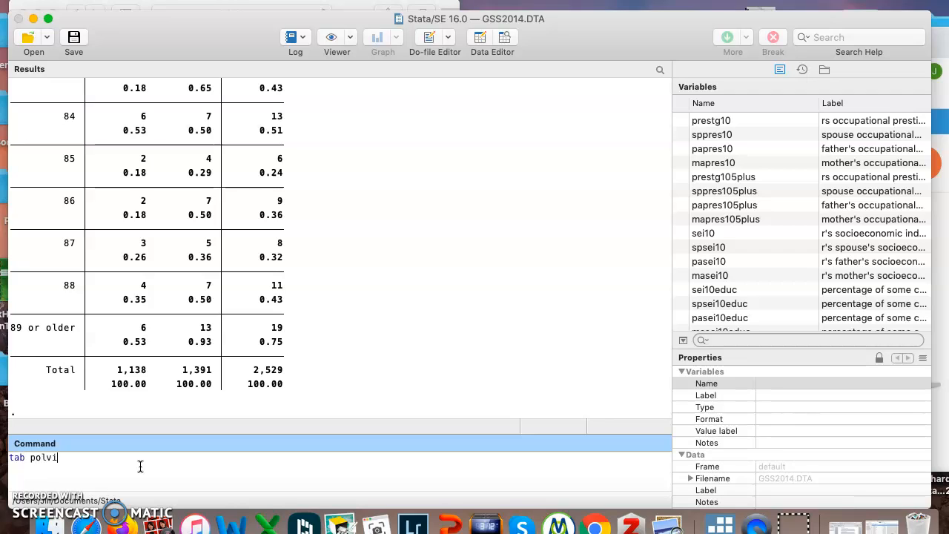
text(ews)
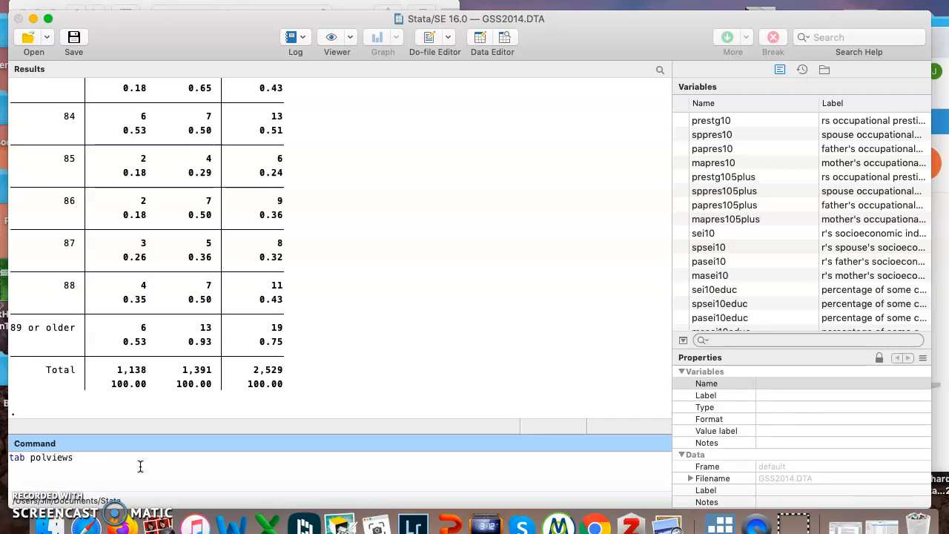
text(, su()
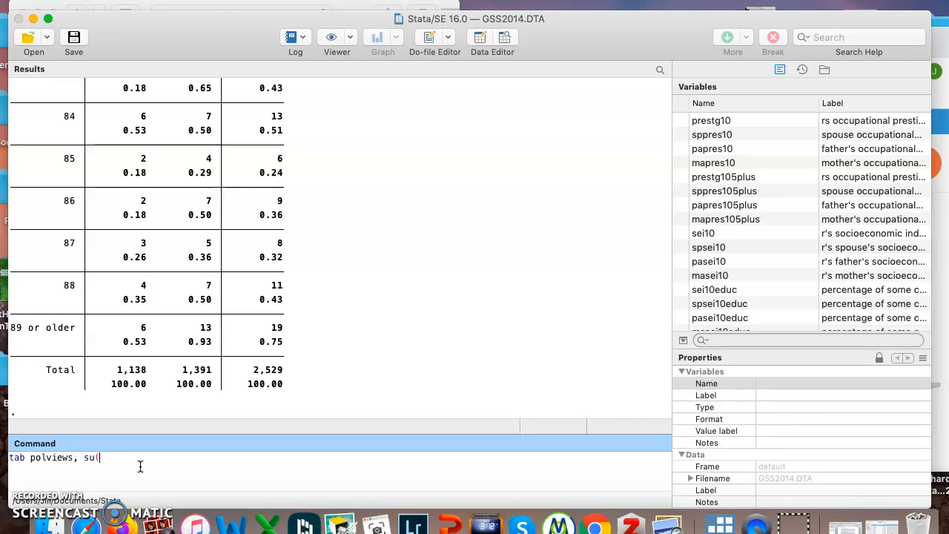
text(age)
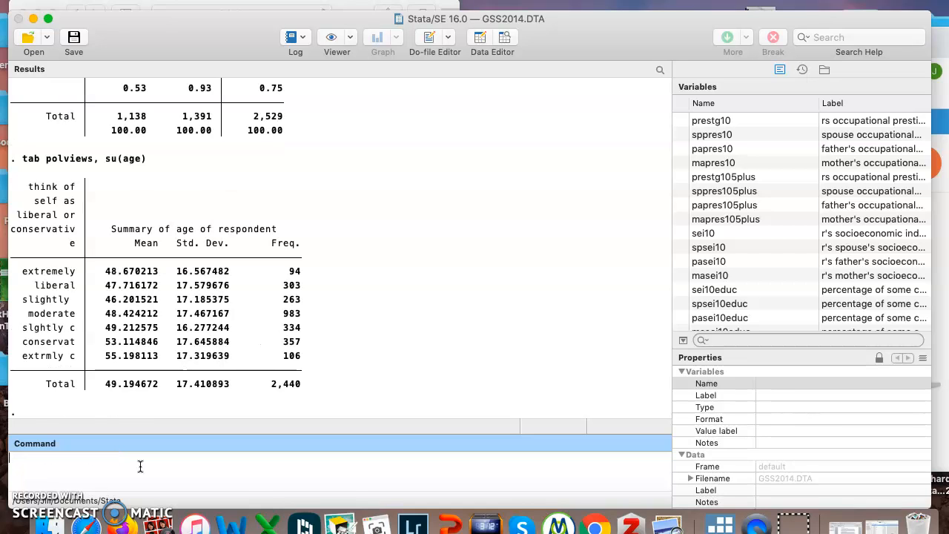
mouse_move(107, 307)
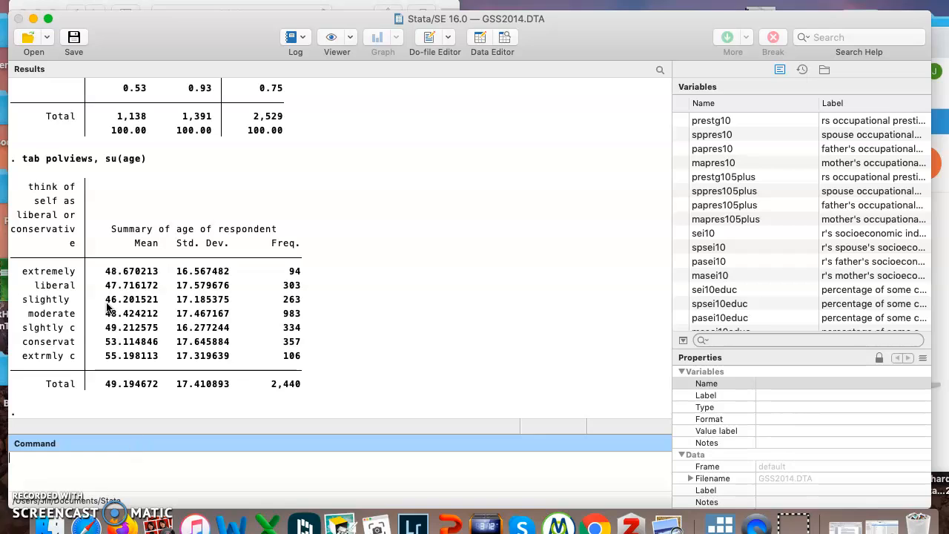
mouse_move(110, 186)
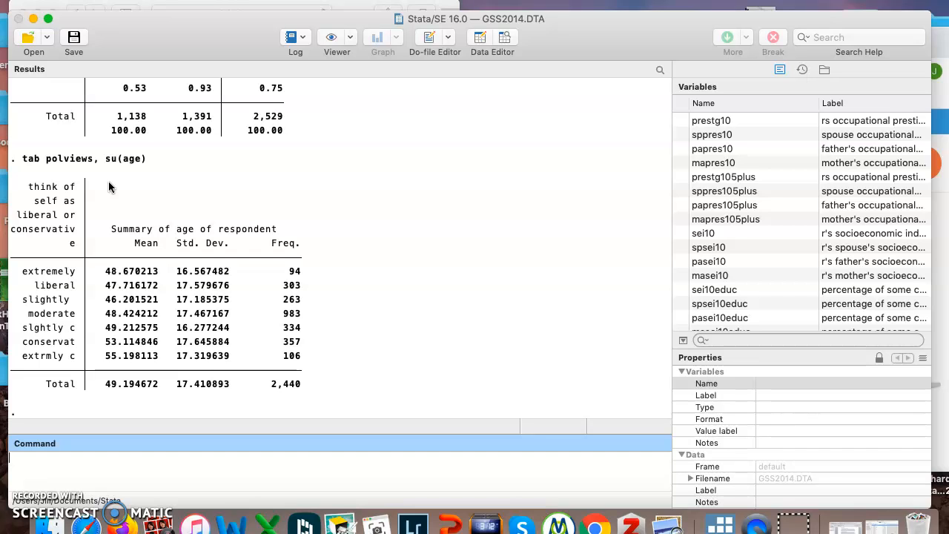
mouse_move(95, 259)
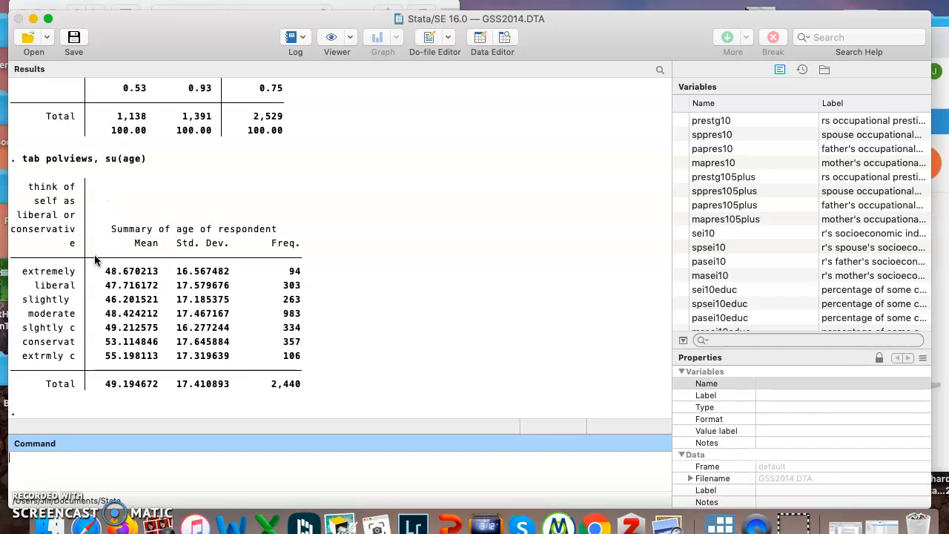
mouse_move(94, 306)
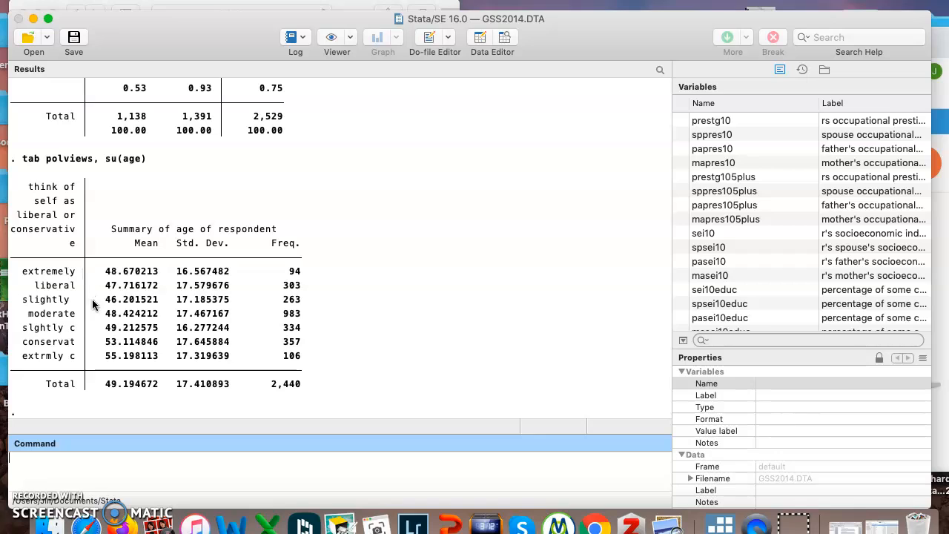
mouse_move(102, 270)
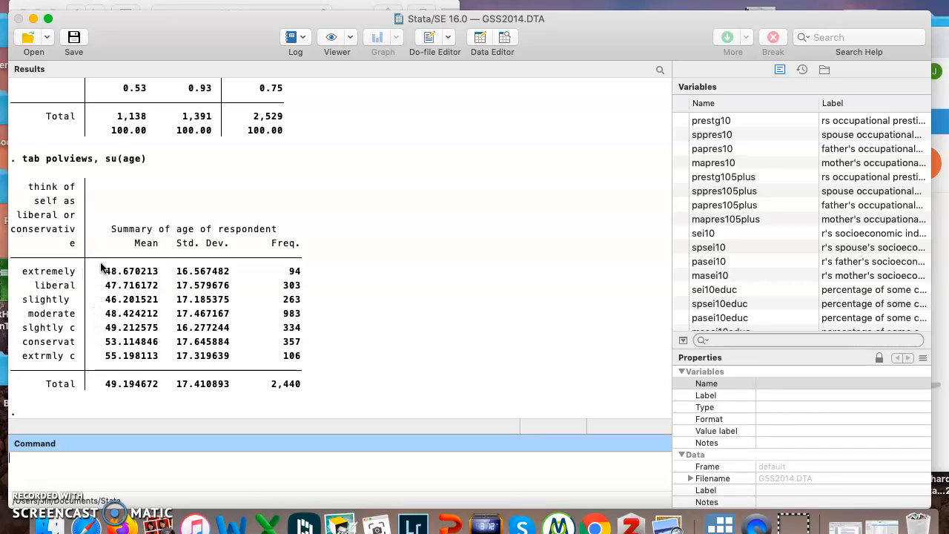
mouse_move(175, 307)
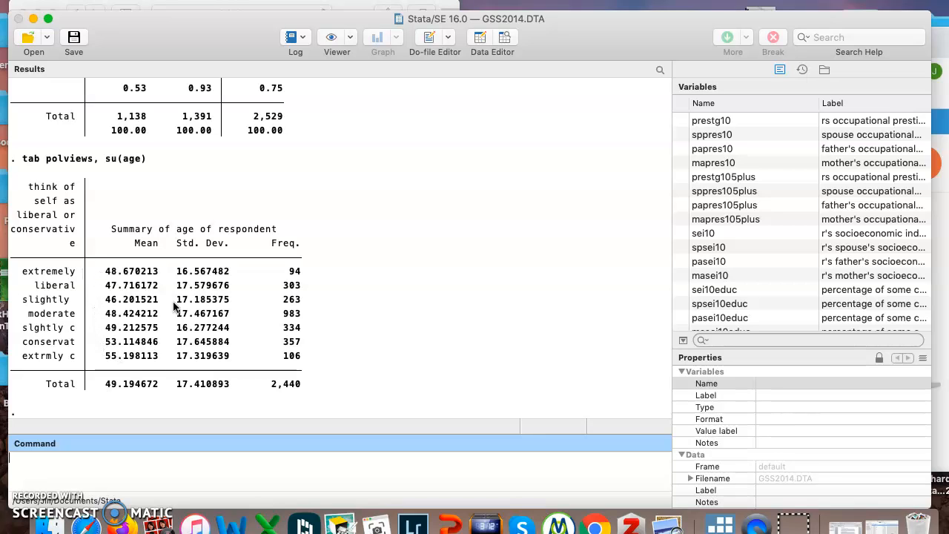
mouse_move(273, 277)
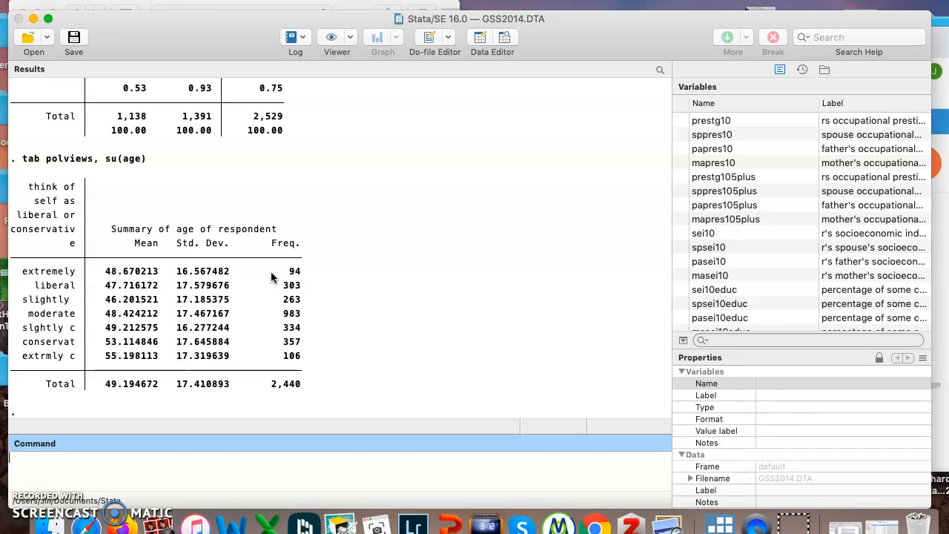
mouse_move(305, 289)
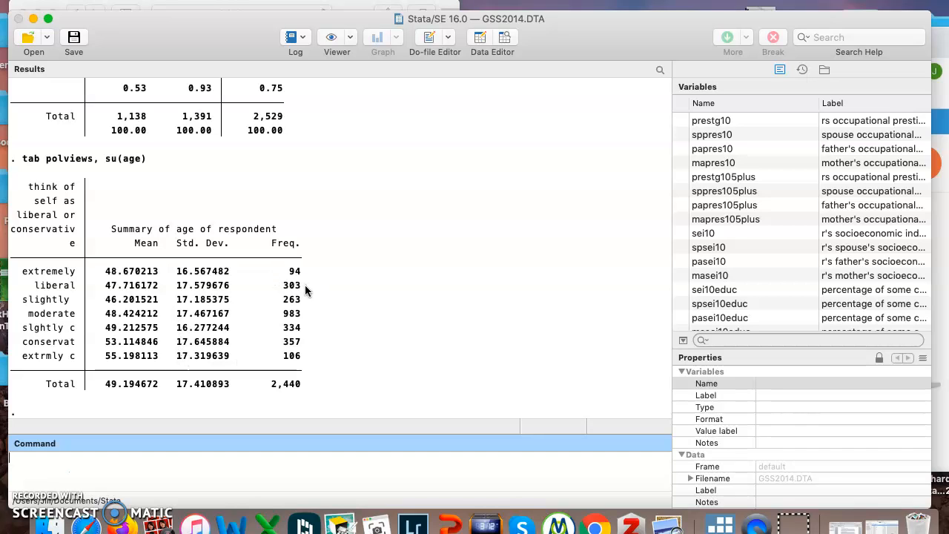
mouse_move(309, 338)
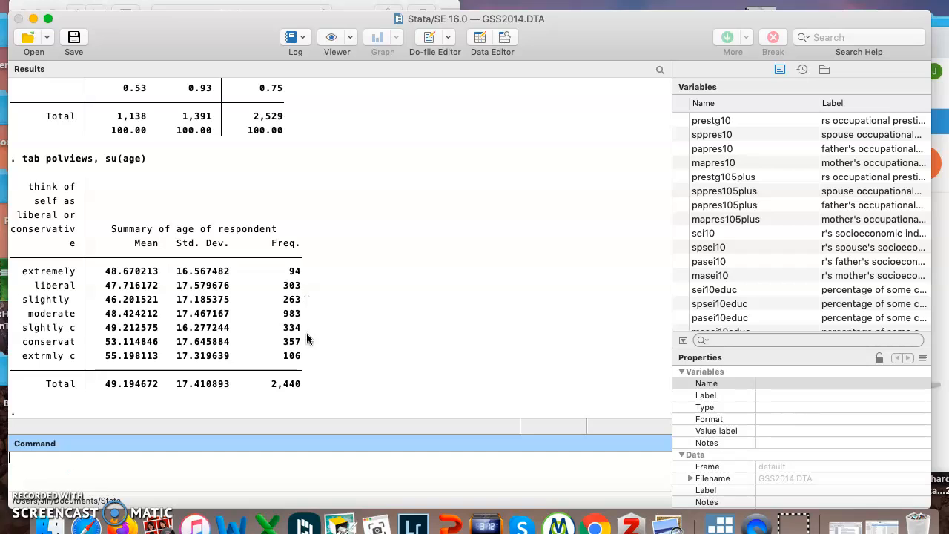
mouse_move(306, 317)
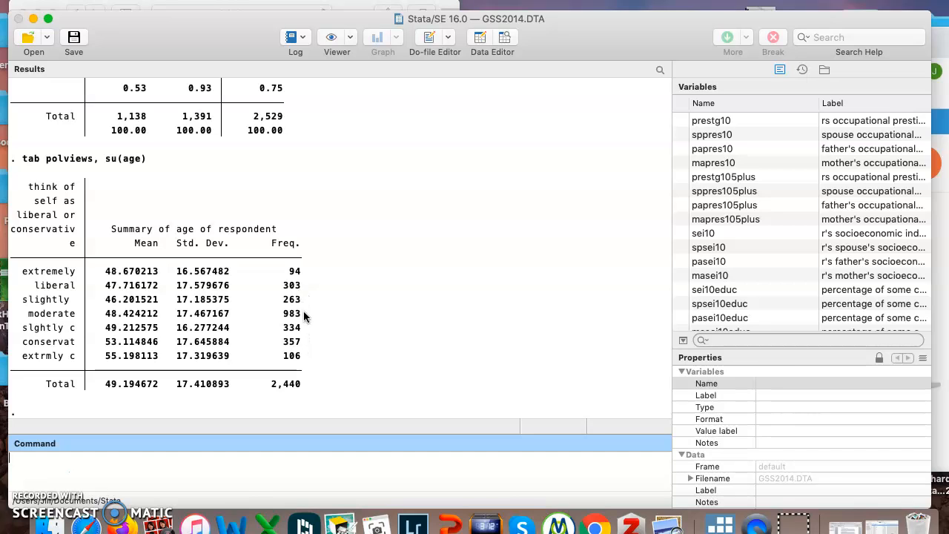
mouse_move(143, 311)
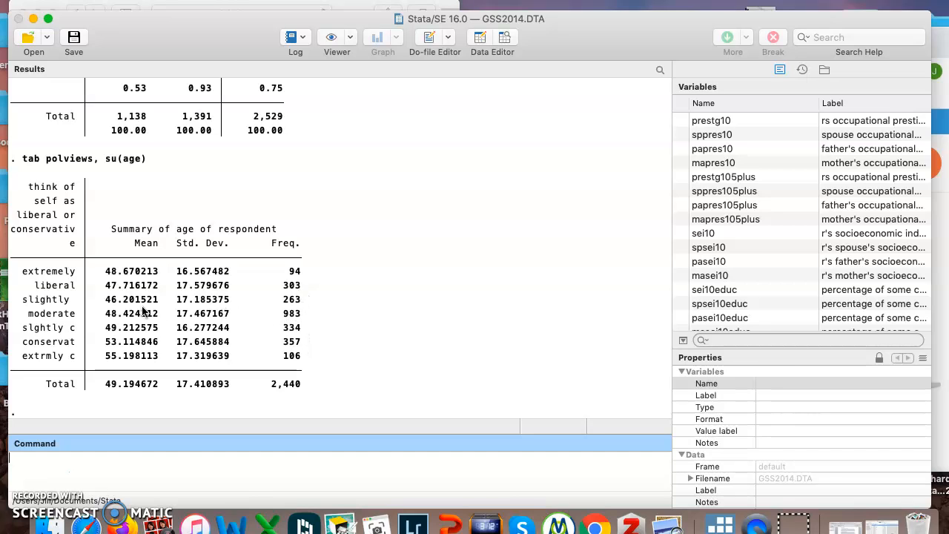
mouse_move(104, 327)
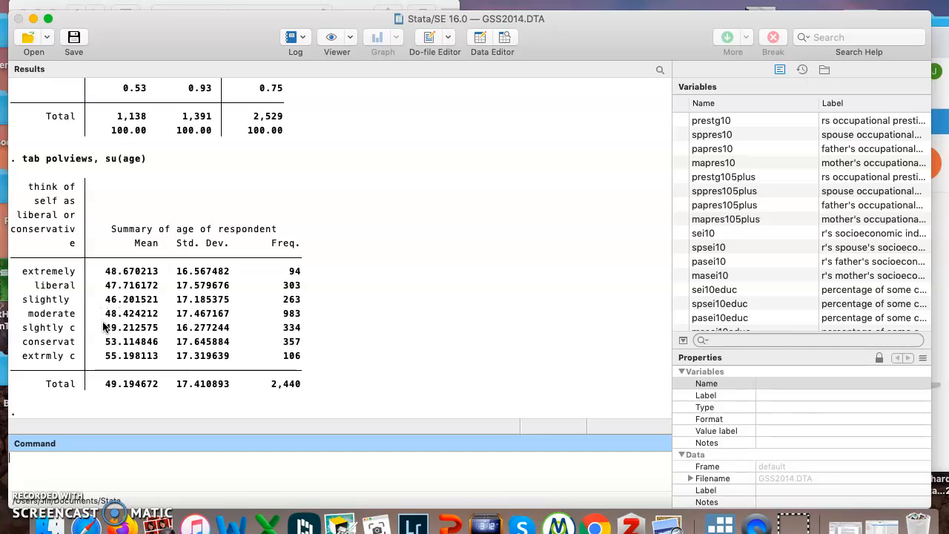
mouse_move(103, 363)
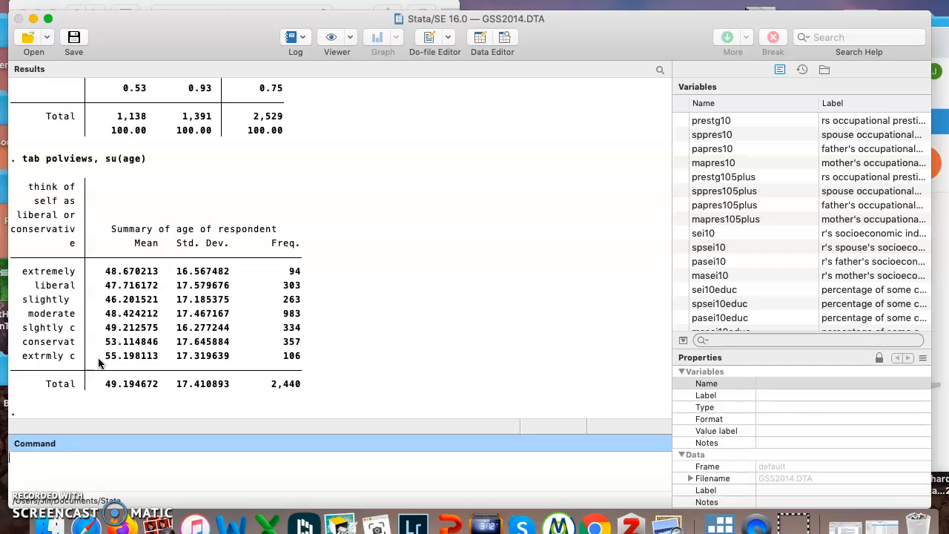
Begin a new tab command in the Command window
click(151, 456)
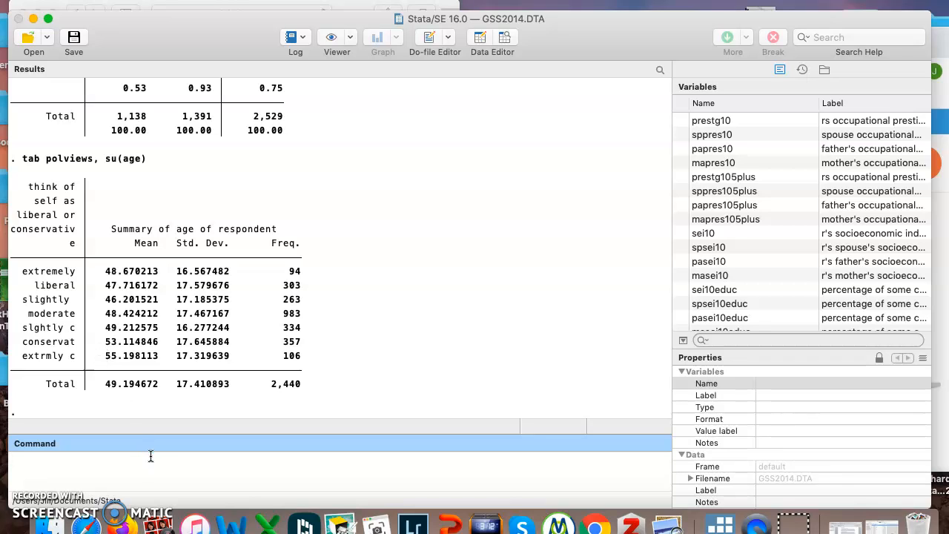
text(tab p)
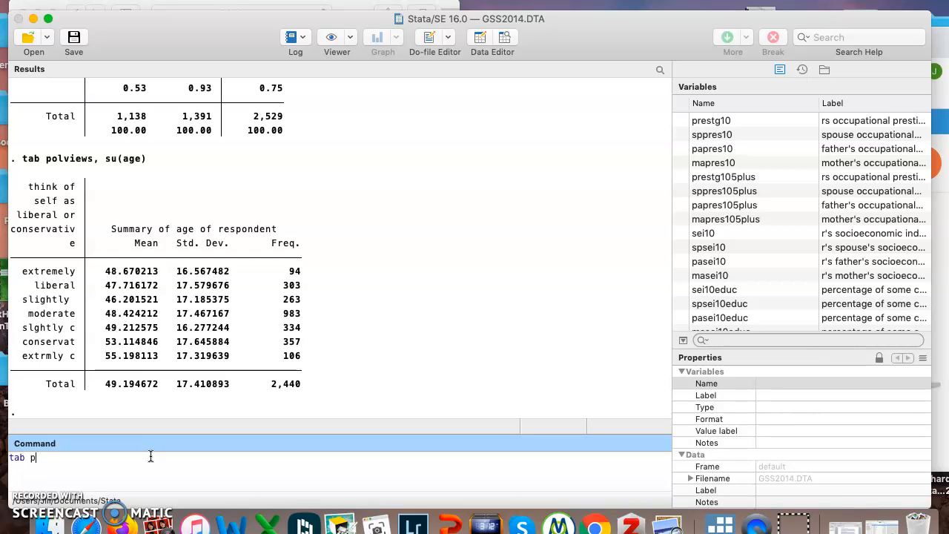
Run tab polviews, su(educ): mean schooling 13.77, SD 3.02, 2,448 cases by political views
text(olviews, su)
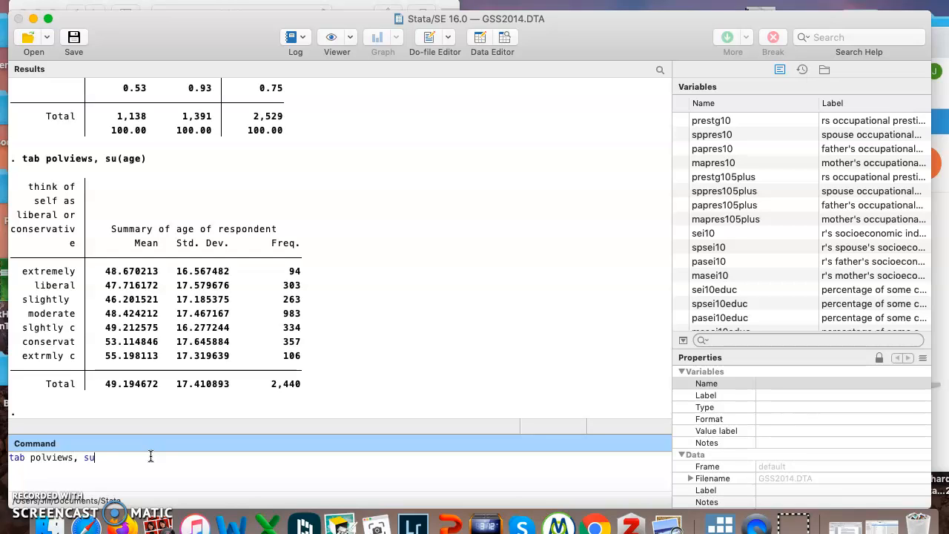
text((educ)
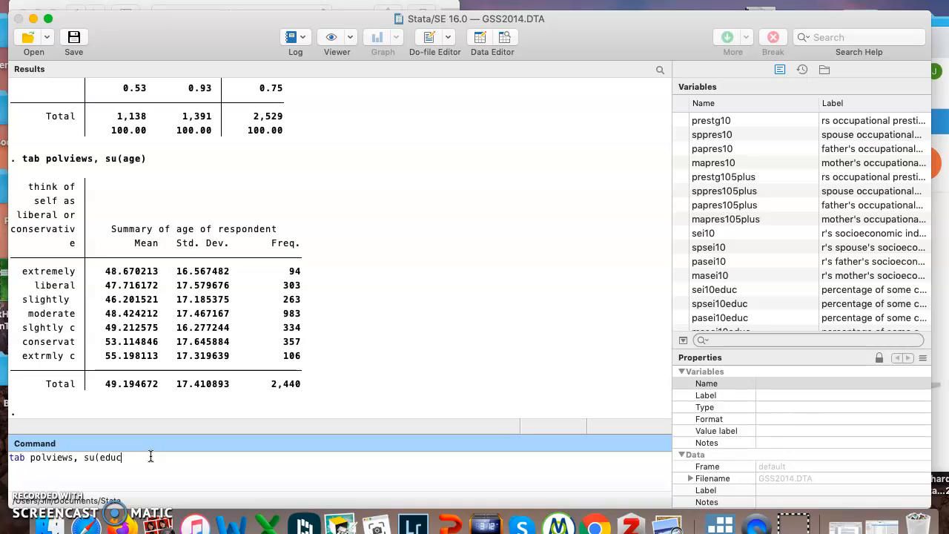
key(Return)
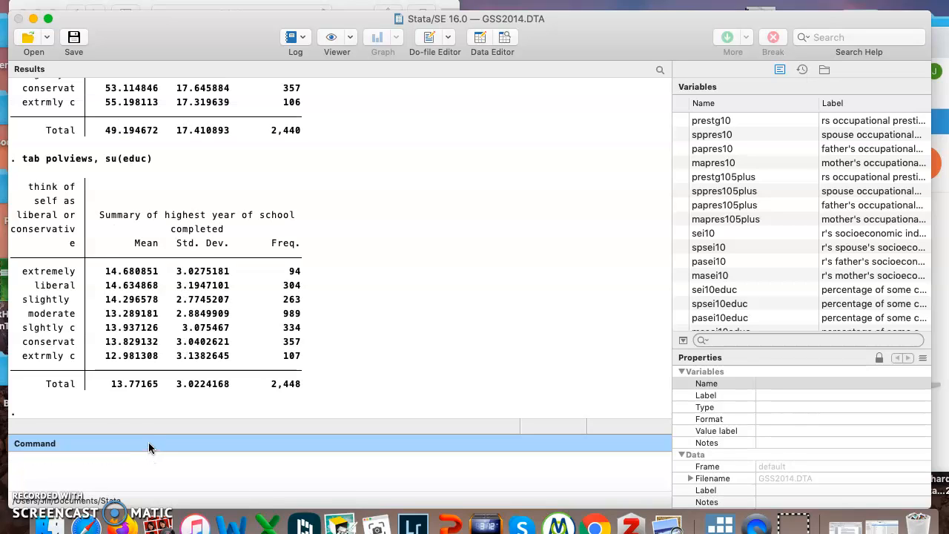
mouse_move(102, 181)
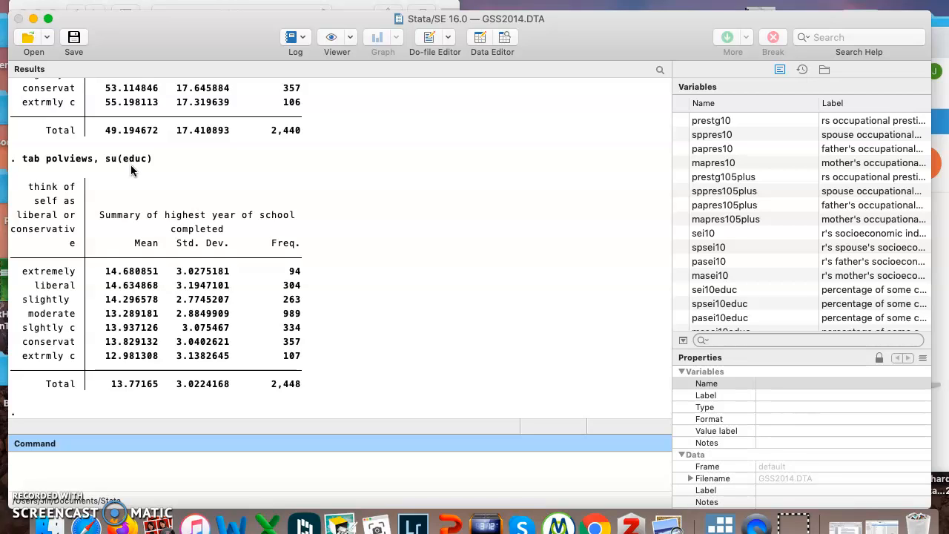
mouse_move(94, 263)
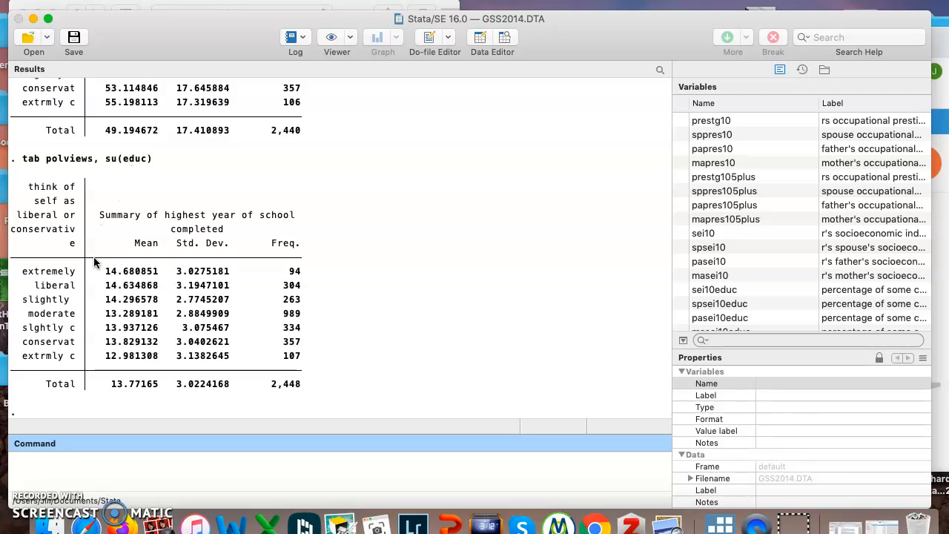
mouse_move(101, 356)
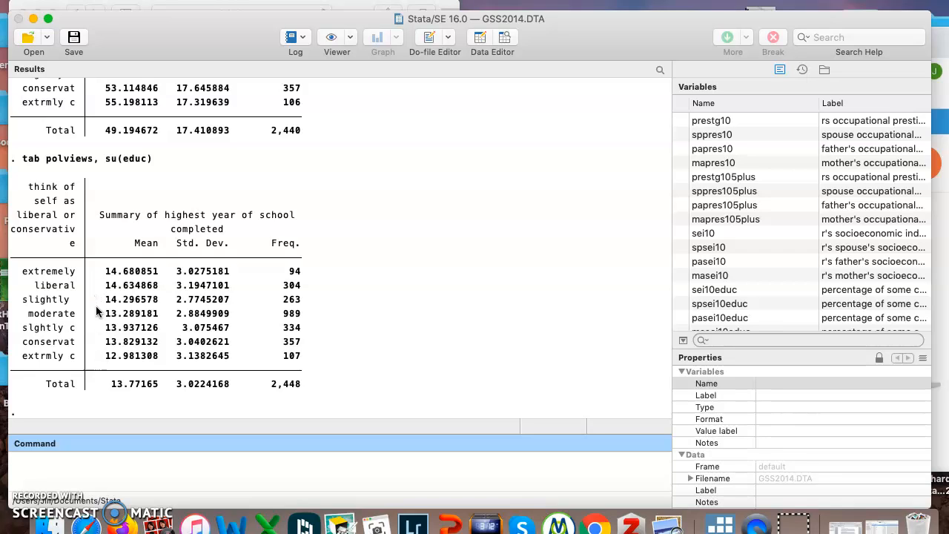
mouse_move(178, 370)
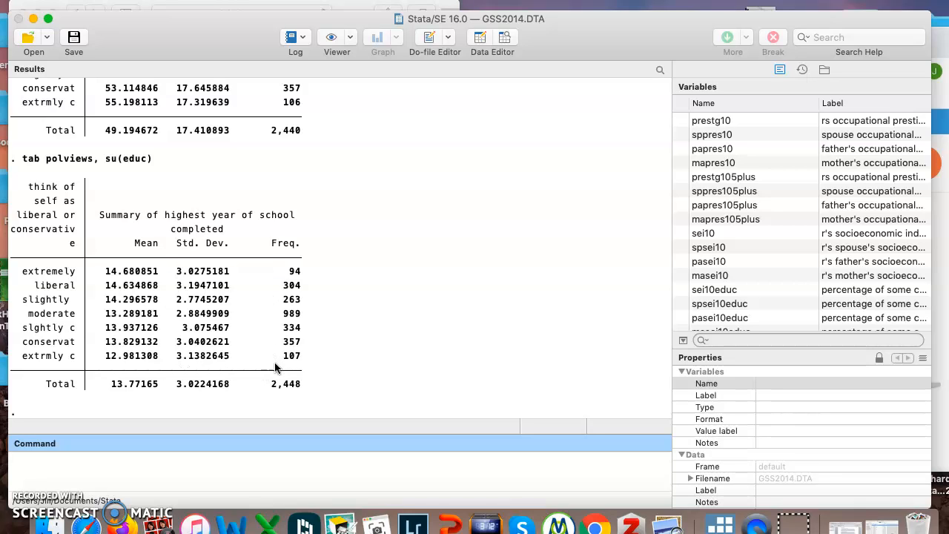
mouse_move(97, 374)
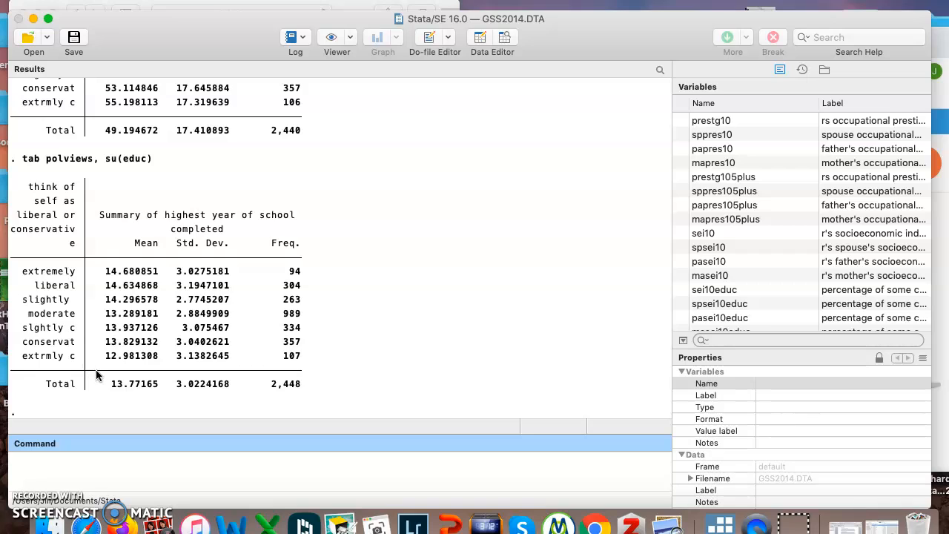
mouse_move(32, 175)
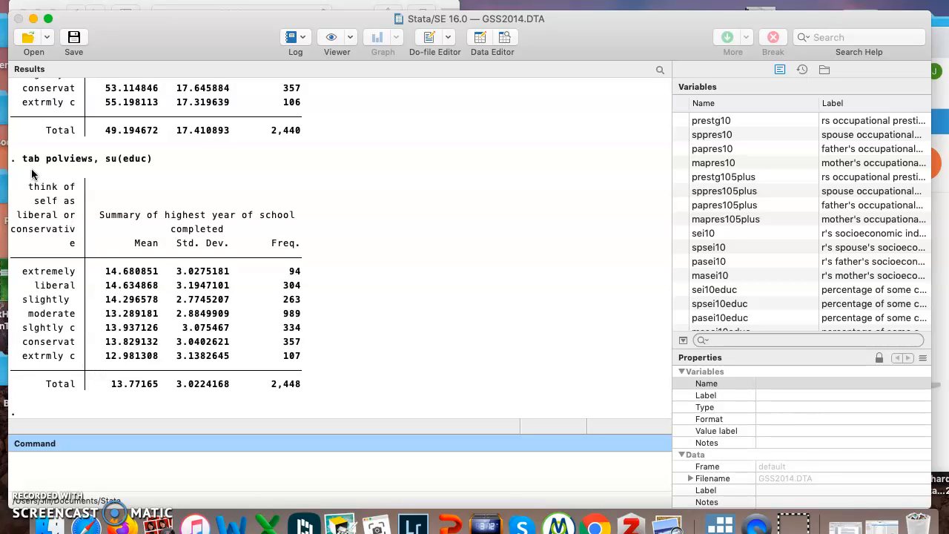
mouse_move(126, 172)
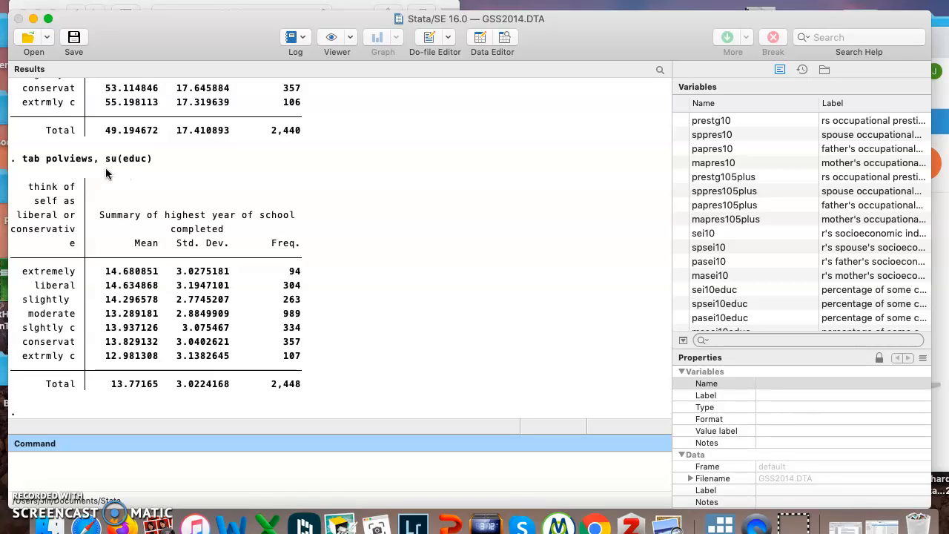
mouse_move(128, 172)
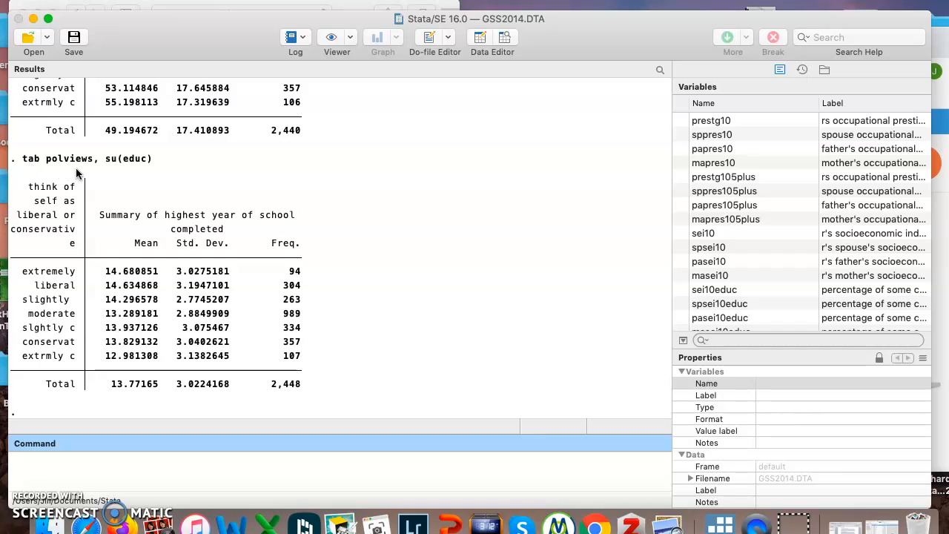
mouse_move(95, 172)
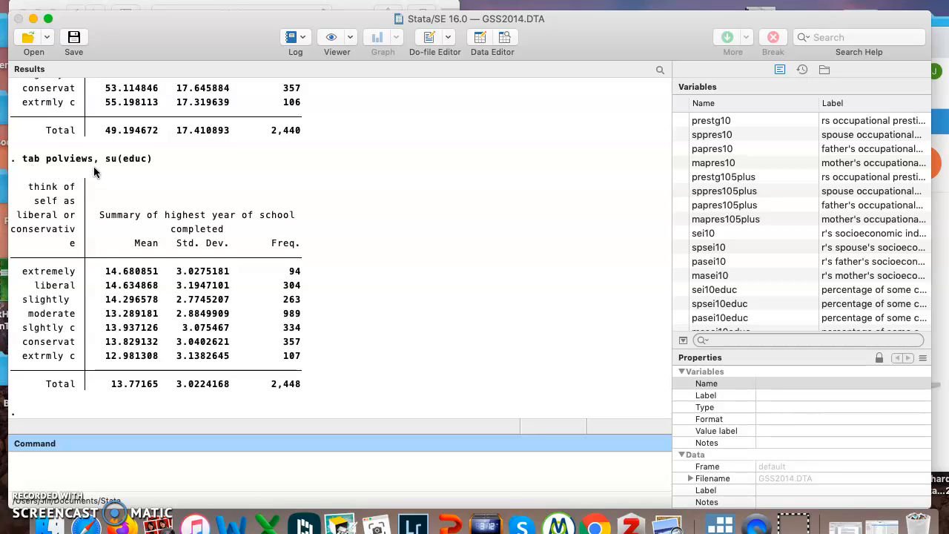
mouse_move(125, 169)
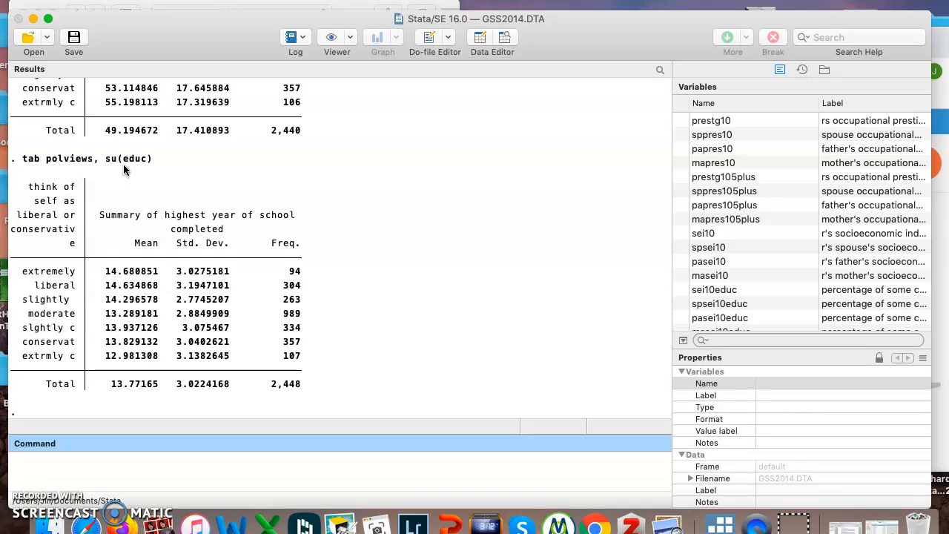
mouse_move(133, 169)
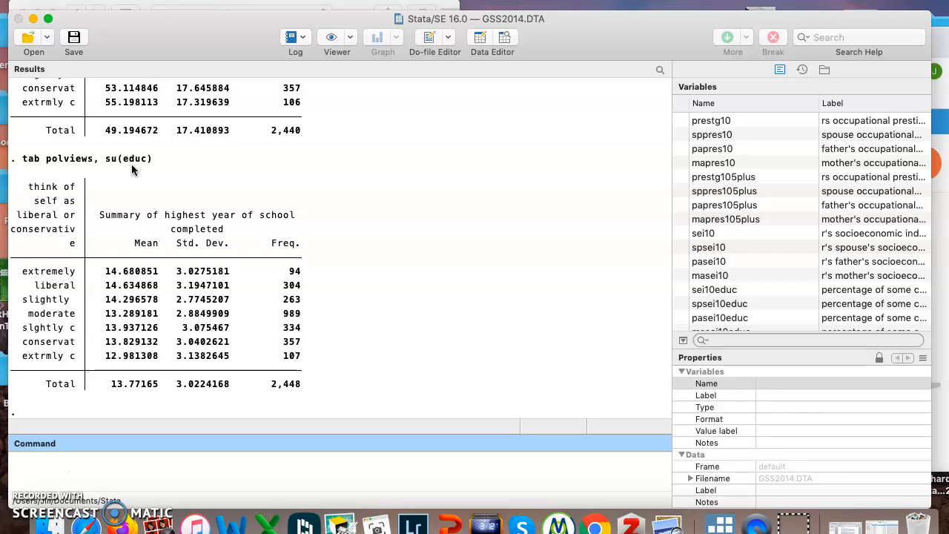
mouse_move(217, 483)
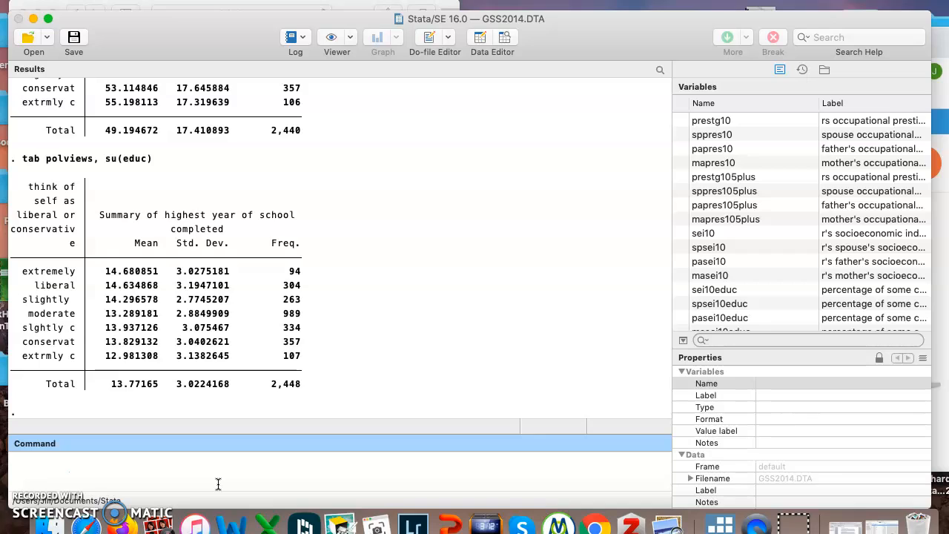
mouse_move(252, 483)
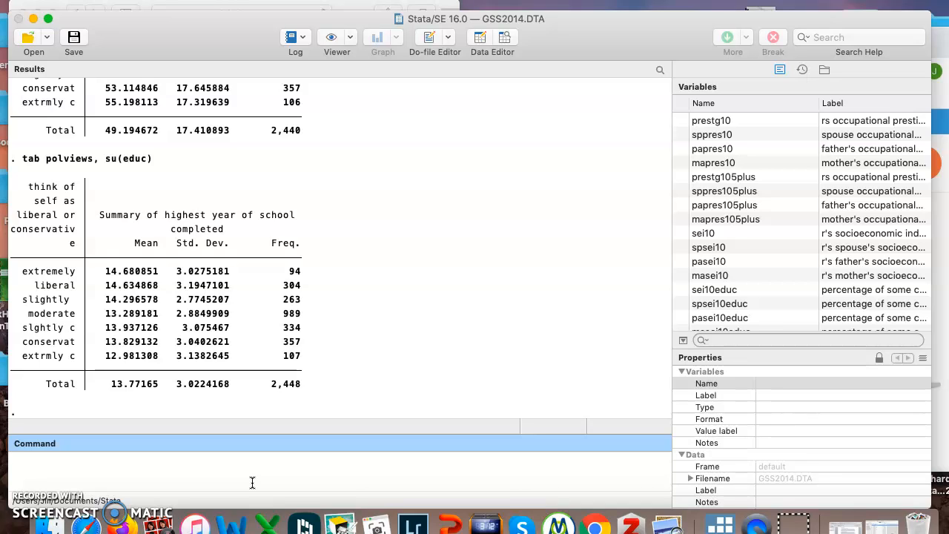
Enter bysort sex: tab polviews pres12, row without running it yet
text(b)
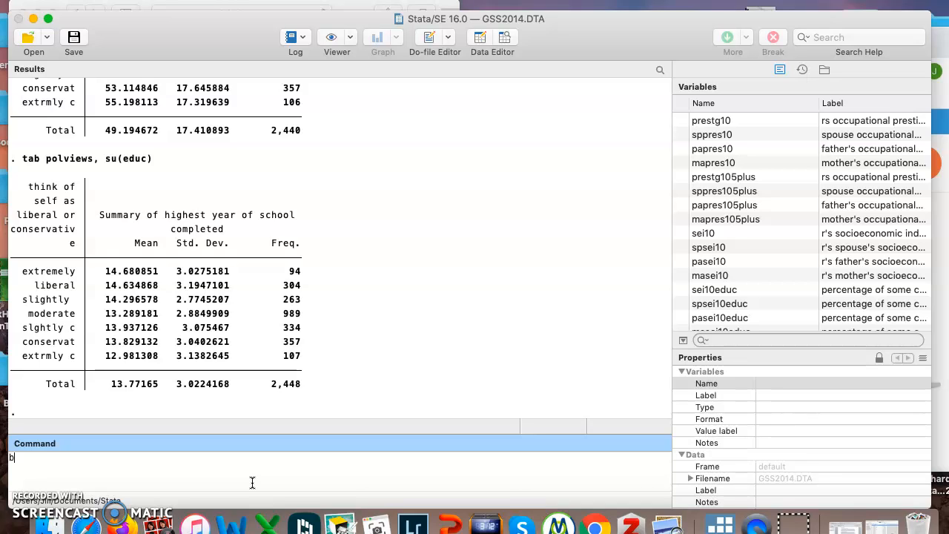
text(ysort)
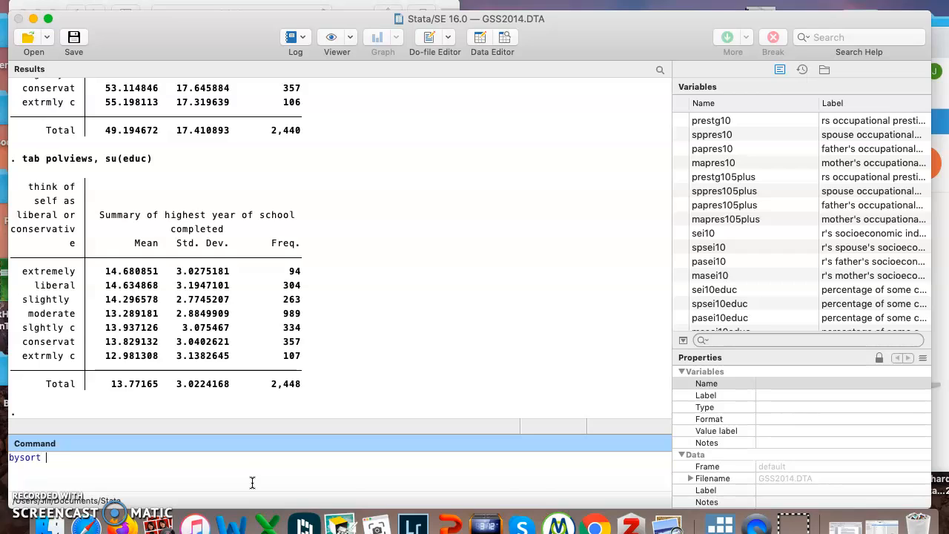
text(sex:)
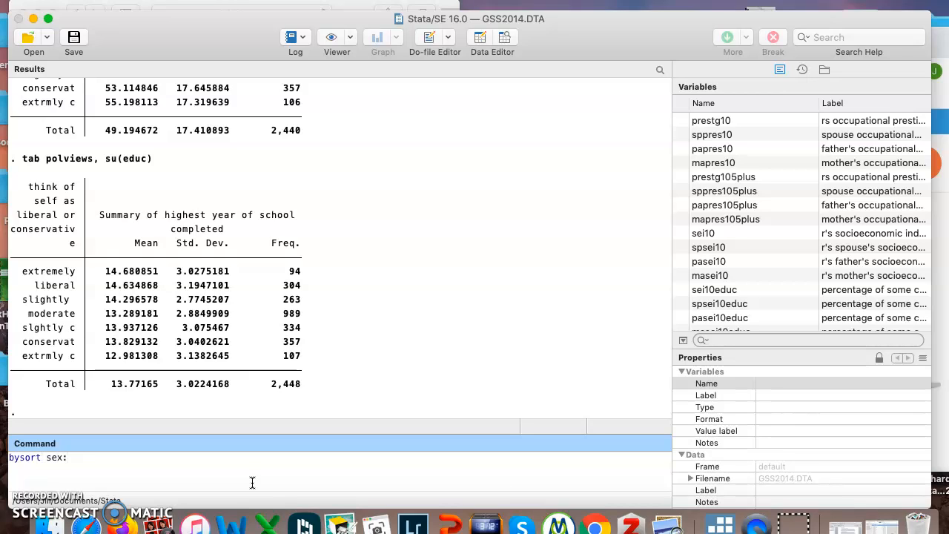
text(tab)
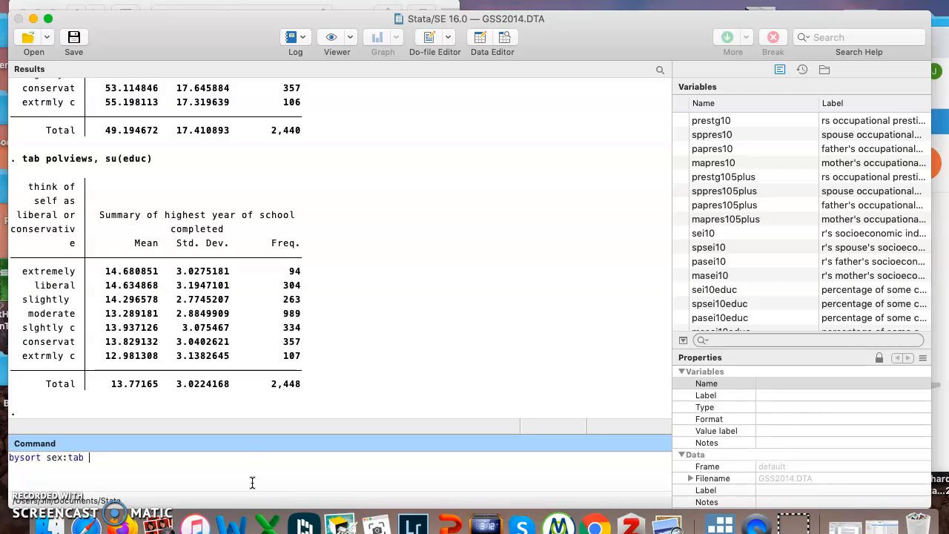
text(polviews pres)
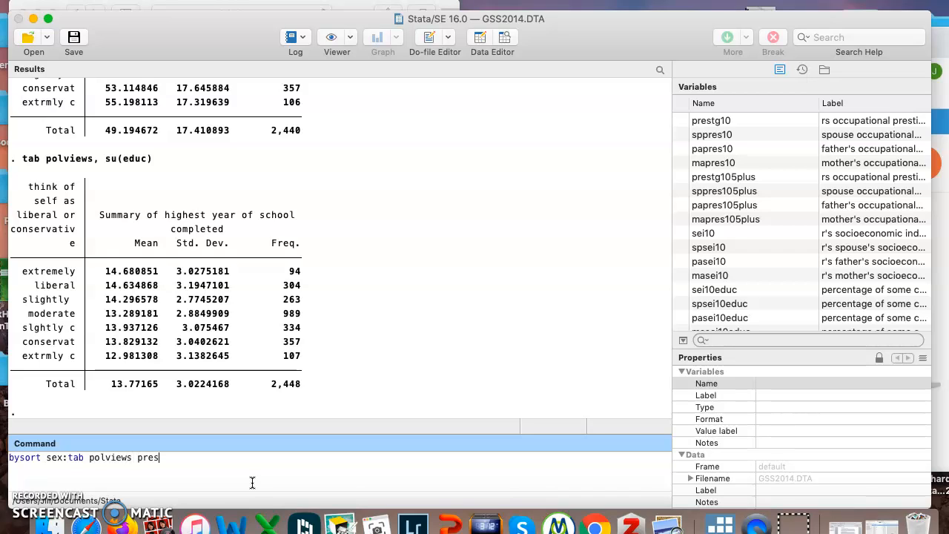
text(12, row)
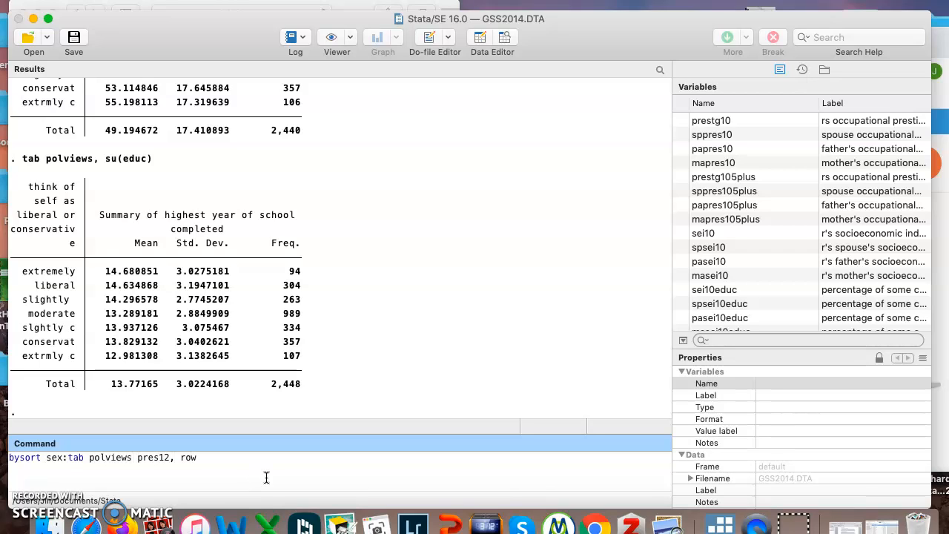
mouse_move(166, 486)
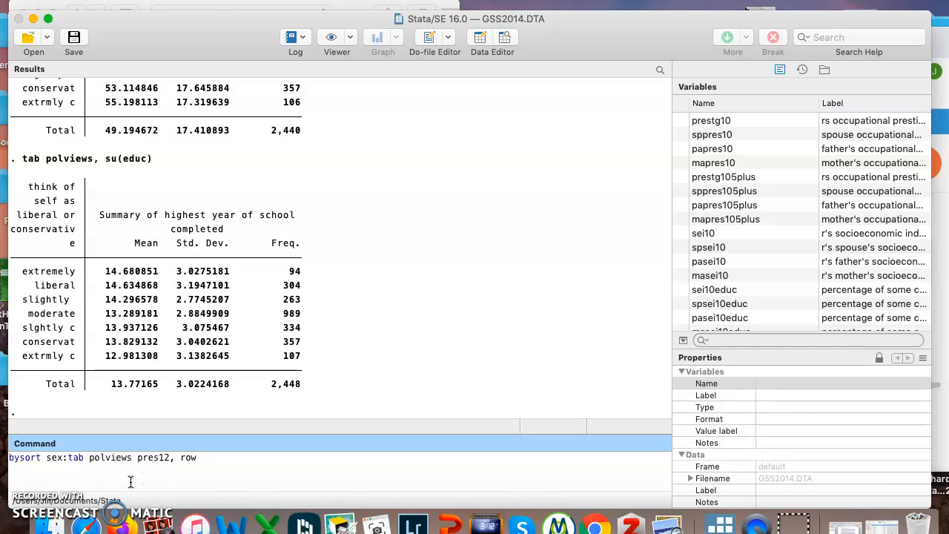
Run the by-sex tables and scroll through the male polviews by pres12 crosstab
key(Return)
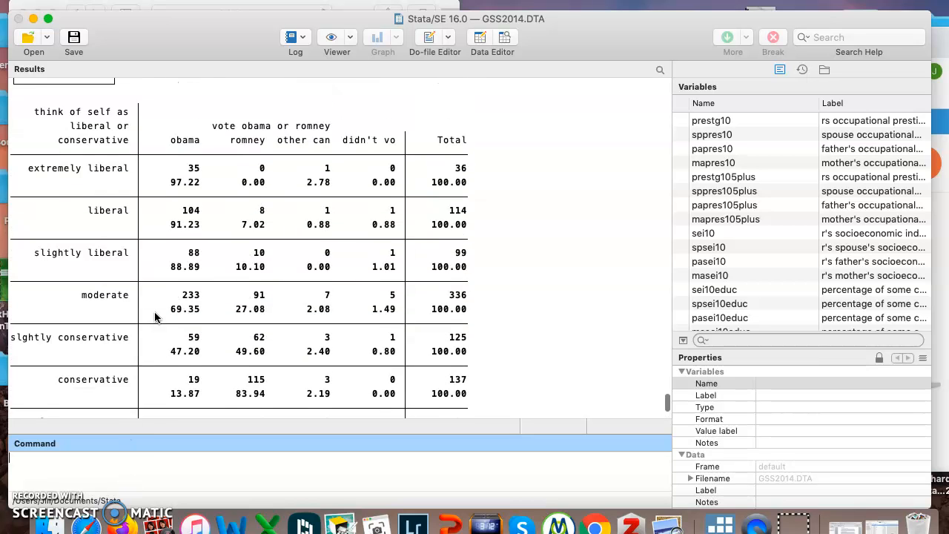
scroll(down, 3)
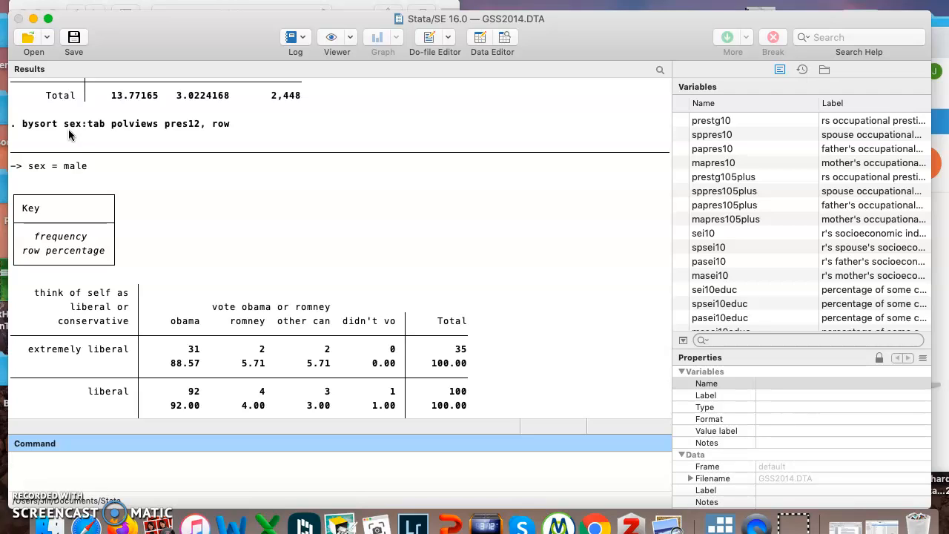
mouse_move(35, 181)
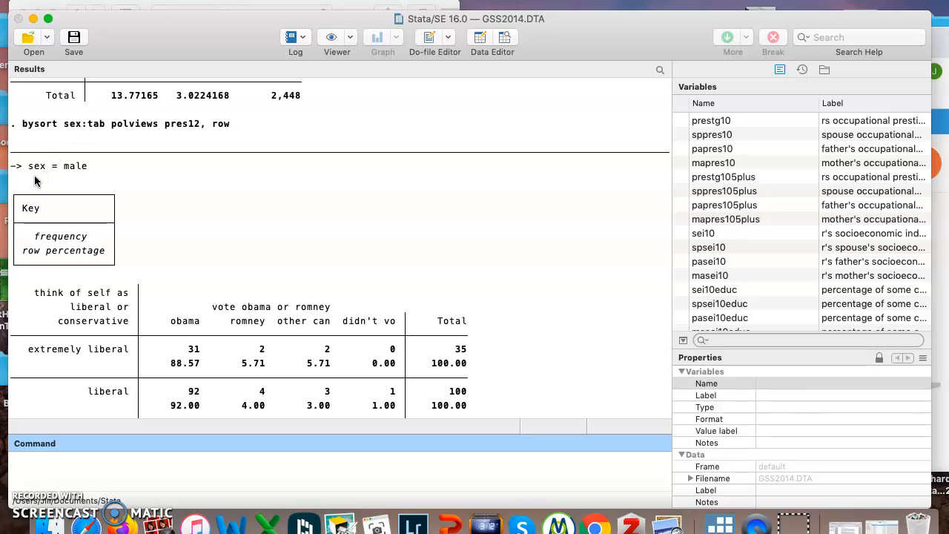
mouse_move(247, 231)
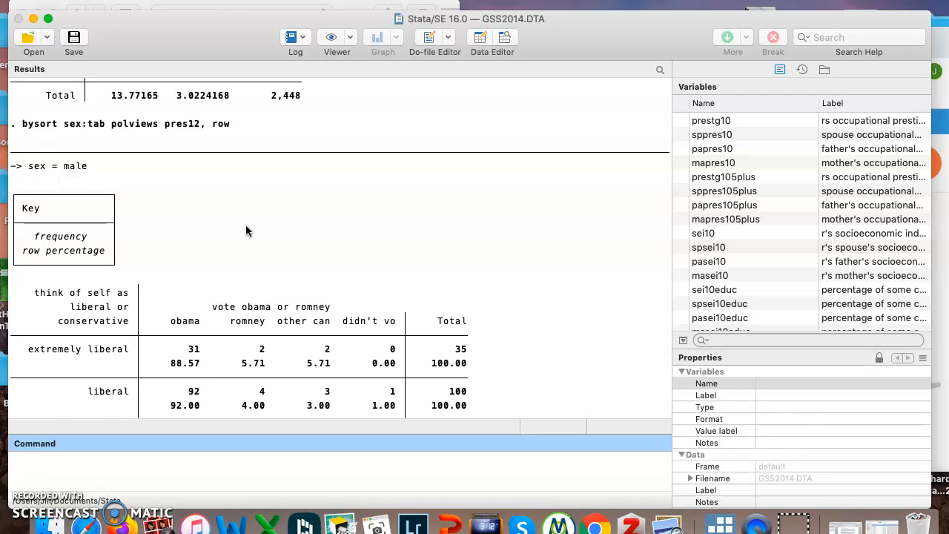
scroll(down, 3)
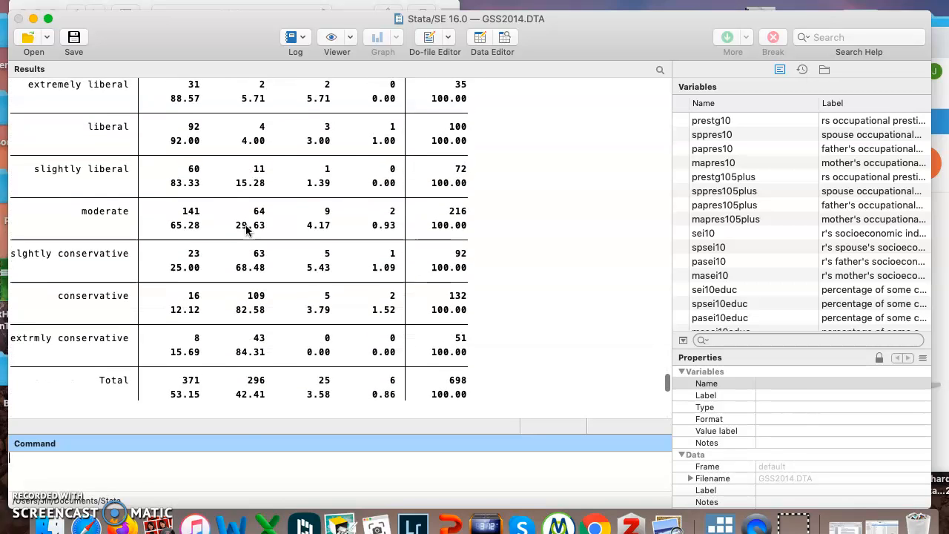
scroll(down, 3)
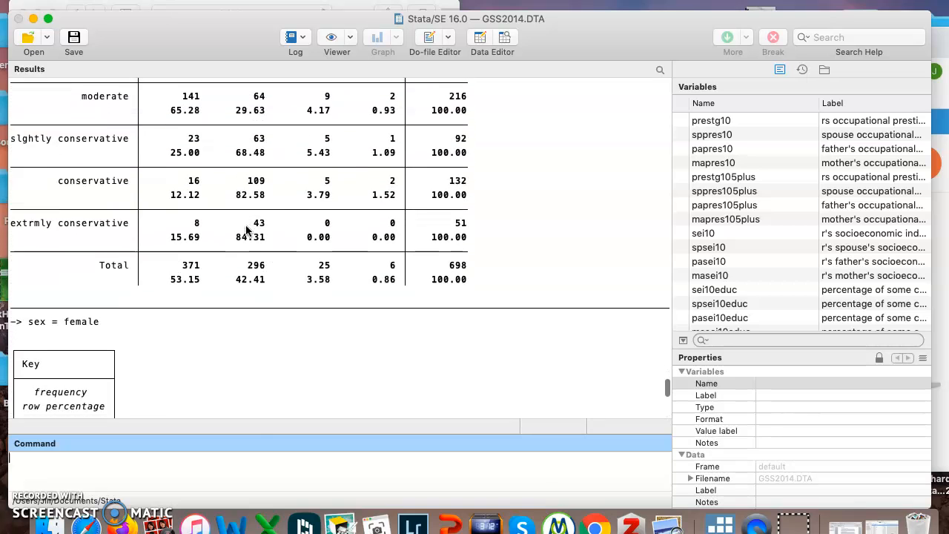
scroll(down, 3)
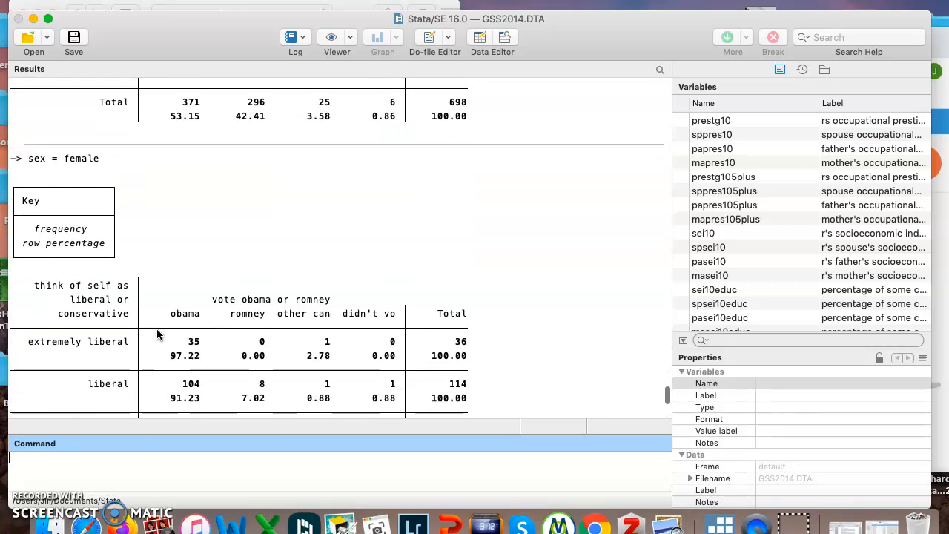
scroll(down, 3)
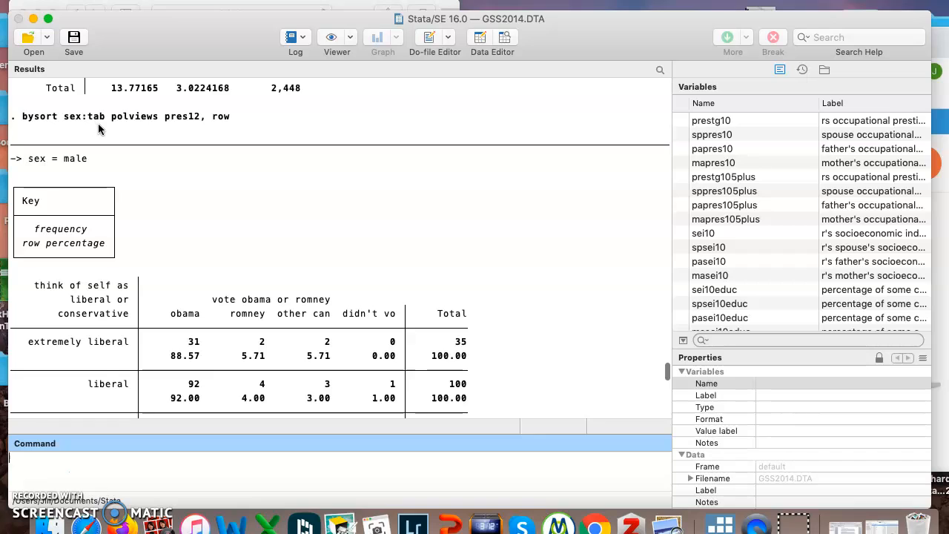
mouse_move(190, 131)
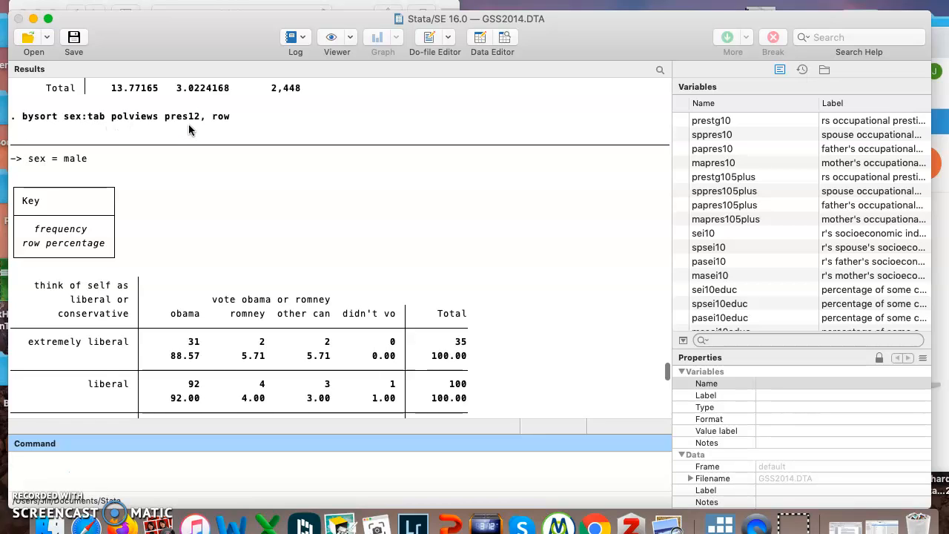
mouse_move(228, 141)
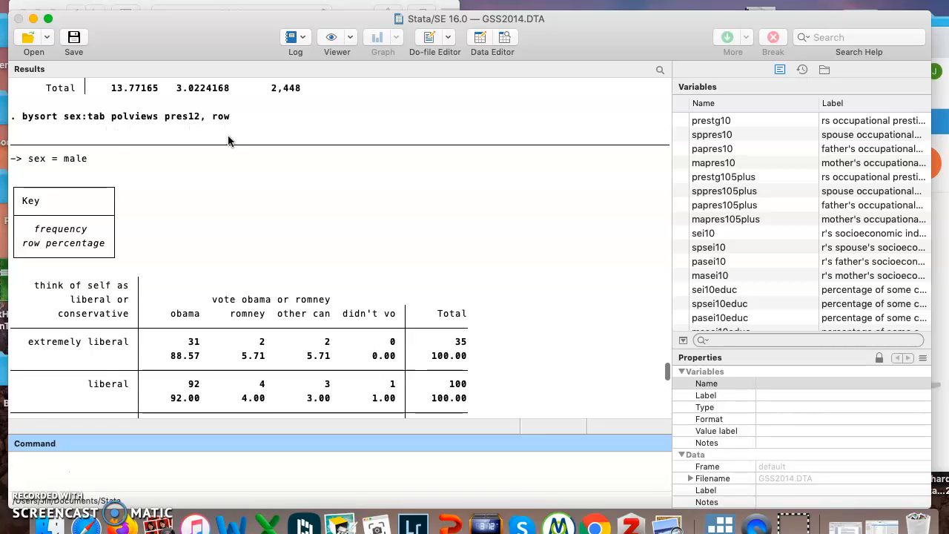
scroll(down, 3)
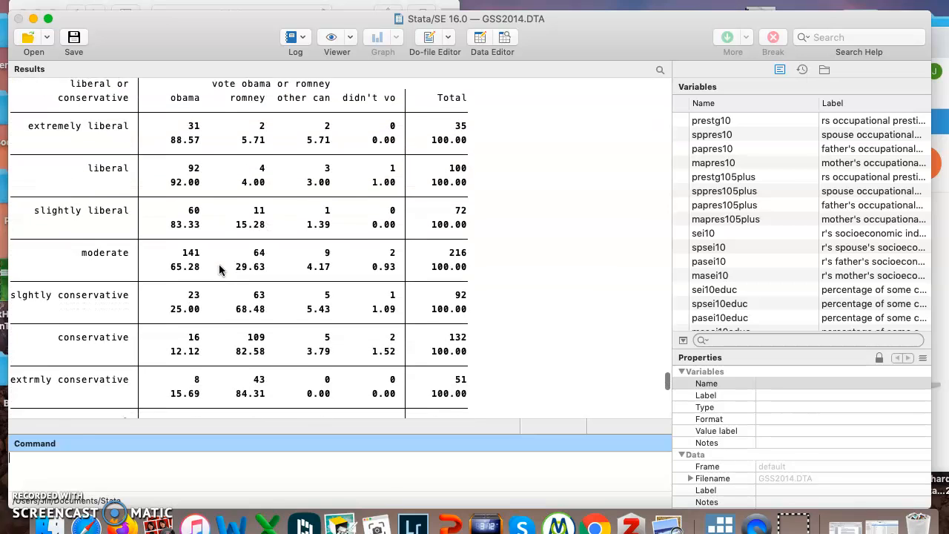
scroll(down, 3)
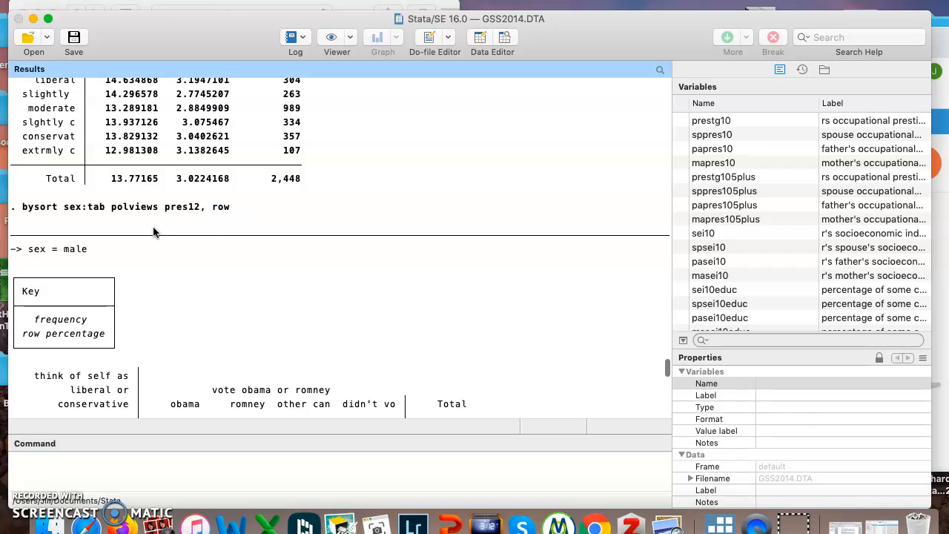
Highlight the tab polviews pres12, row part and scroll to totals: 371 Obama, 296 Romney, 698
drag(88, 206, 230, 206)
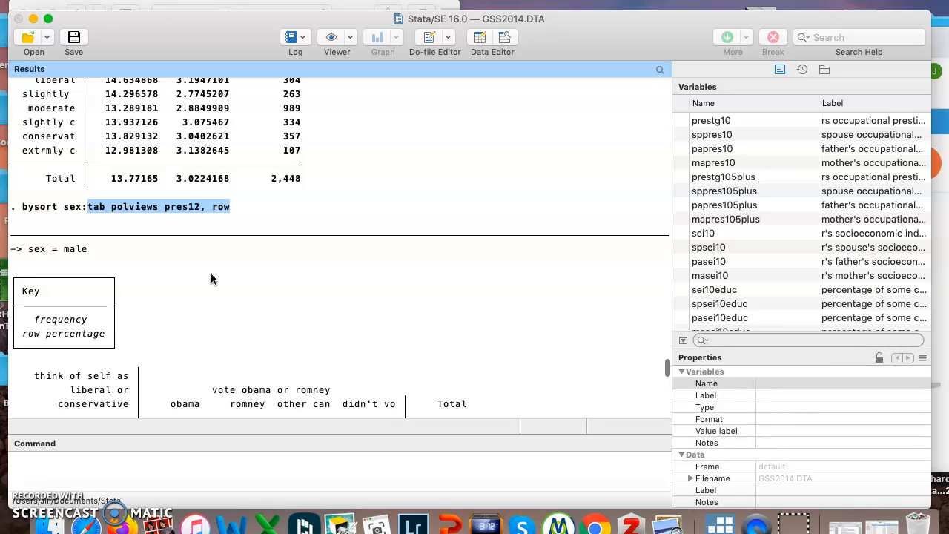
mouse_move(204, 269)
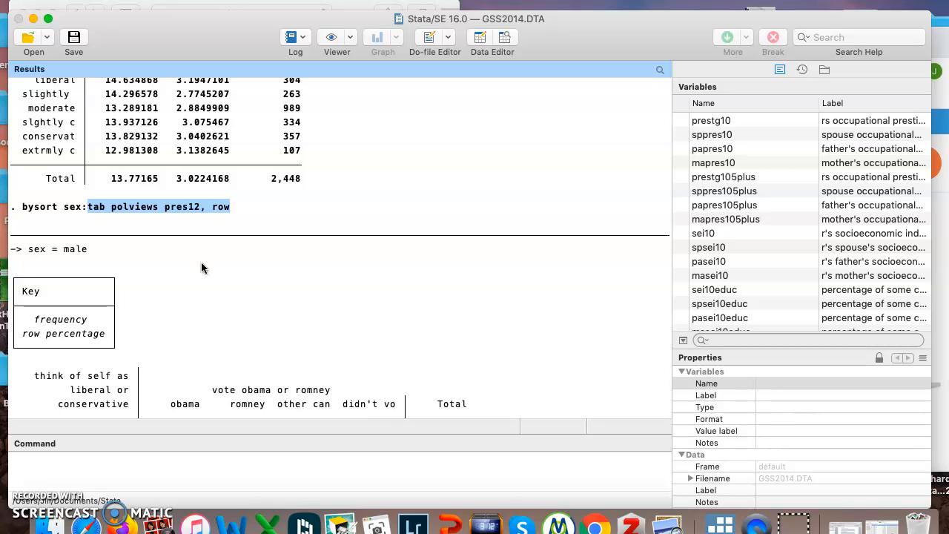
mouse_move(22, 261)
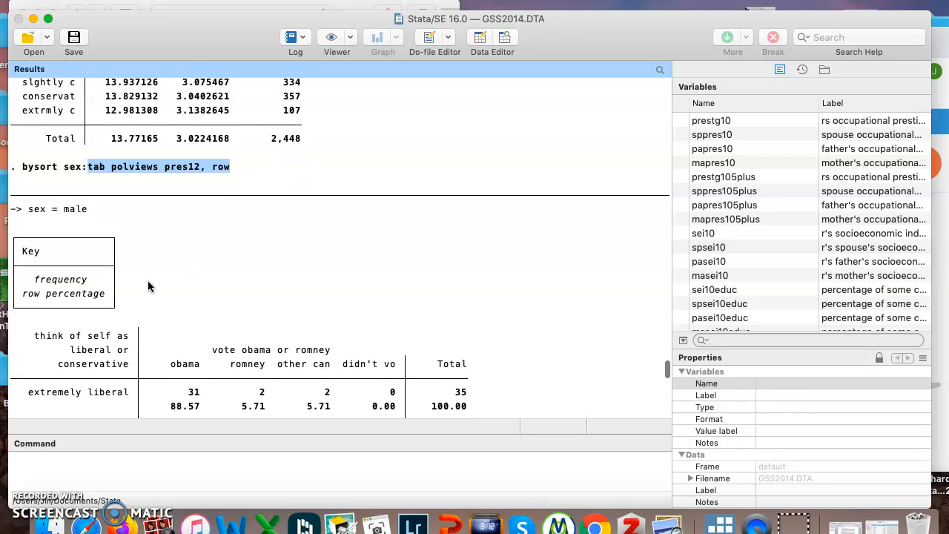
scroll(down, 3)
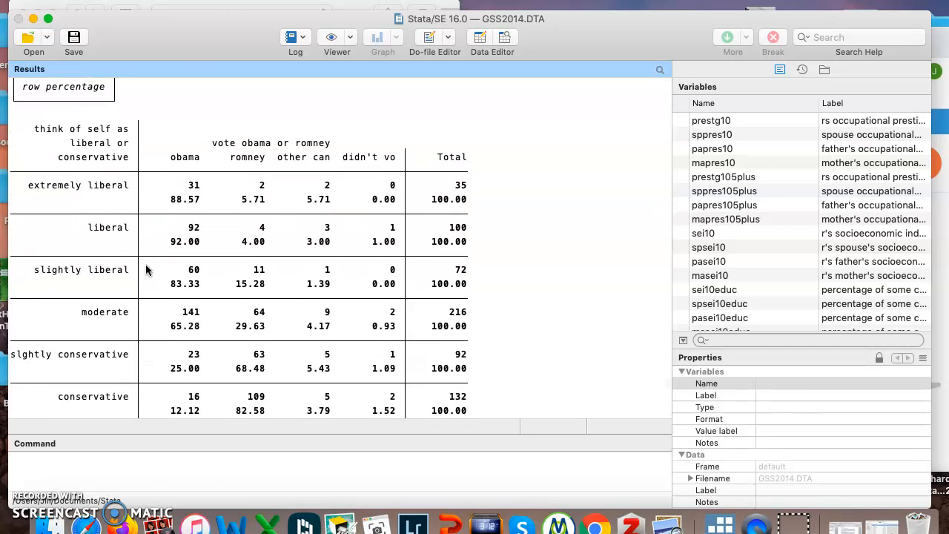
scroll(down, 3)
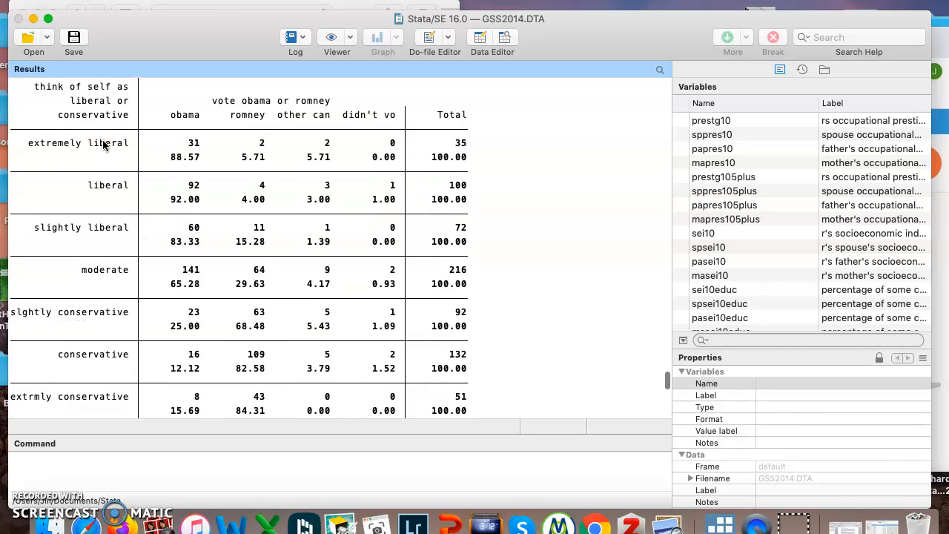
mouse_move(89, 179)
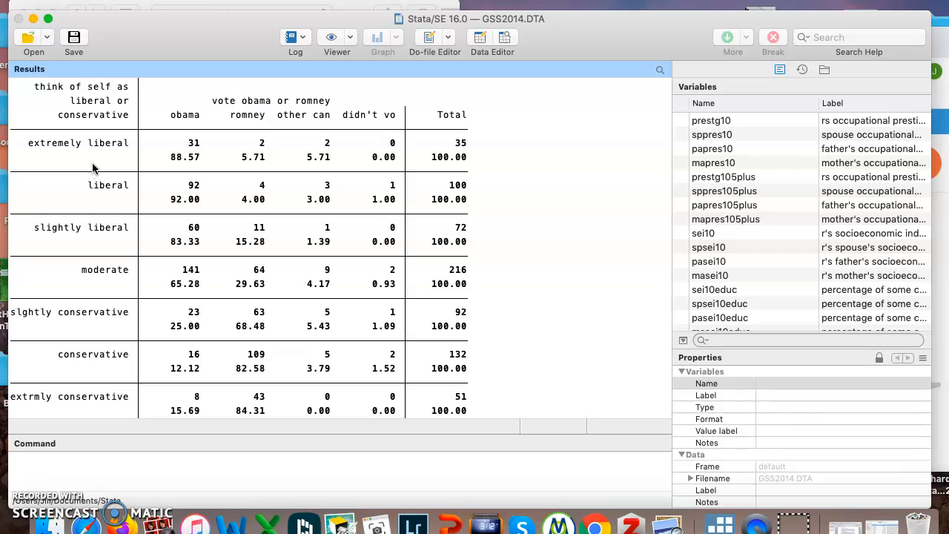
mouse_move(225, 97)
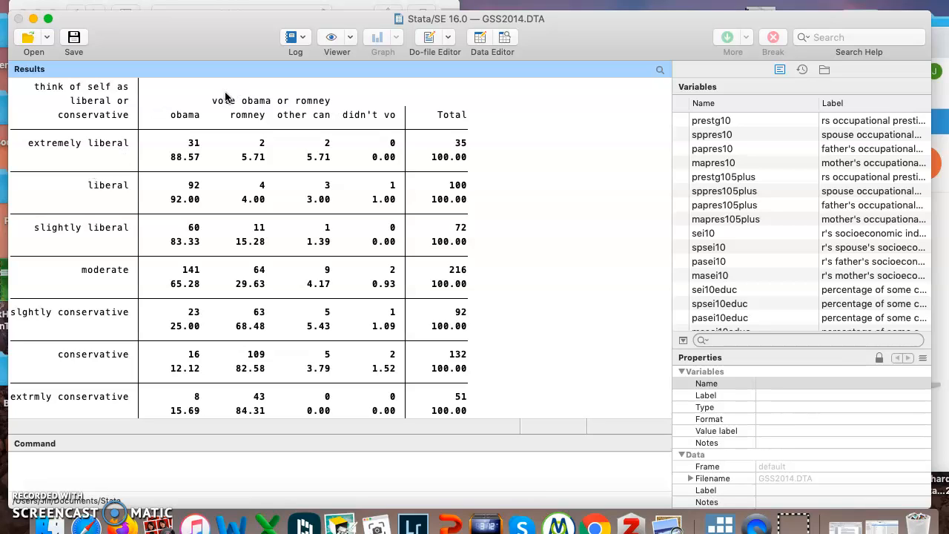
mouse_move(327, 101)
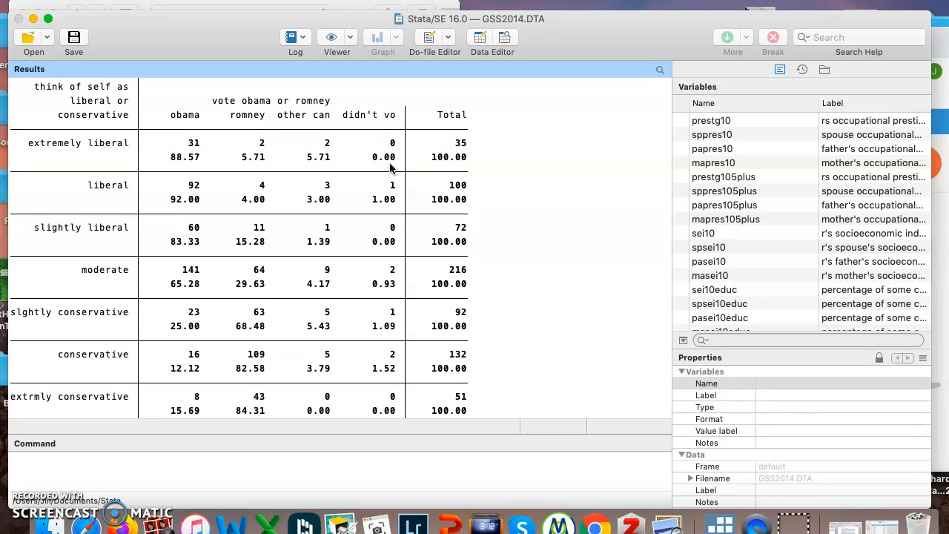
scroll(down, 3)
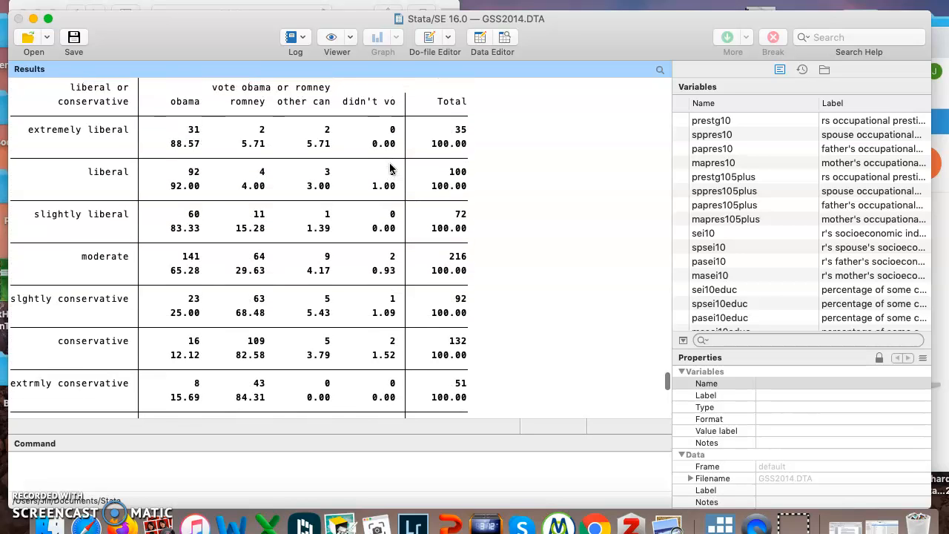
mouse_move(133, 155)
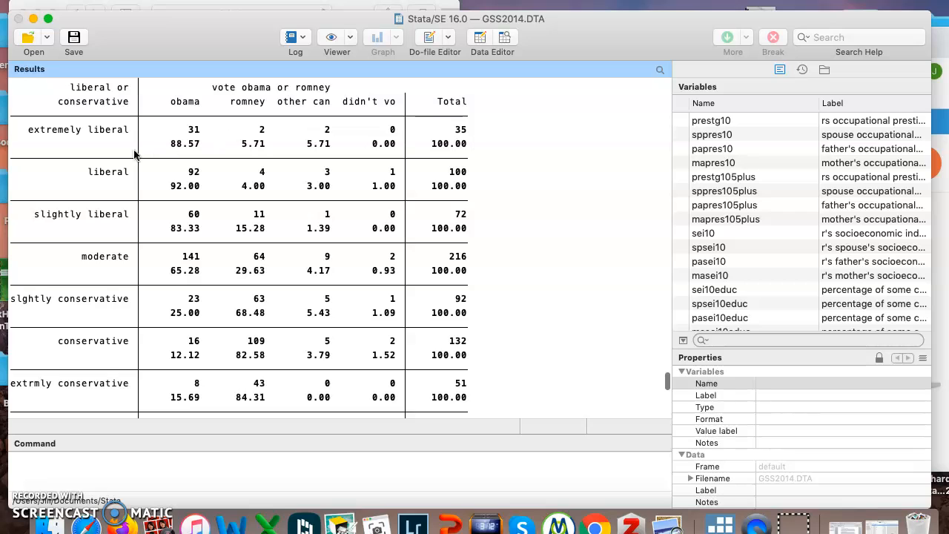
mouse_move(160, 151)
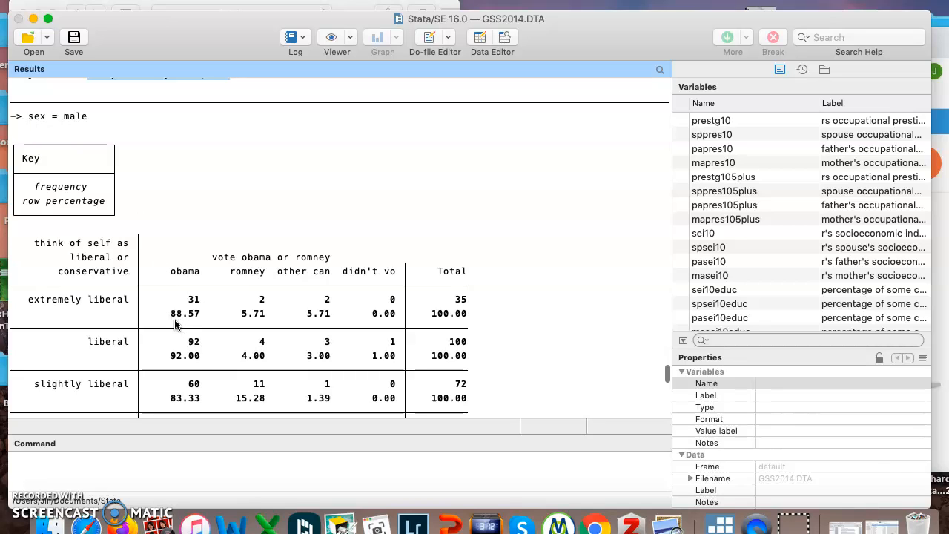
mouse_move(186, 323)
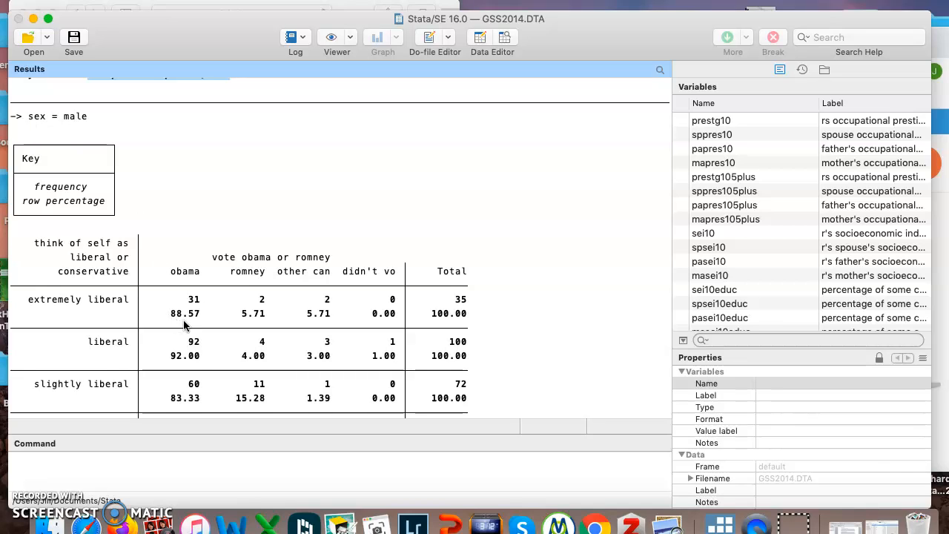
scroll(down, 3)
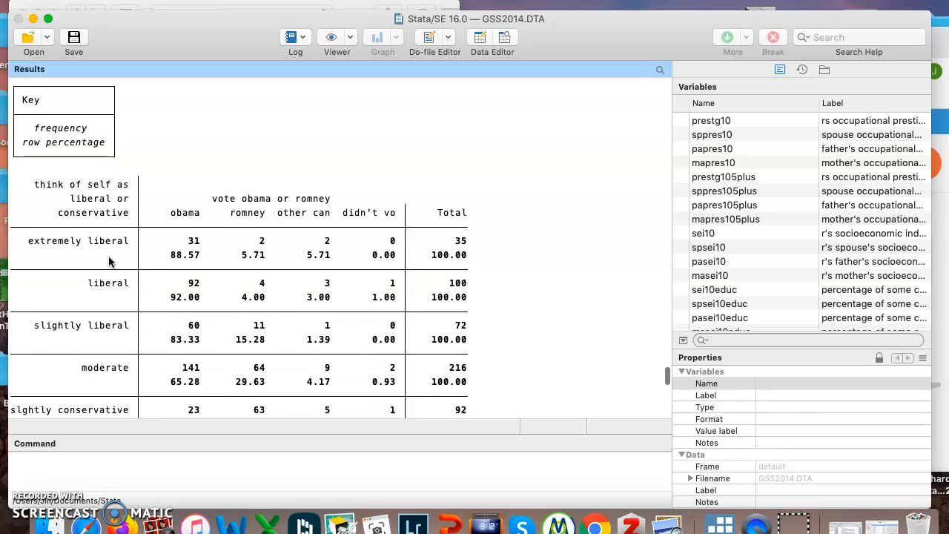
scroll(down, 3)
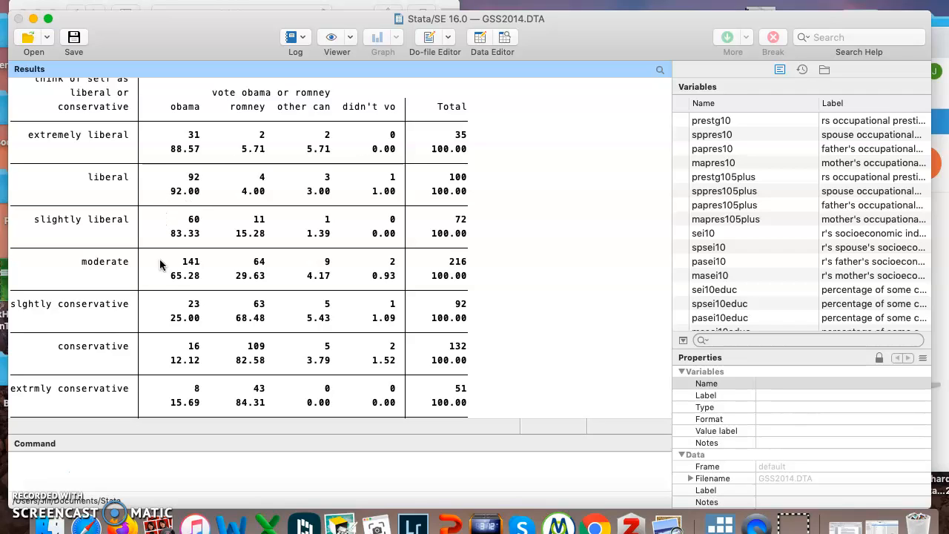
mouse_move(246, 292)
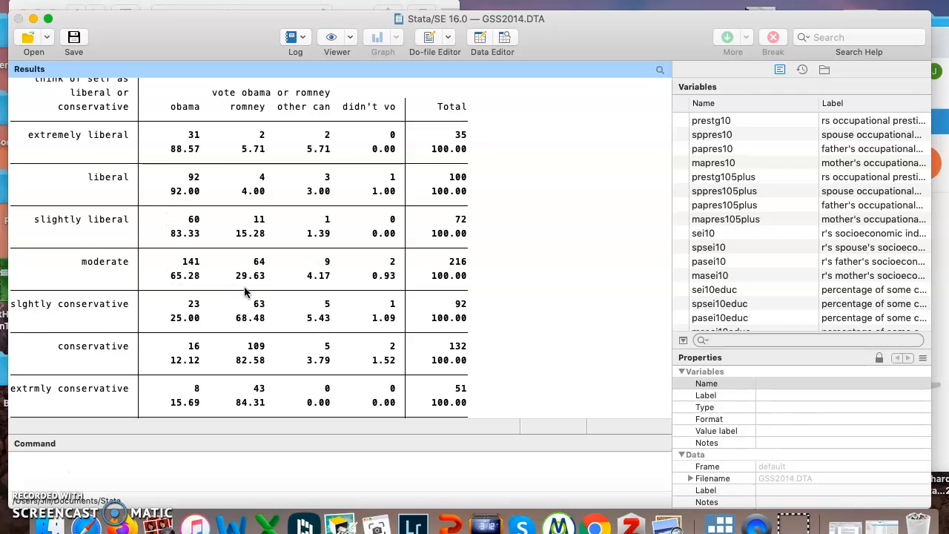
mouse_move(175, 291)
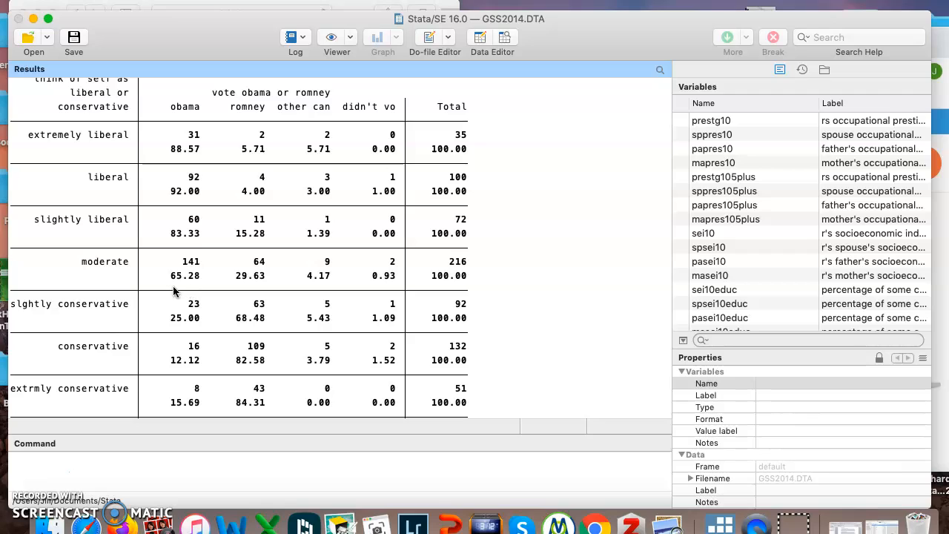
mouse_move(157, 276)
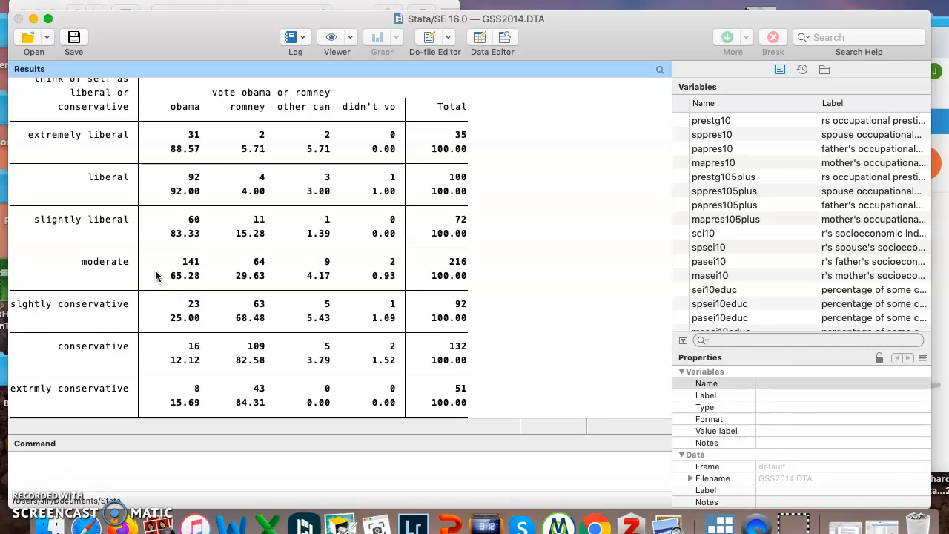
mouse_move(226, 305)
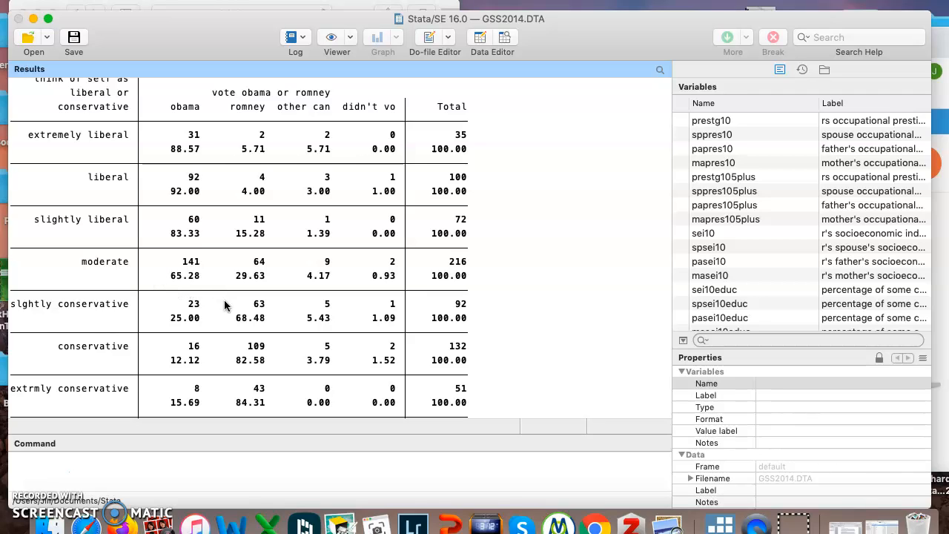
scroll(down, 3)
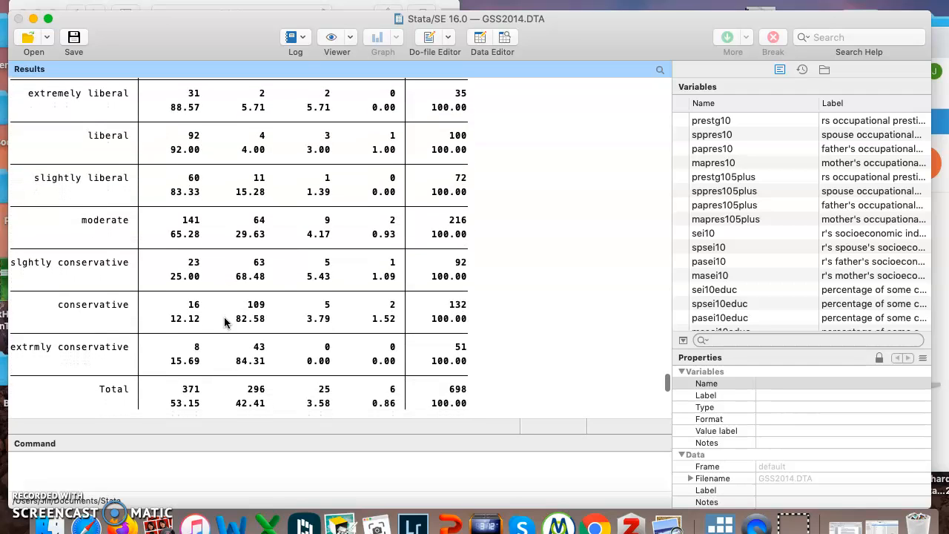
scroll(down, 3)
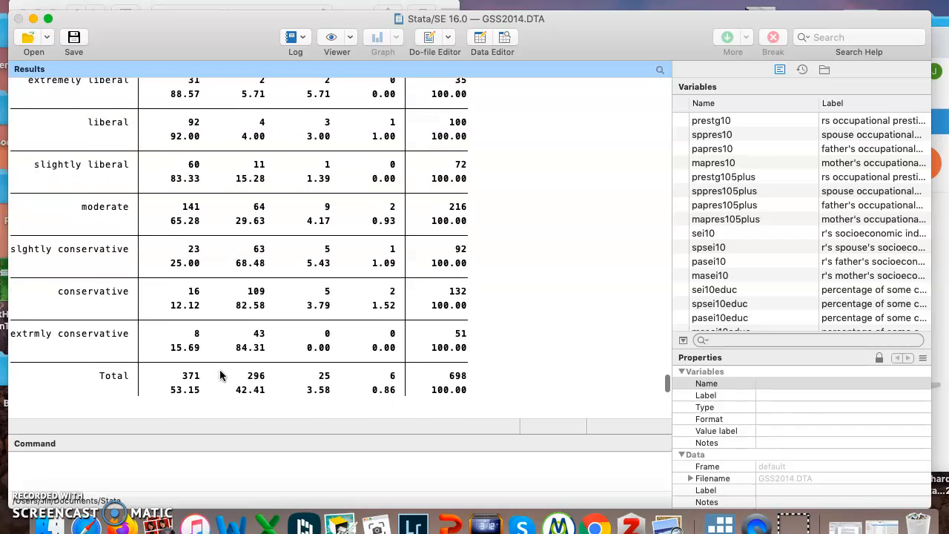
Scroll the Results window past the male table to the female table's Total row
scroll(down, 3)
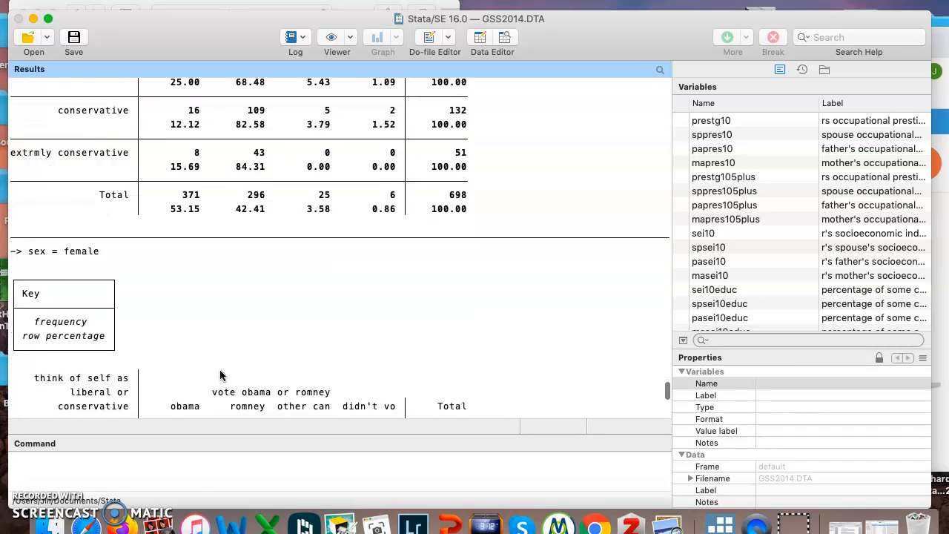
scroll(down, 3)
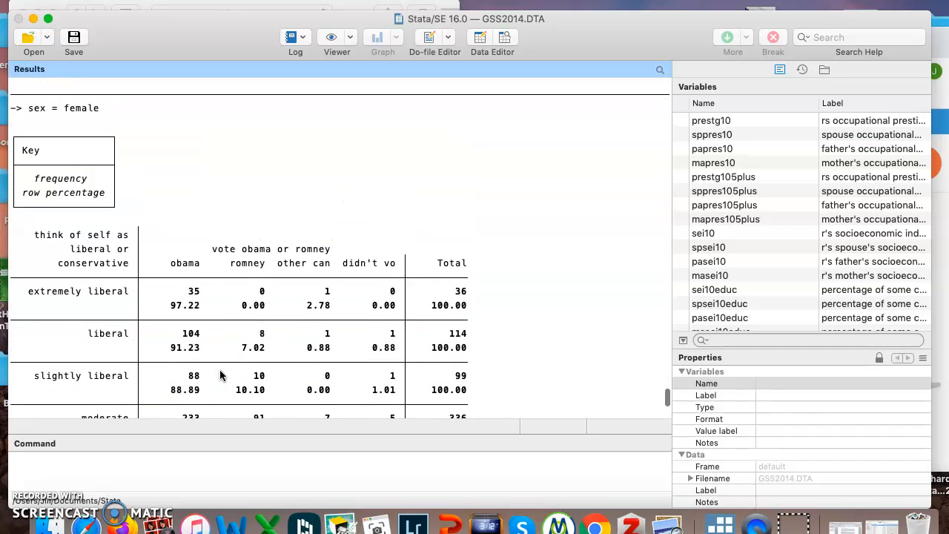
scroll(down, 3)
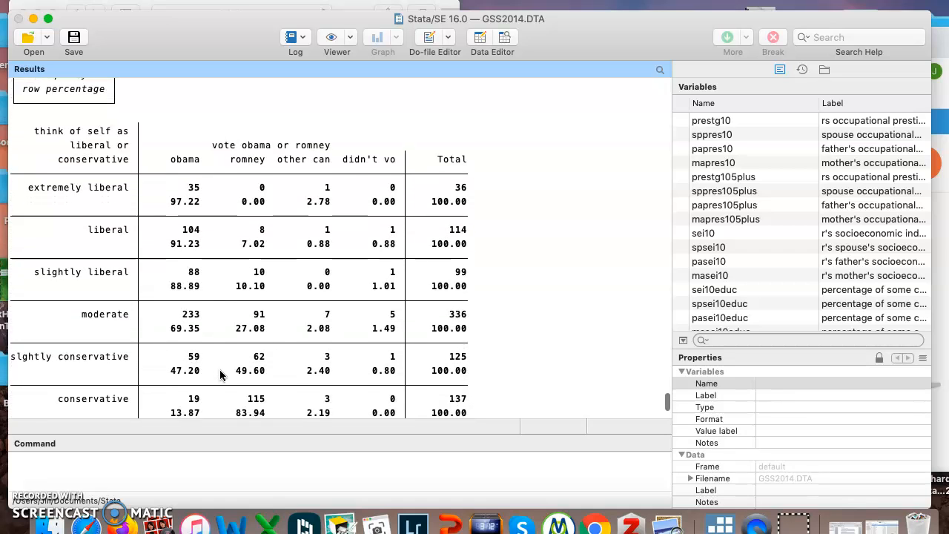
scroll(down, 3)
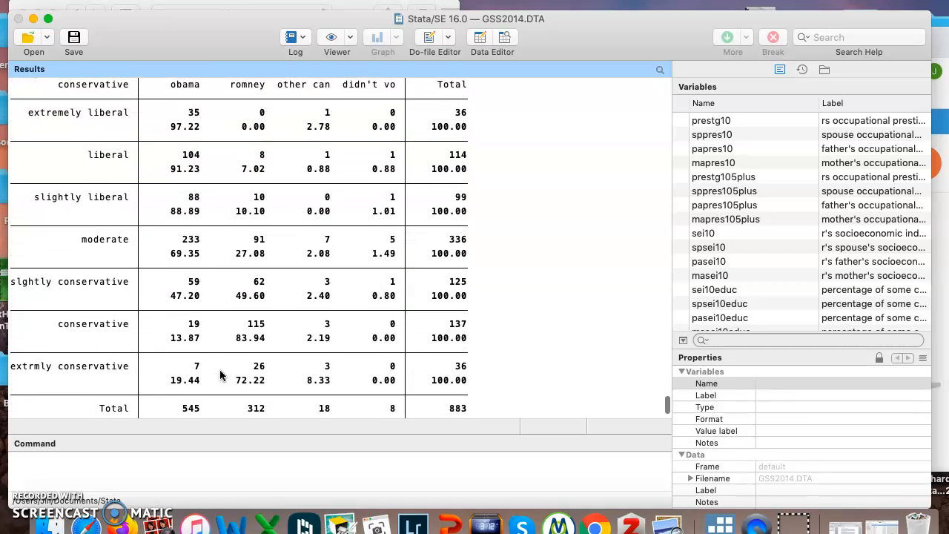
mouse_move(160, 129)
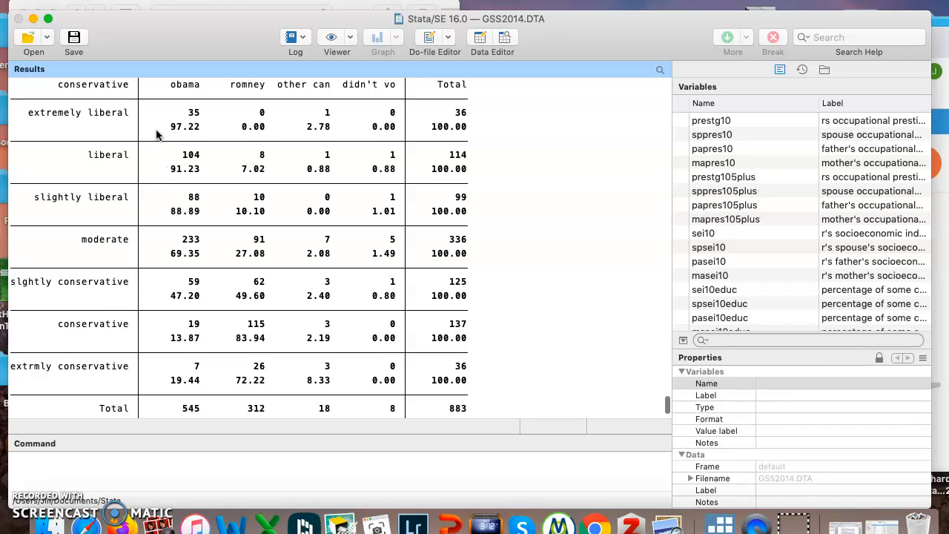
mouse_move(158, 232)
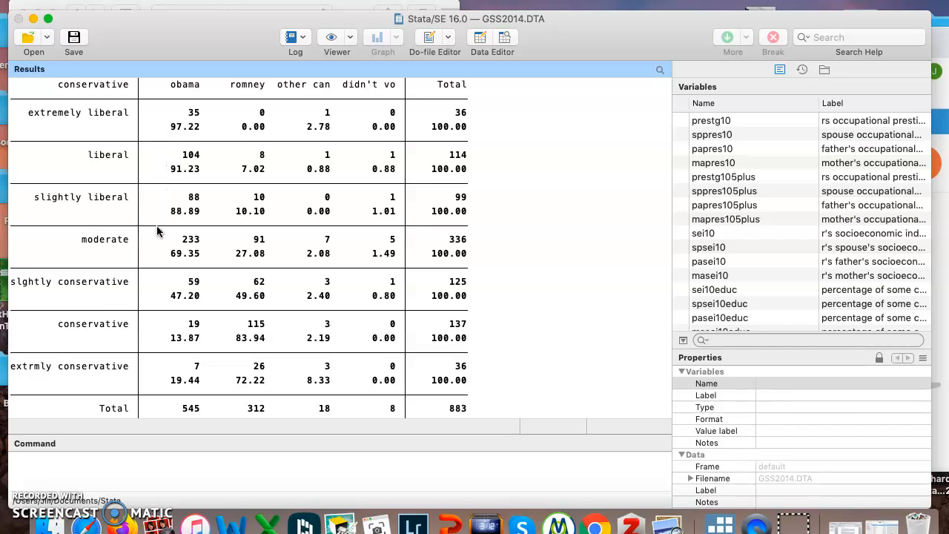
mouse_move(163, 258)
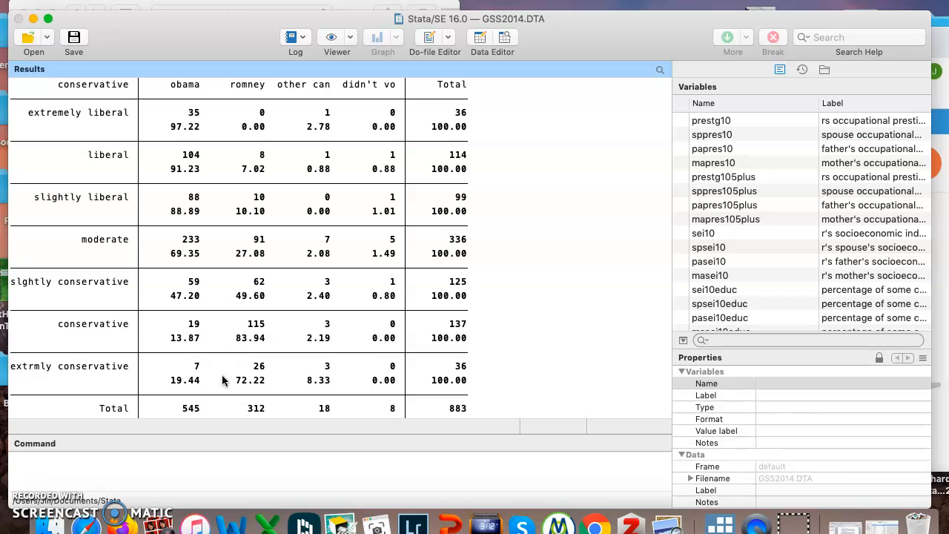
scroll(down, 3)
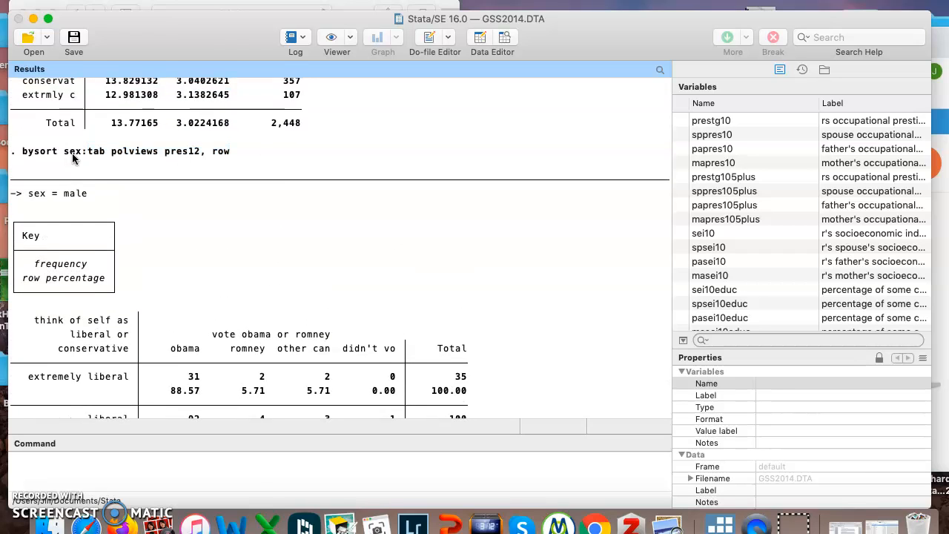
mouse_move(98, 166)
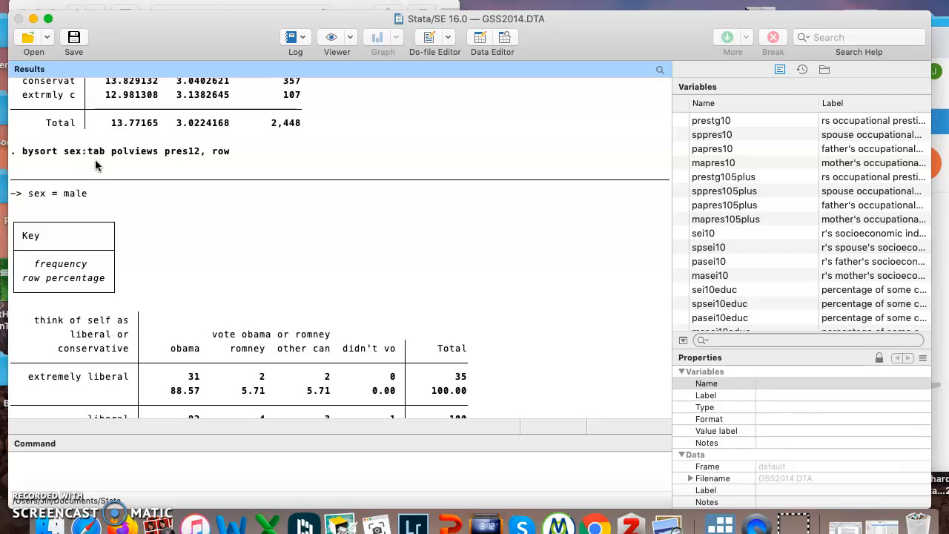
mouse_move(125, 165)
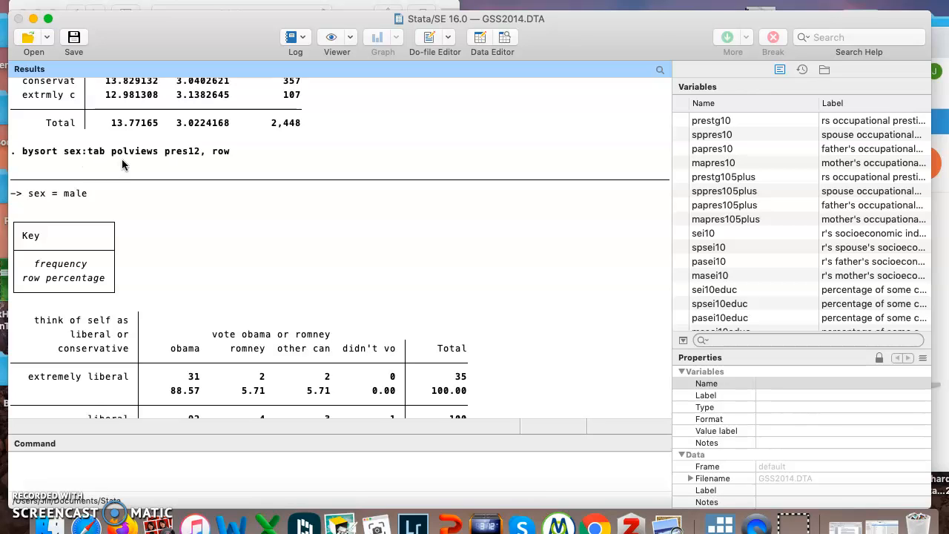
mouse_move(195, 167)
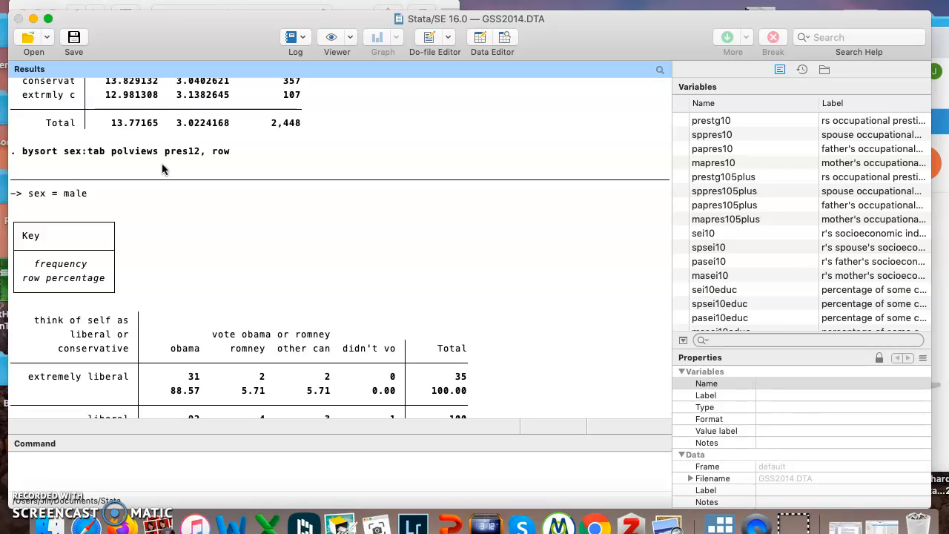
mouse_move(196, 166)
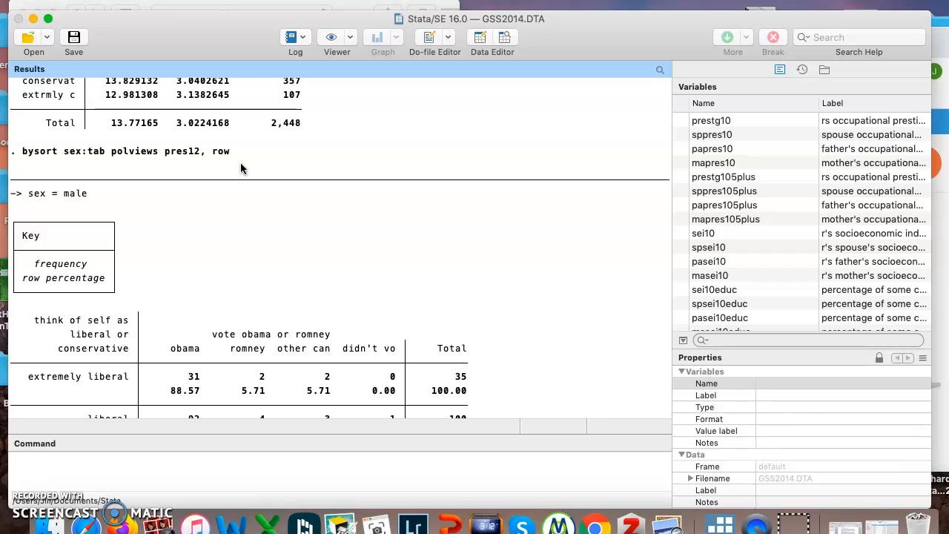
mouse_move(240, 187)
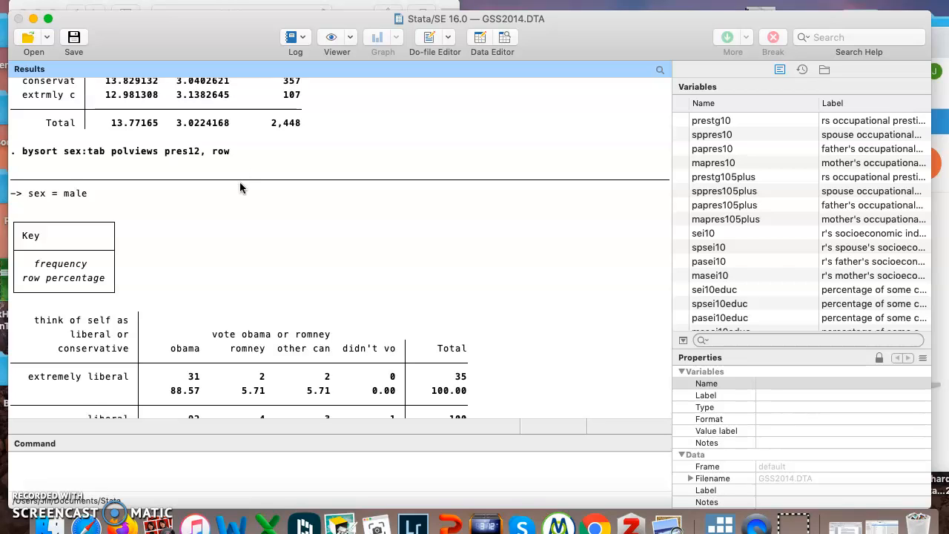
mouse_move(27, 181)
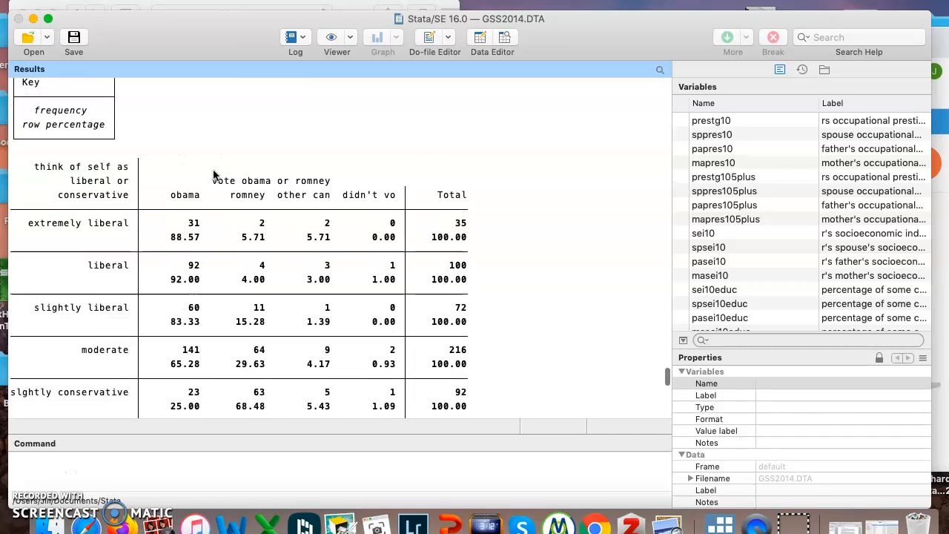
Scroll to the female table's Total row showing 545 Obama, 312 Romney, 883 overall
scroll(down, 3)
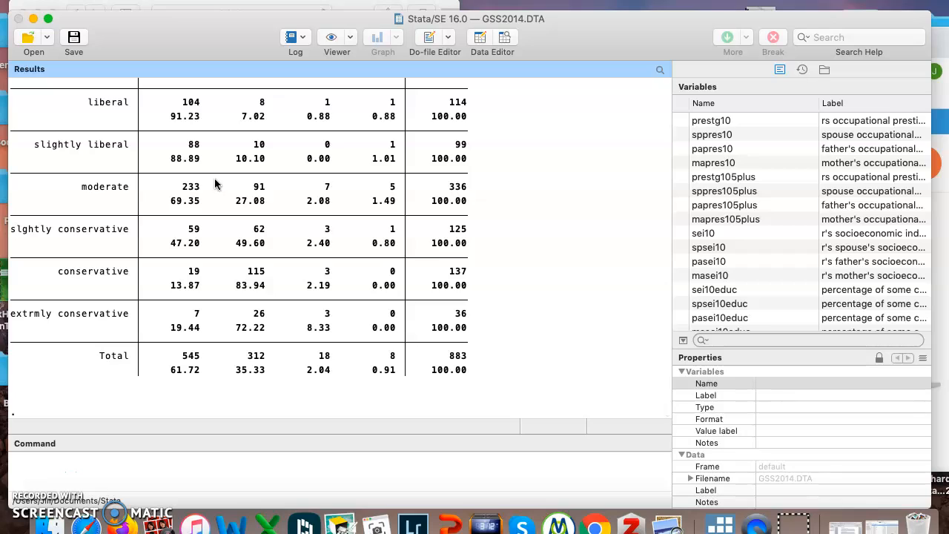
mouse_move(191, 300)
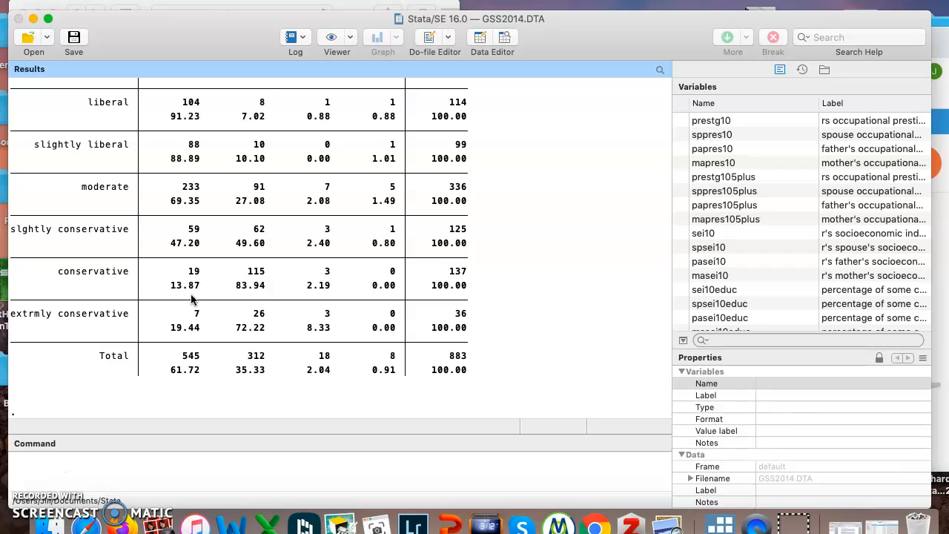
mouse_move(196, 309)
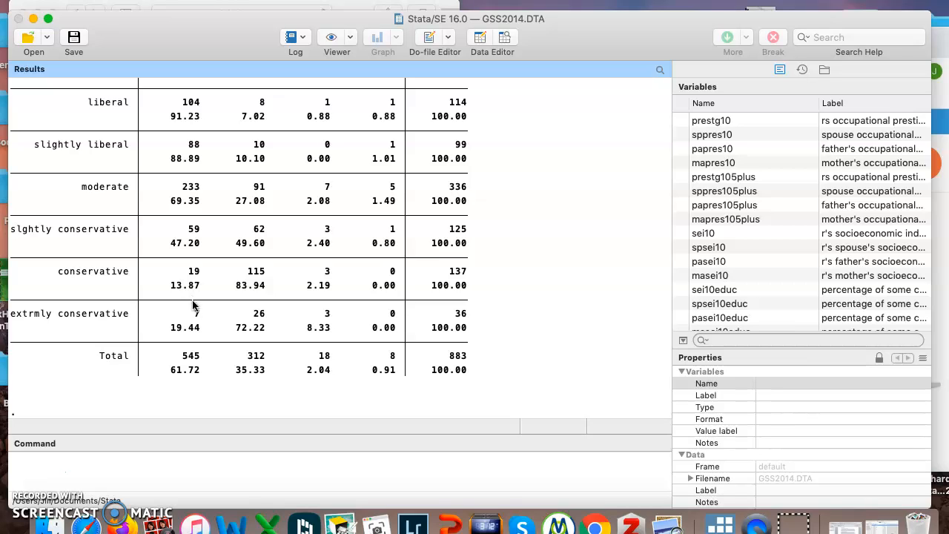
mouse_move(214, 388)
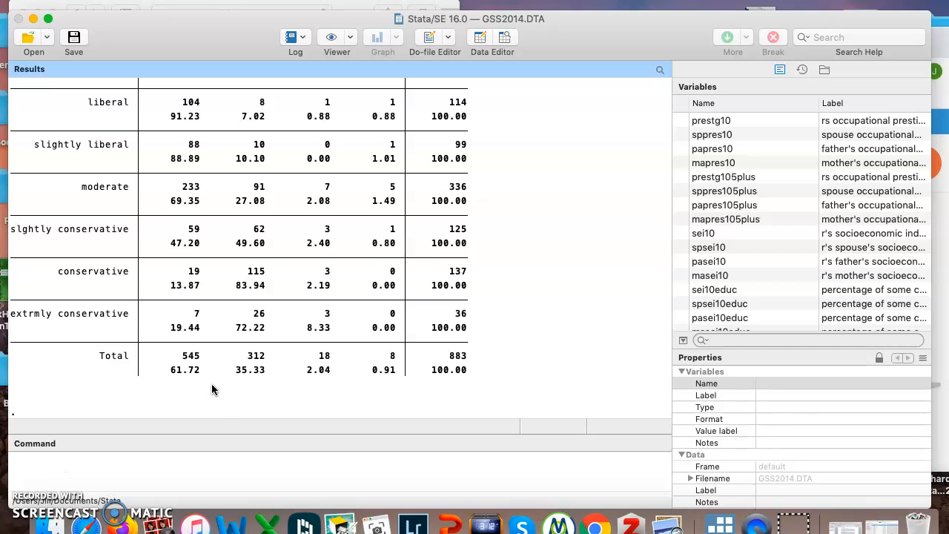
Run tab polviews, su(age) for mean age by political views (49.19 overall, 2,440 obs)
text(tab)
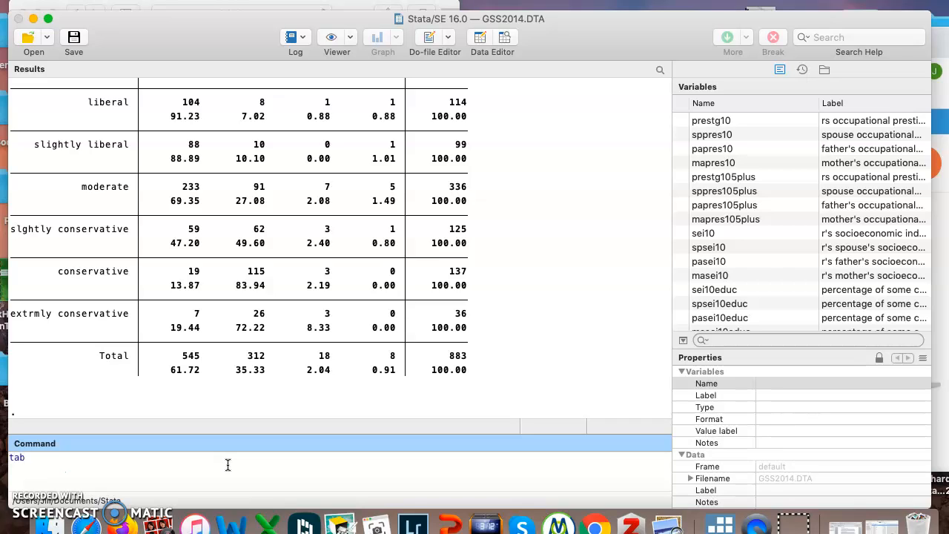
text(polviews)
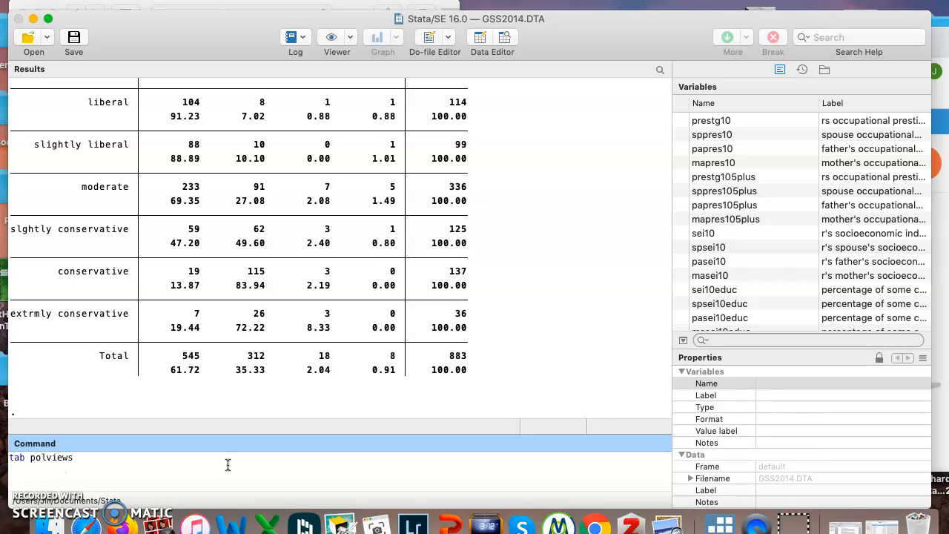
text(, su)
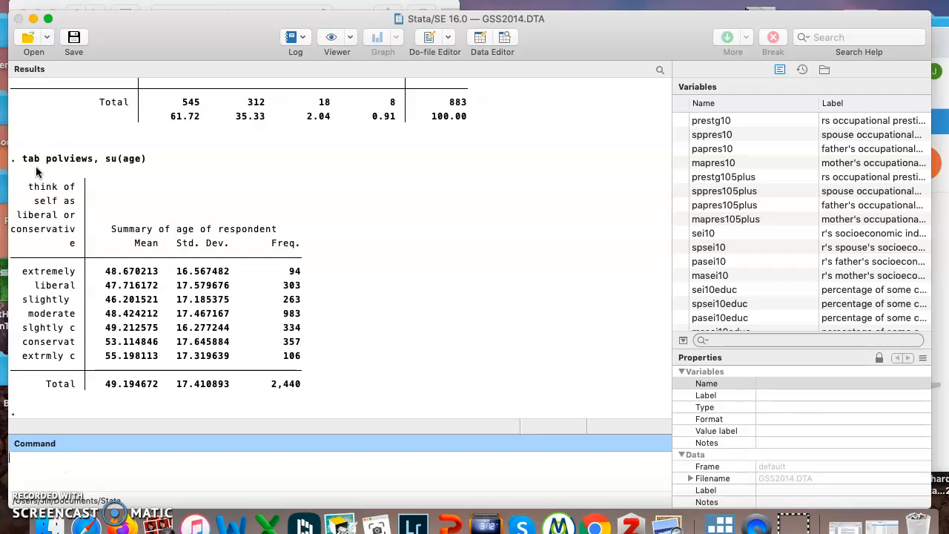
mouse_move(107, 175)
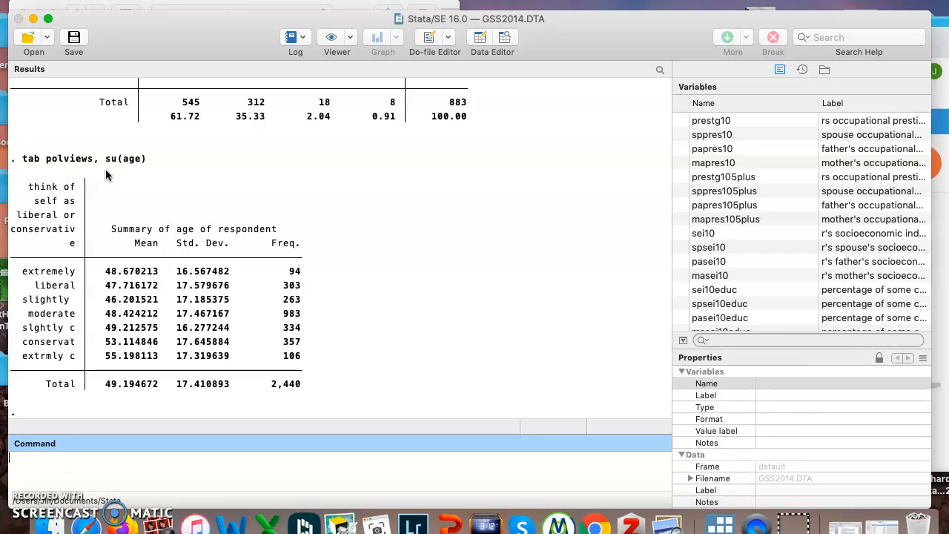
mouse_move(116, 169)
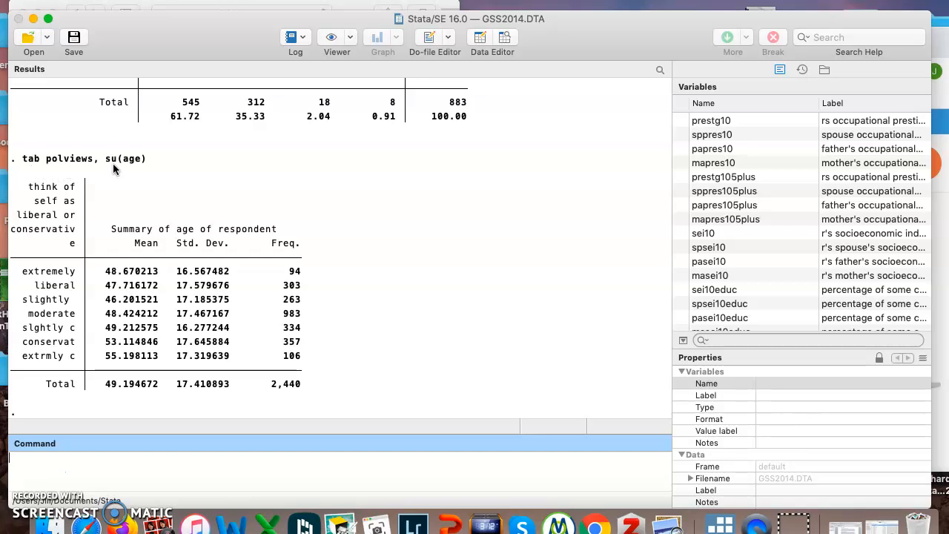
mouse_move(178, 327)
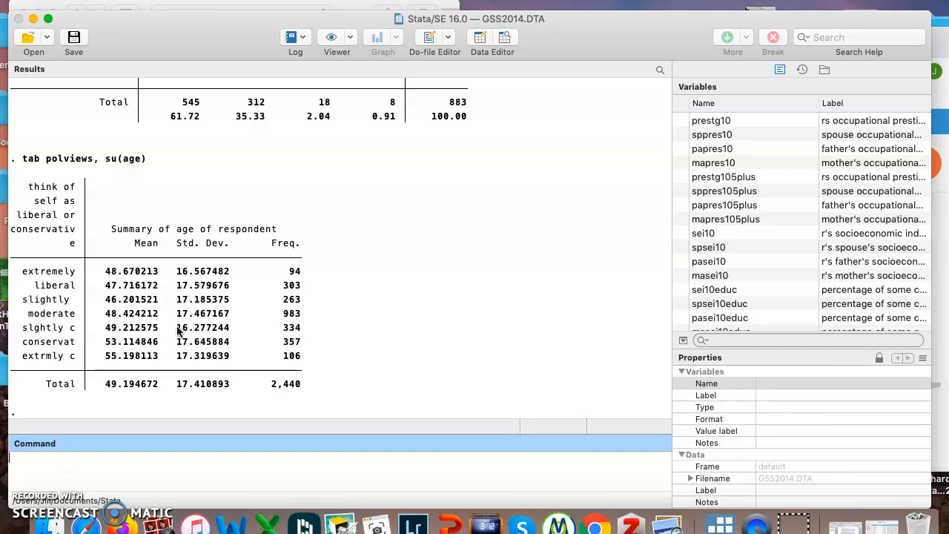
mouse_move(137, 412)
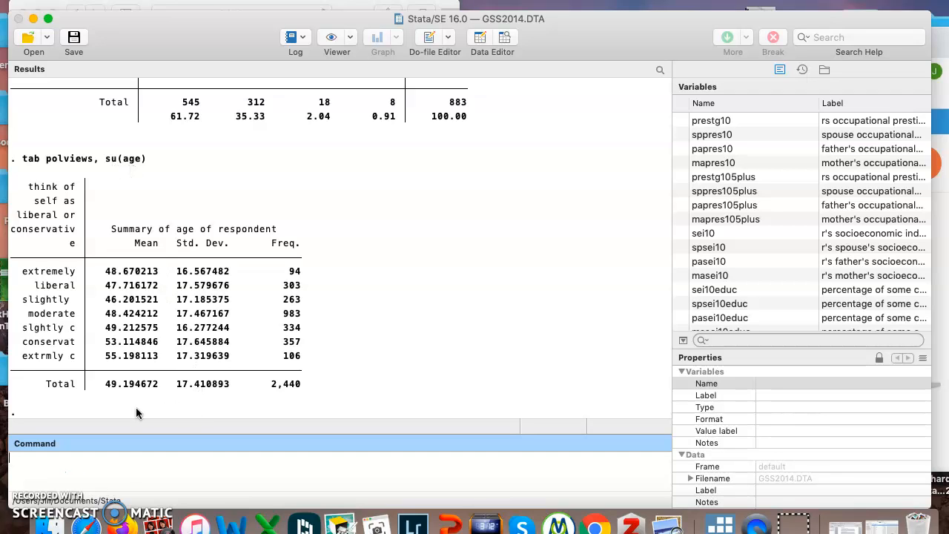
click(30, 467)
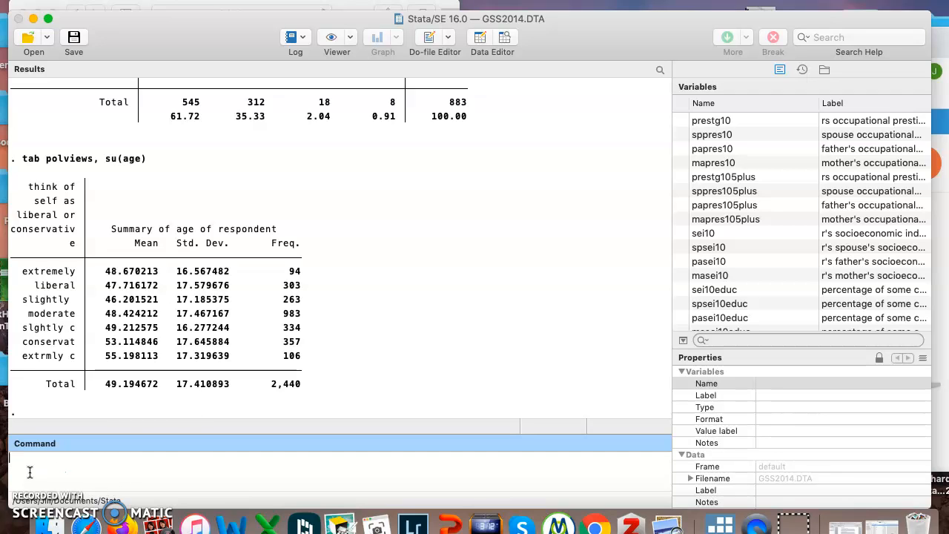